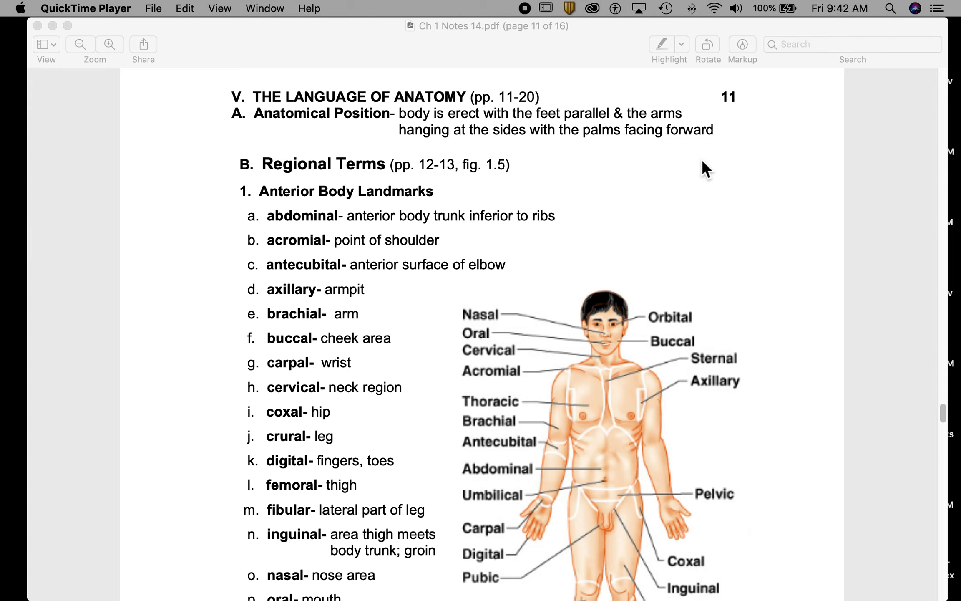
mouse_move(294, 129)
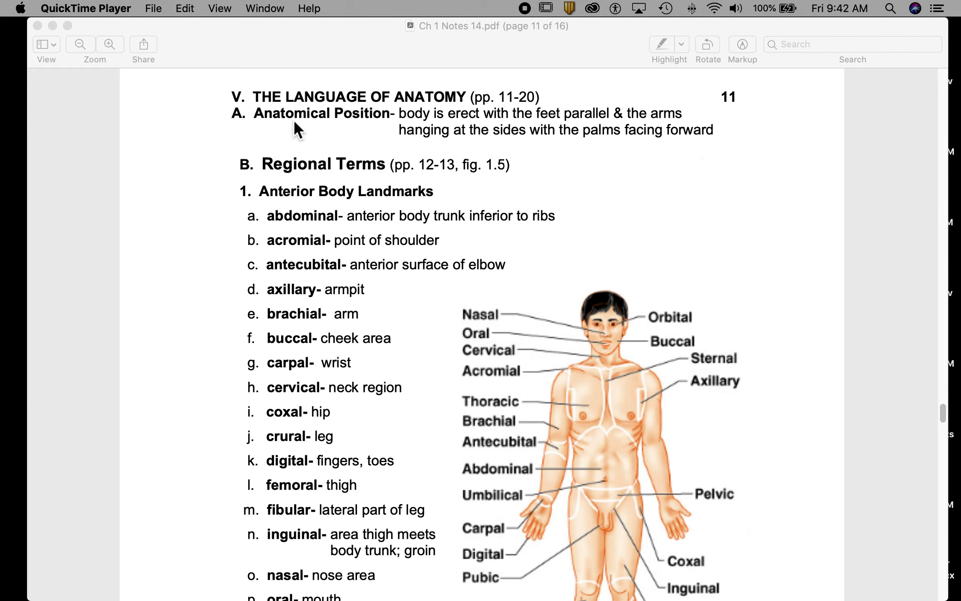
mouse_move(322, 125)
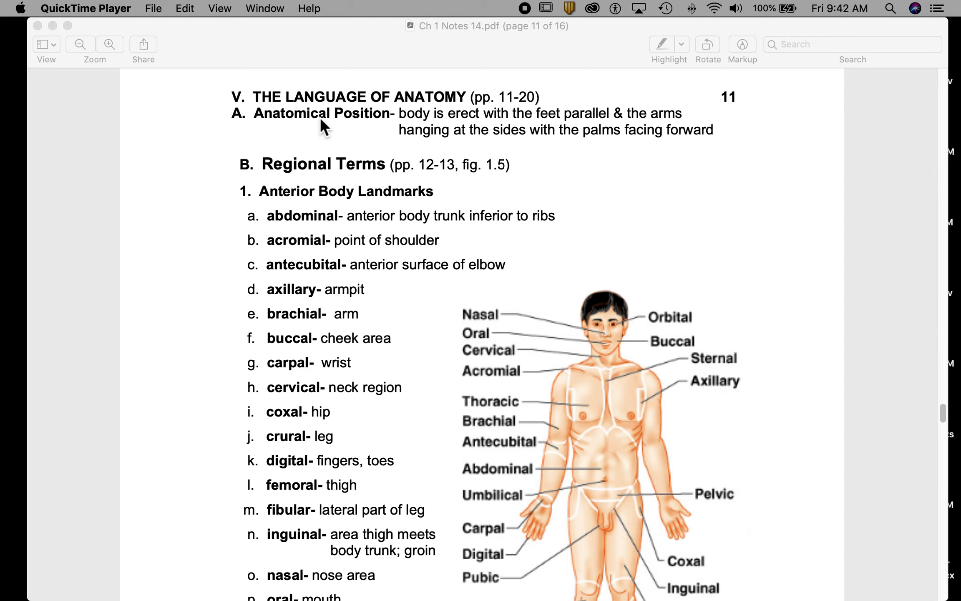
mouse_move(293, 135)
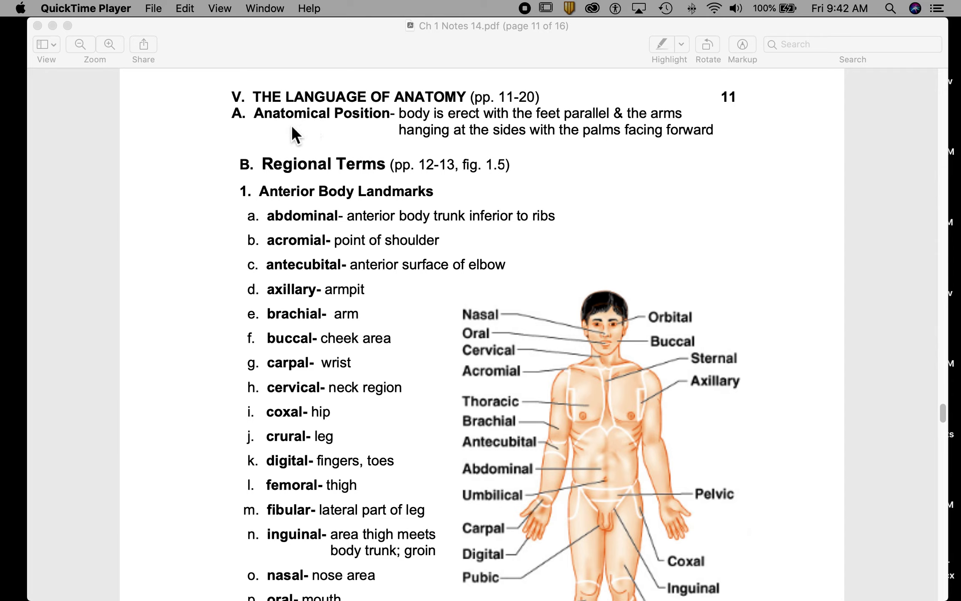
mouse_move(362, 130)
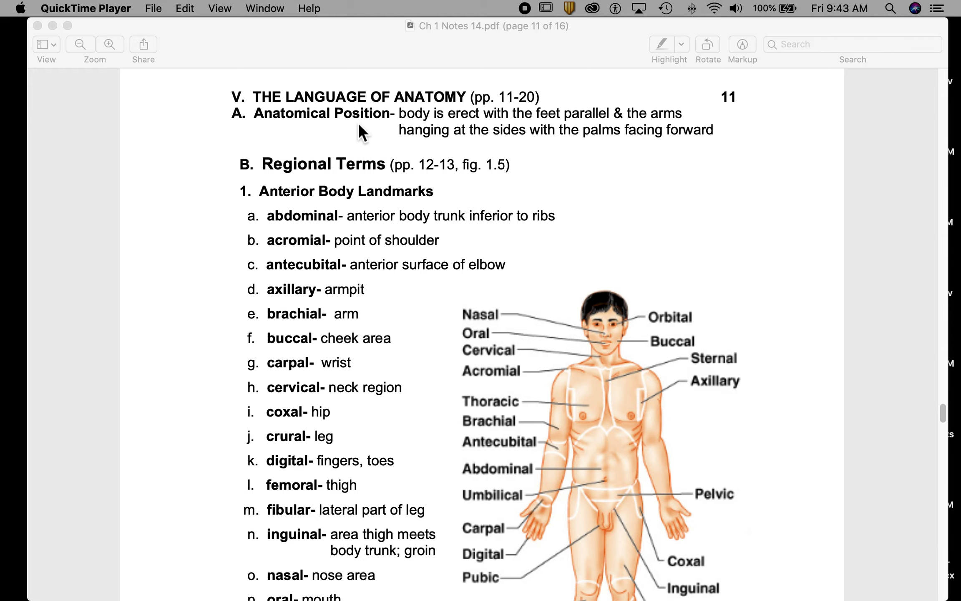
mouse_move(468, 130)
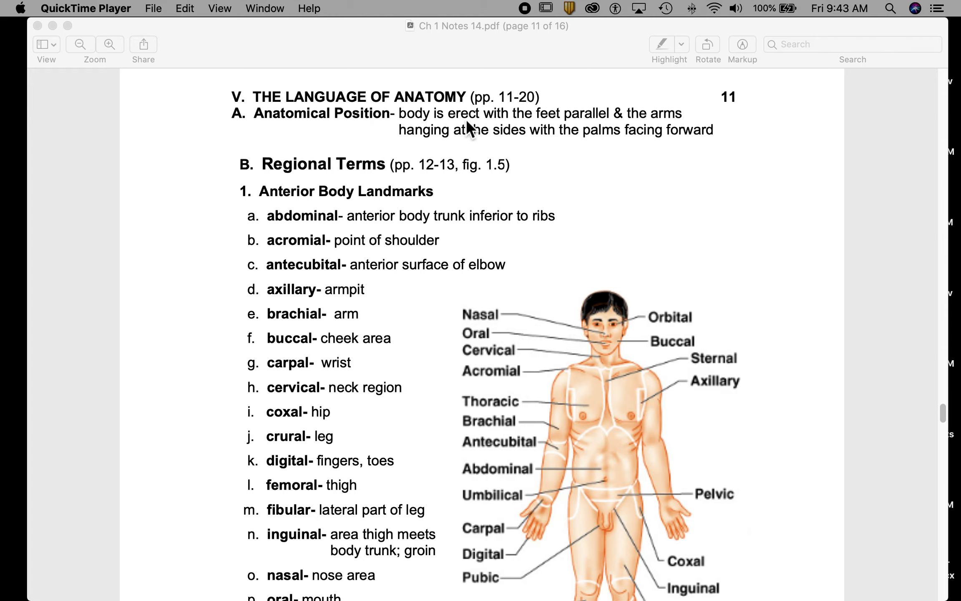
mouse_move(563, 127)
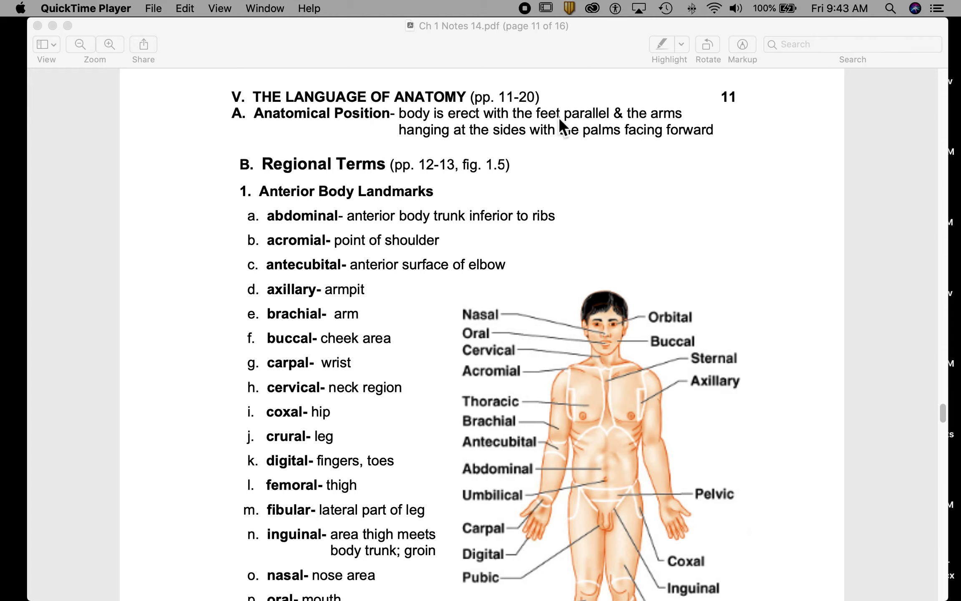
mouse_move(584, 125)
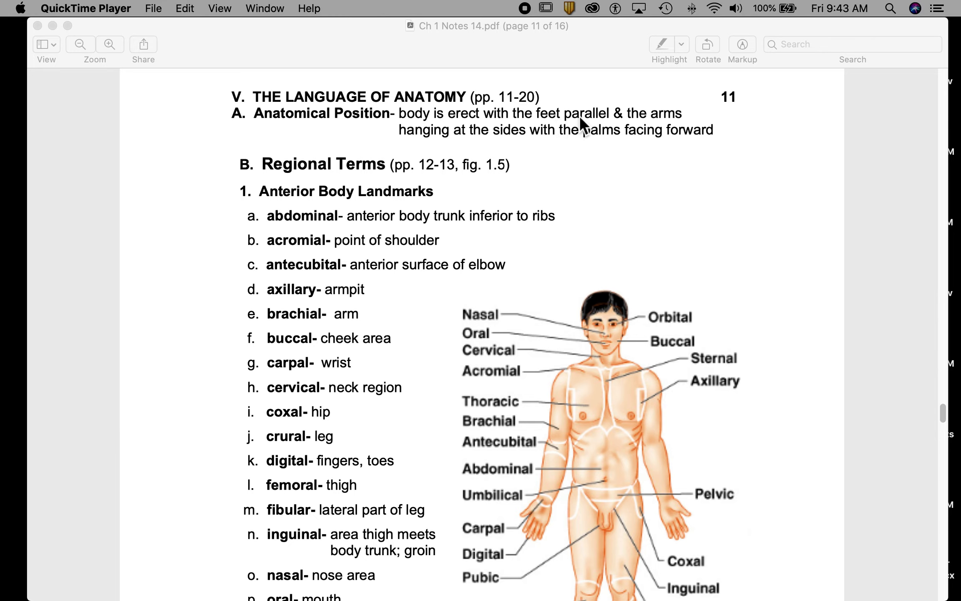
mouse_move(652, 449)
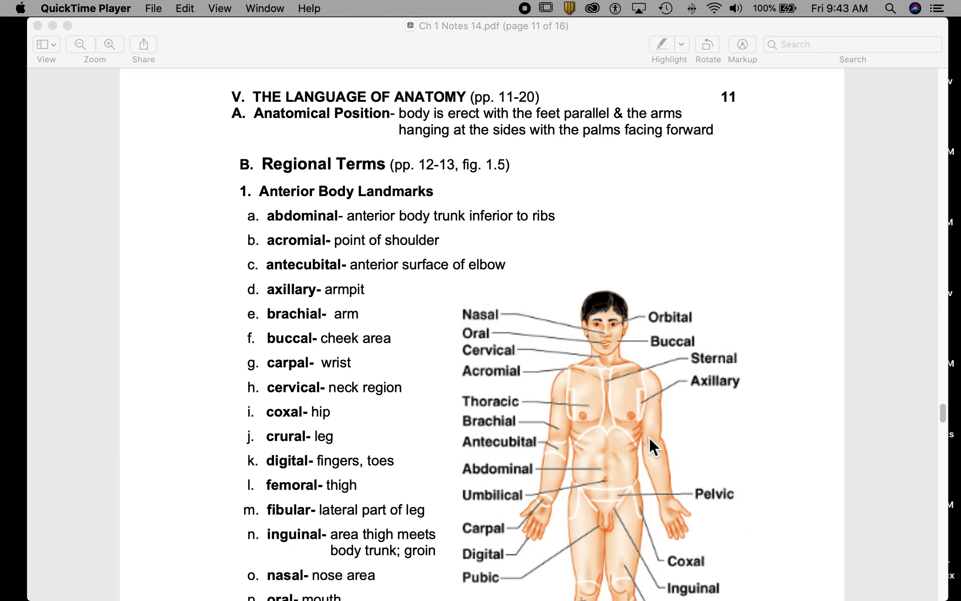
mouse_move(668, 512)
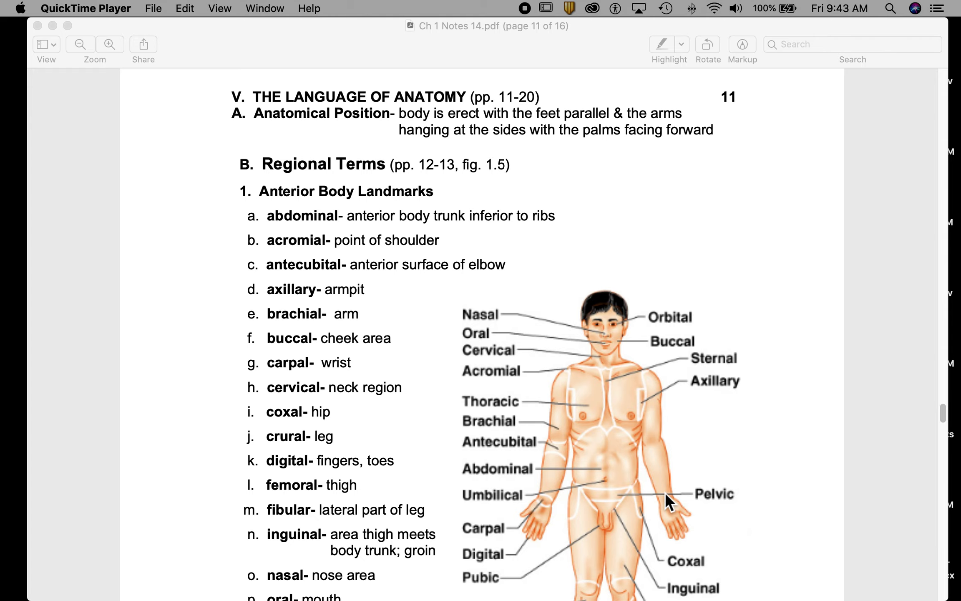
mouse_move(553, 537)
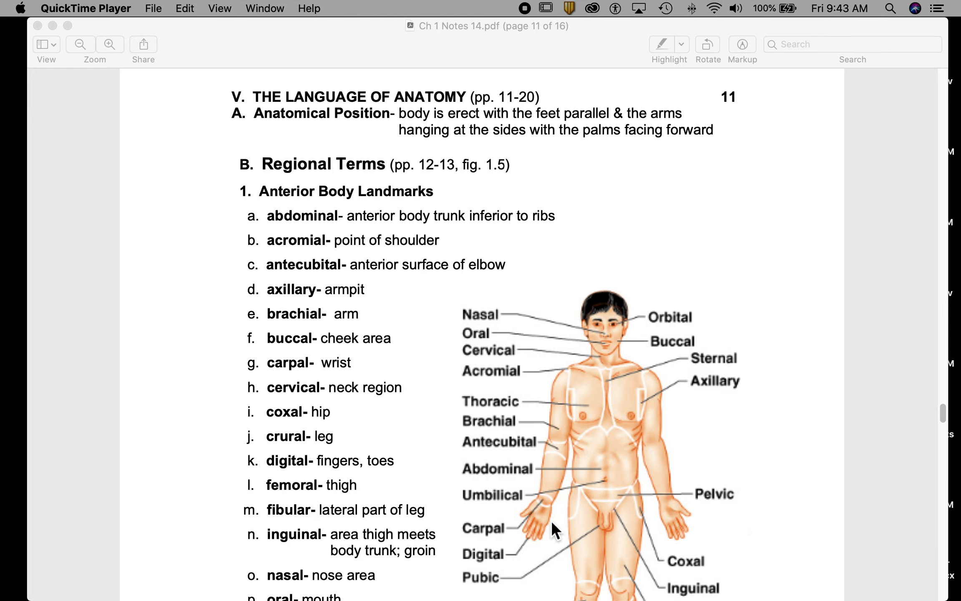
mouse_move(561, 529)
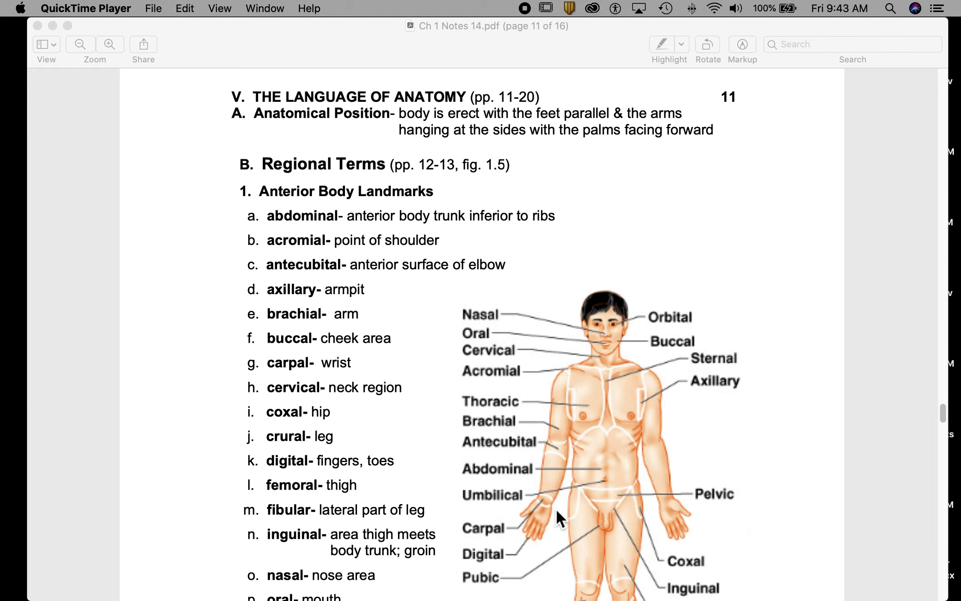
mouse_move(758, 524)
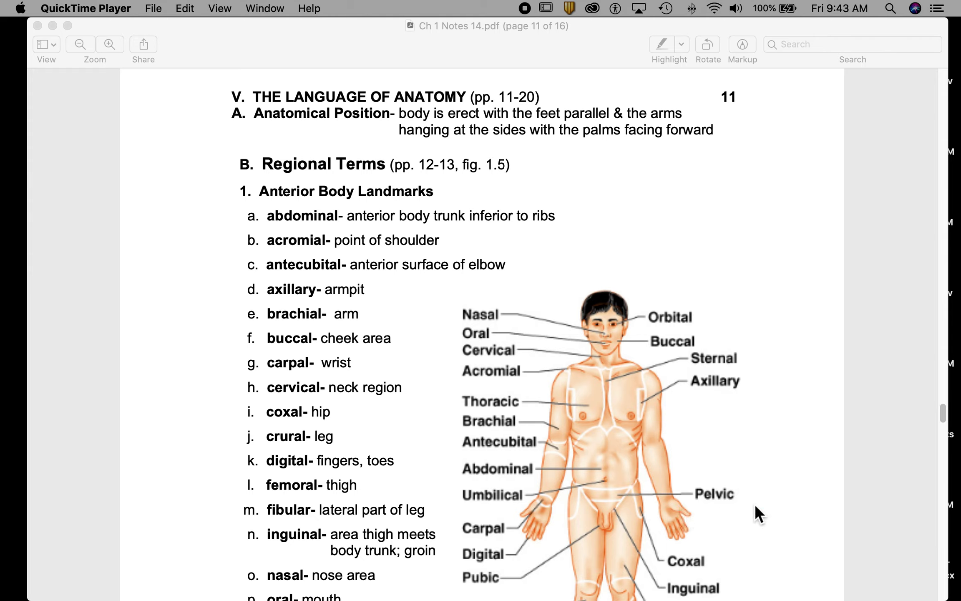
mouse_move(781, 506)
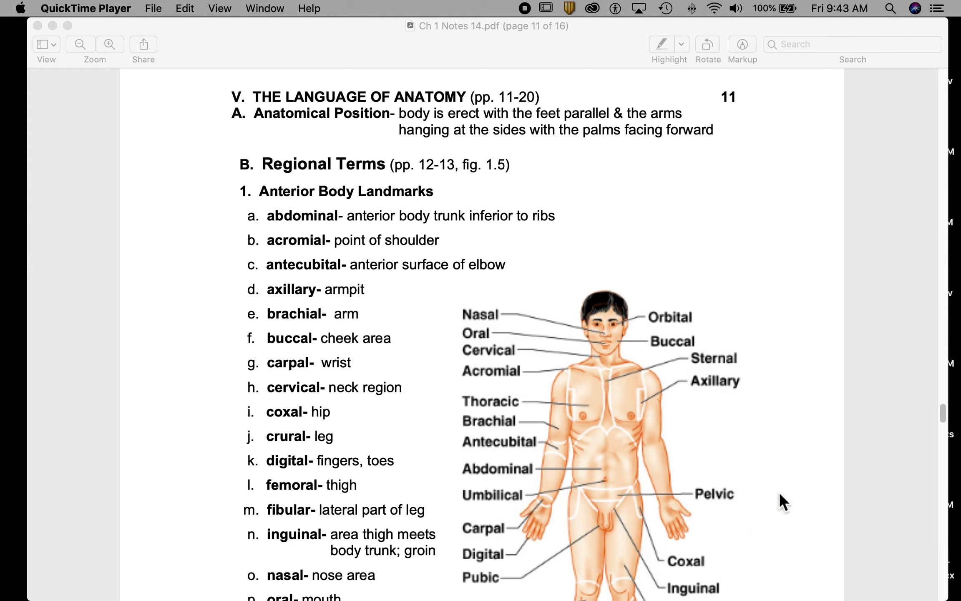
mouse_move(626, 550)
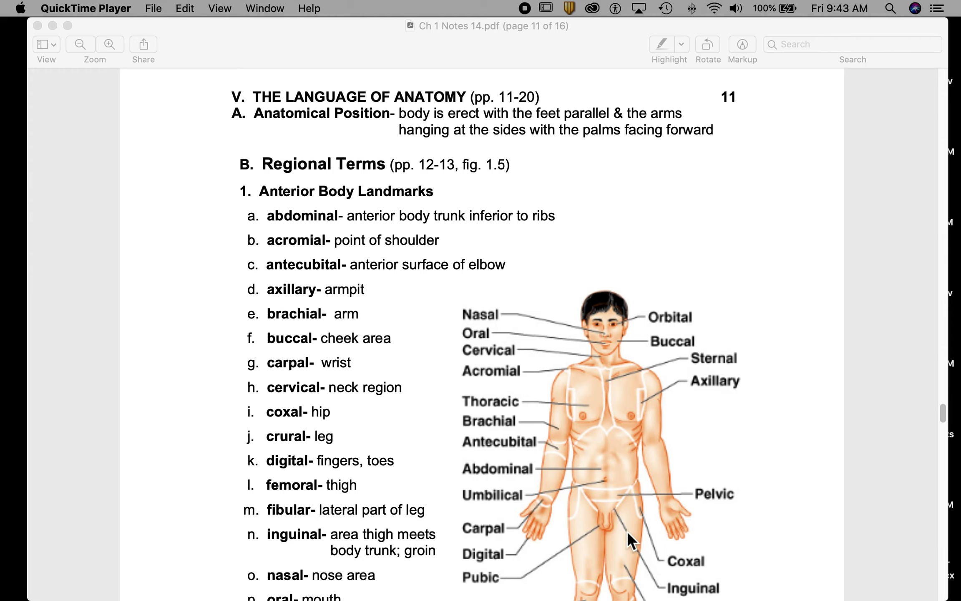
mouse_move(697, 539)
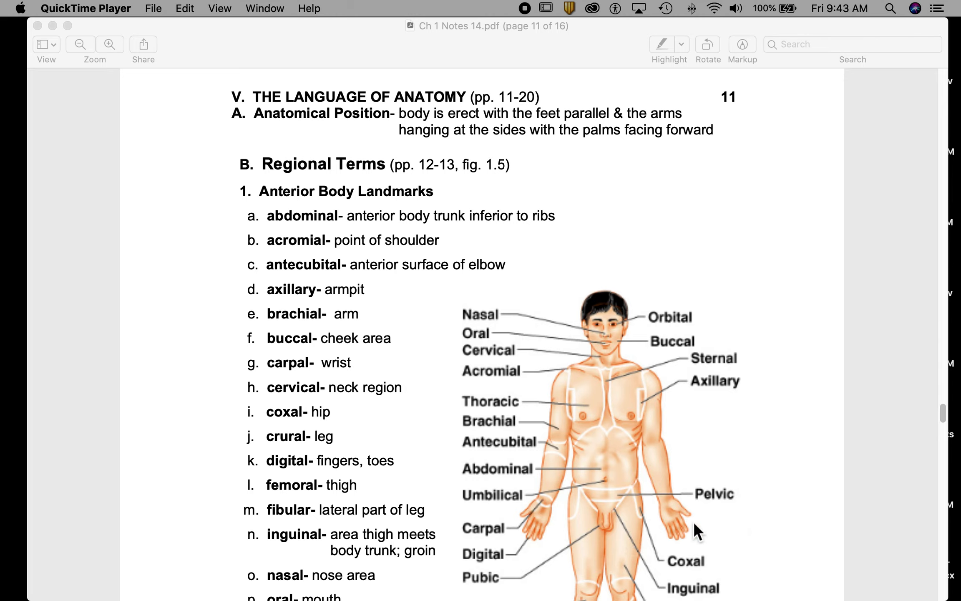
mouse_move(367, 126)
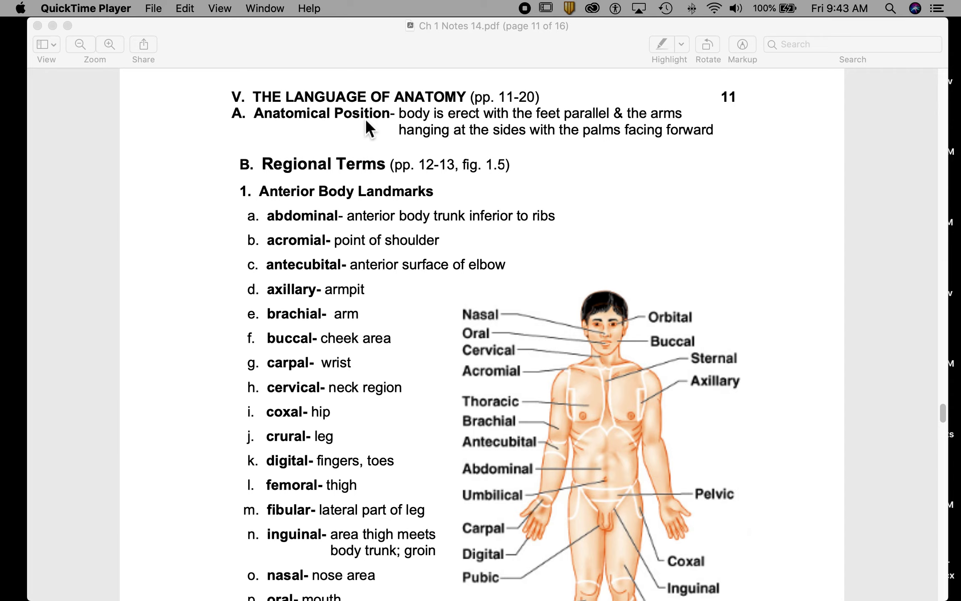
mouse_move(552, 113)
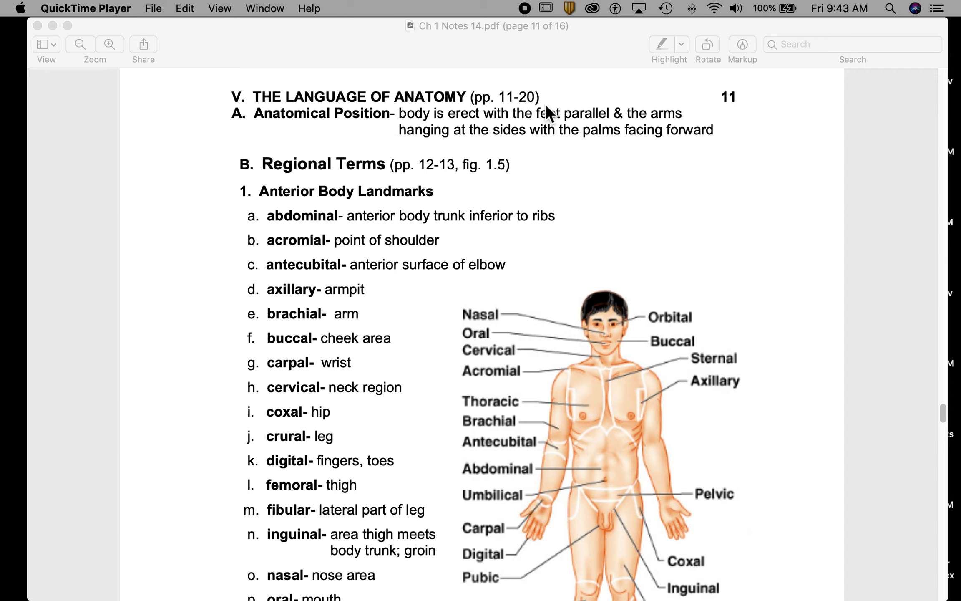
mouse_move(609, 162)
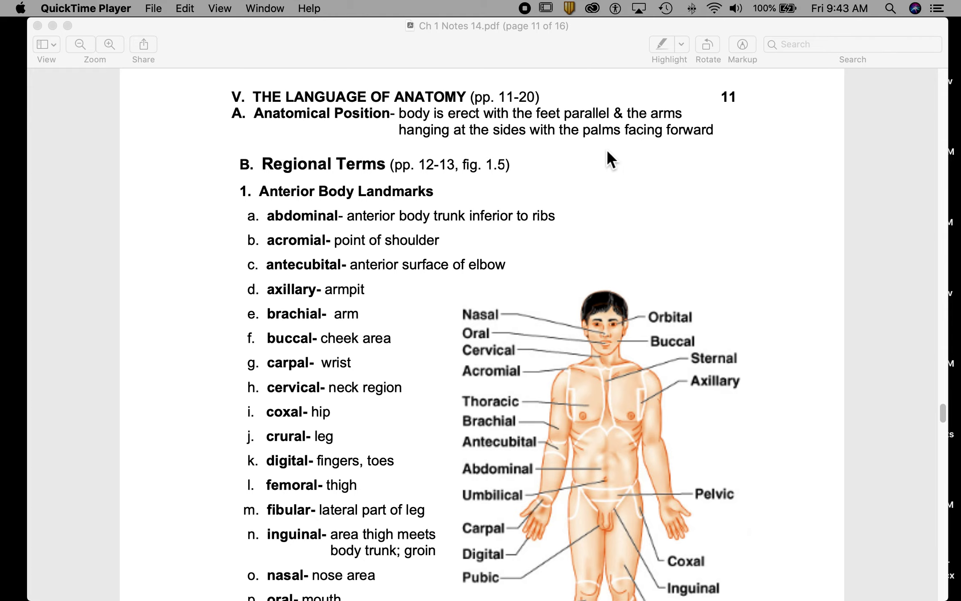
mouse_move(241, 261)
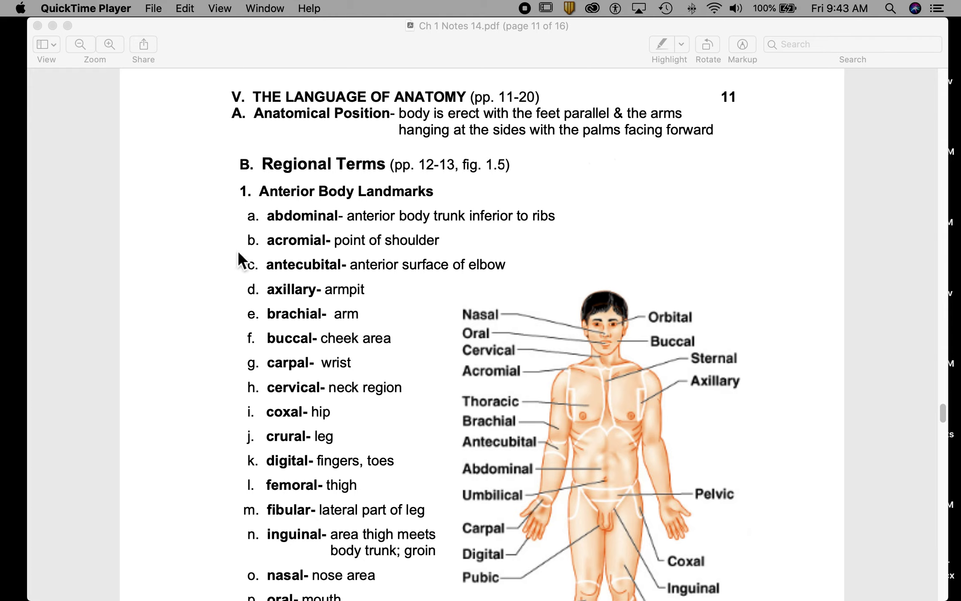
scroll("down", 3)
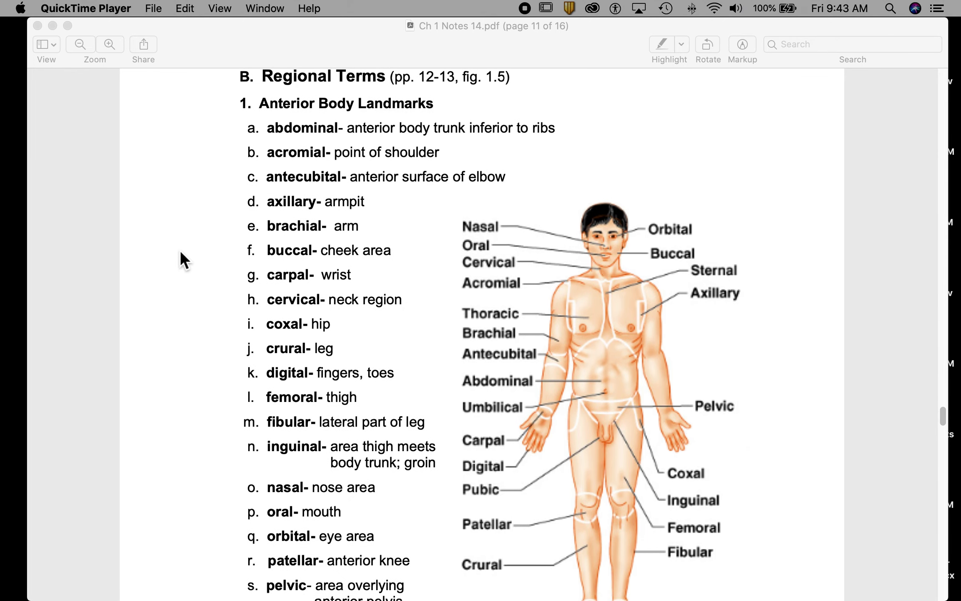
scroll("down", 3)
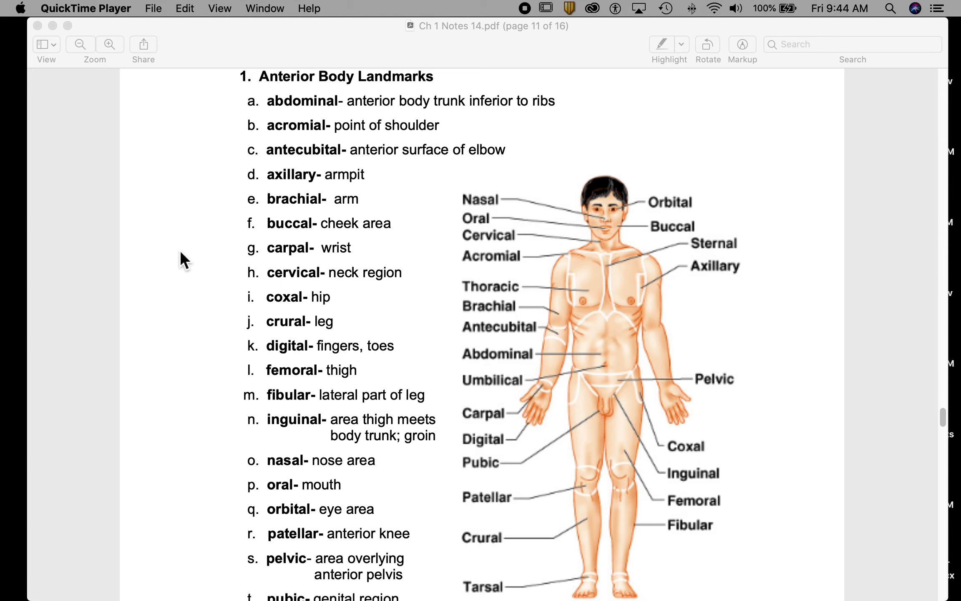
mouse_move(227, 133)
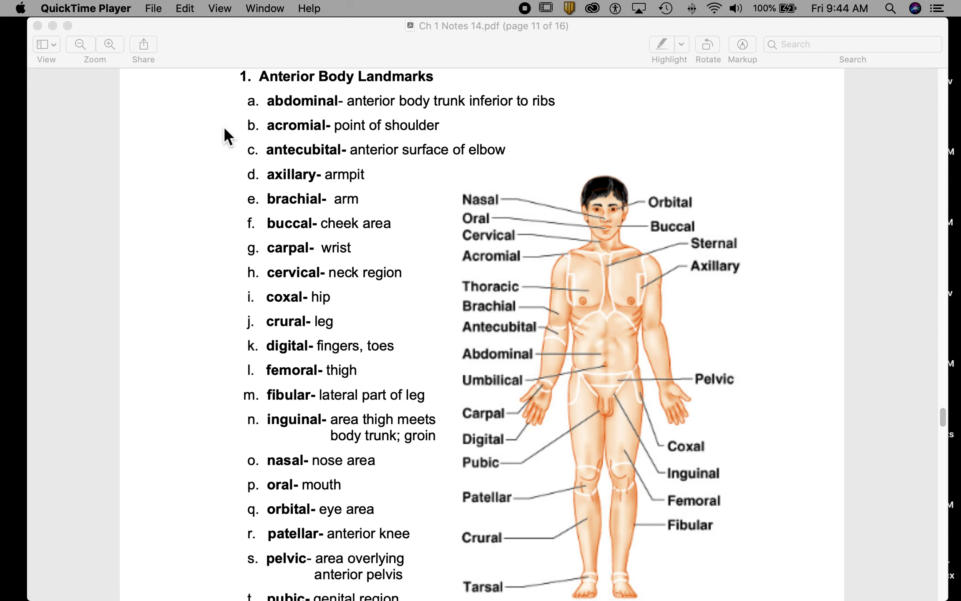
mouse_move(318, 580)
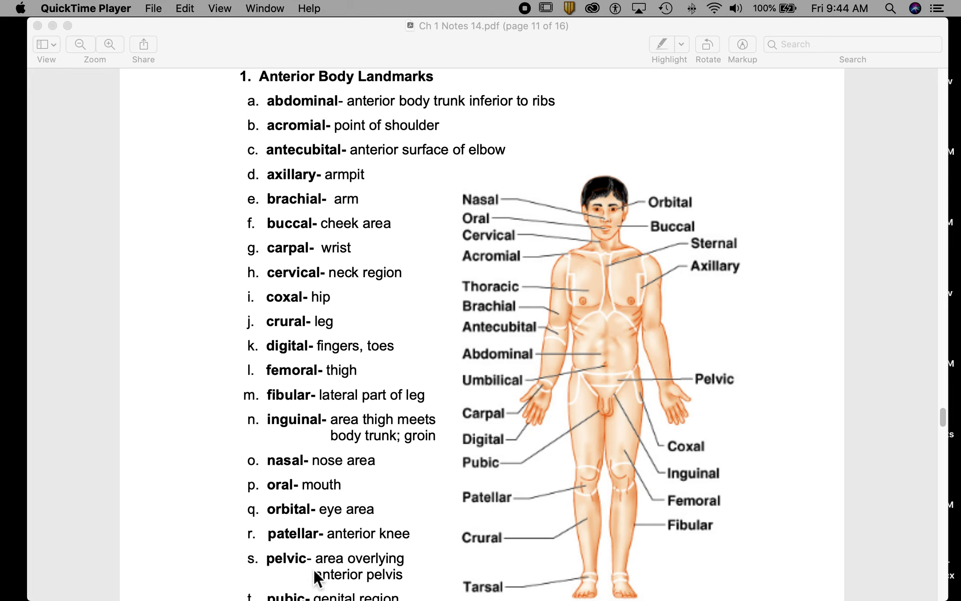
mouse_move(666, 240)
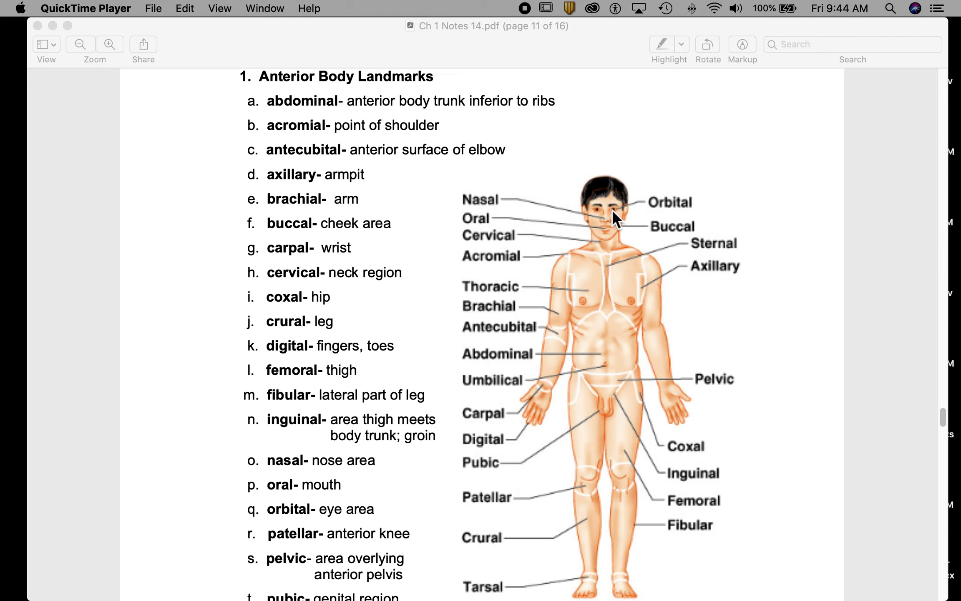
mouse_move(606, 208)
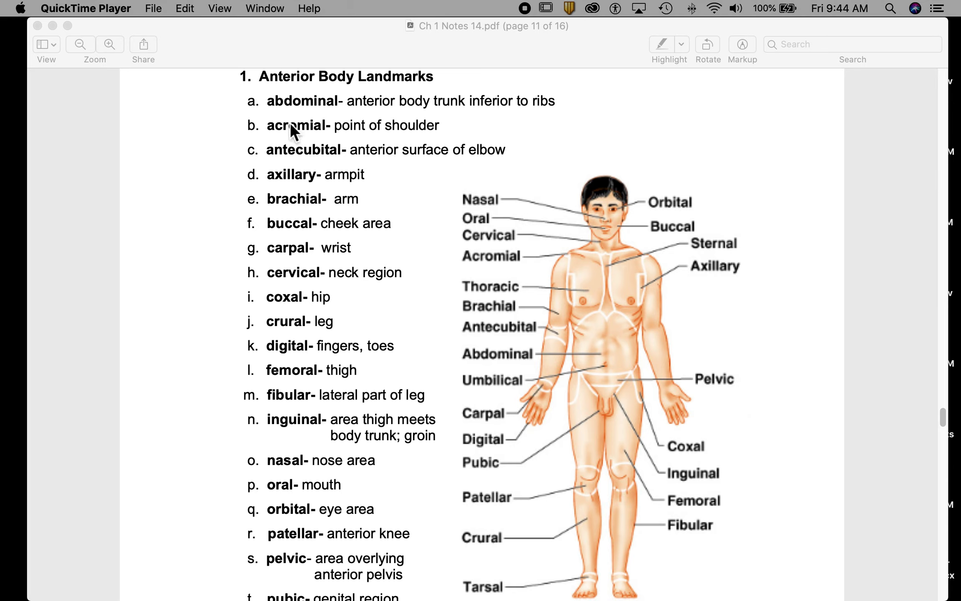
mouse_move(242, 126)
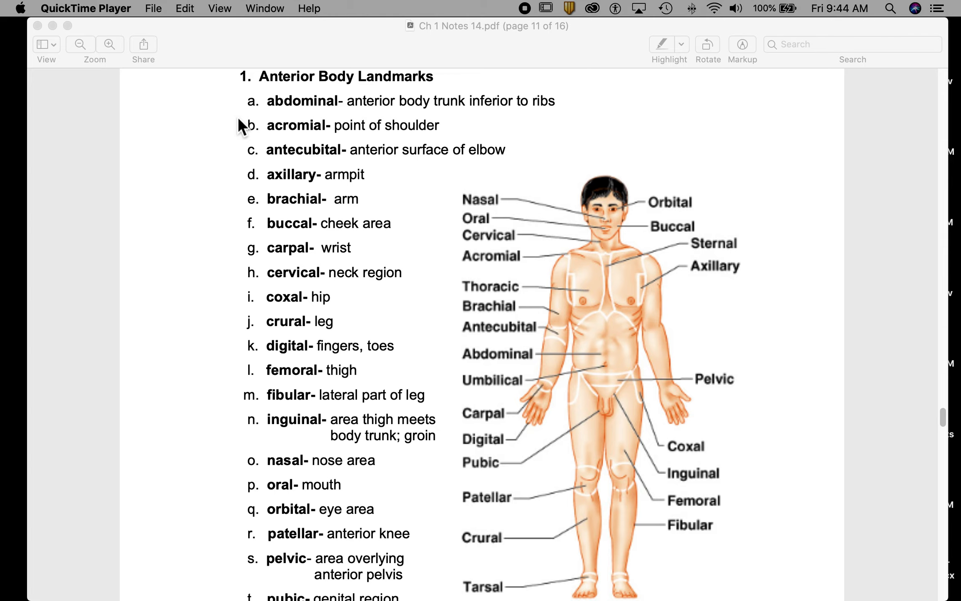
mouse_move(507, 116)
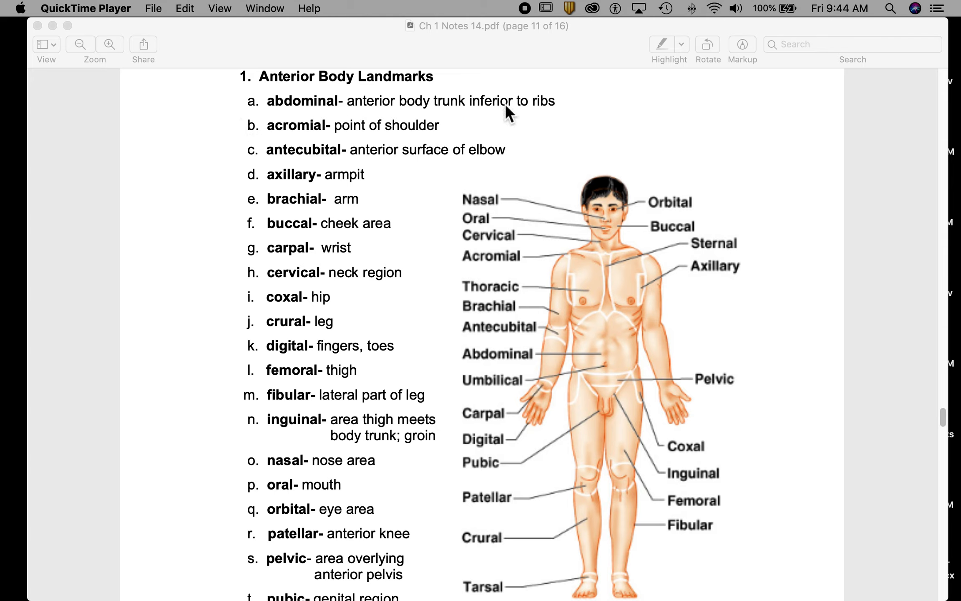
mouse_move(374, 113)
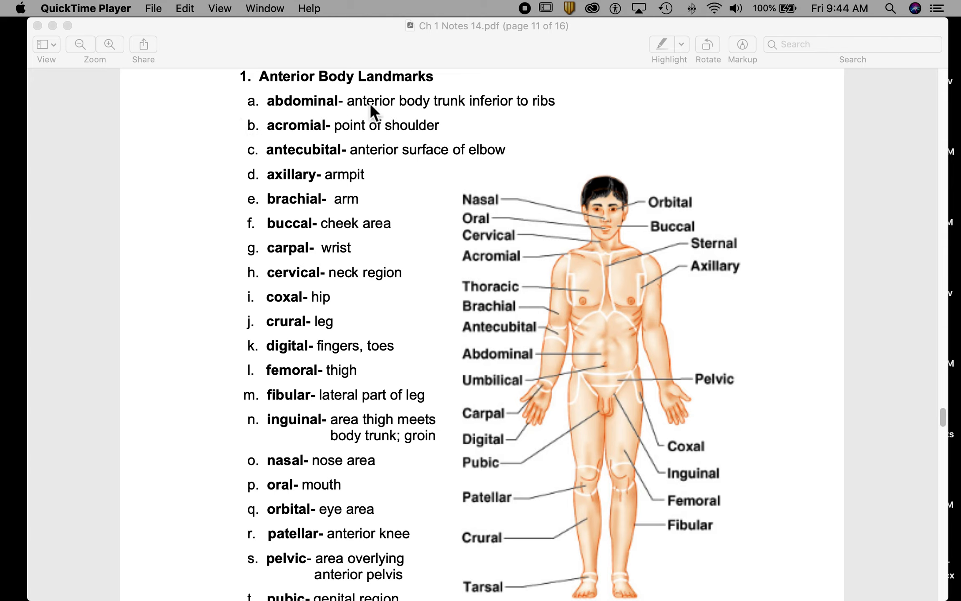
mouse_move(430, 113)
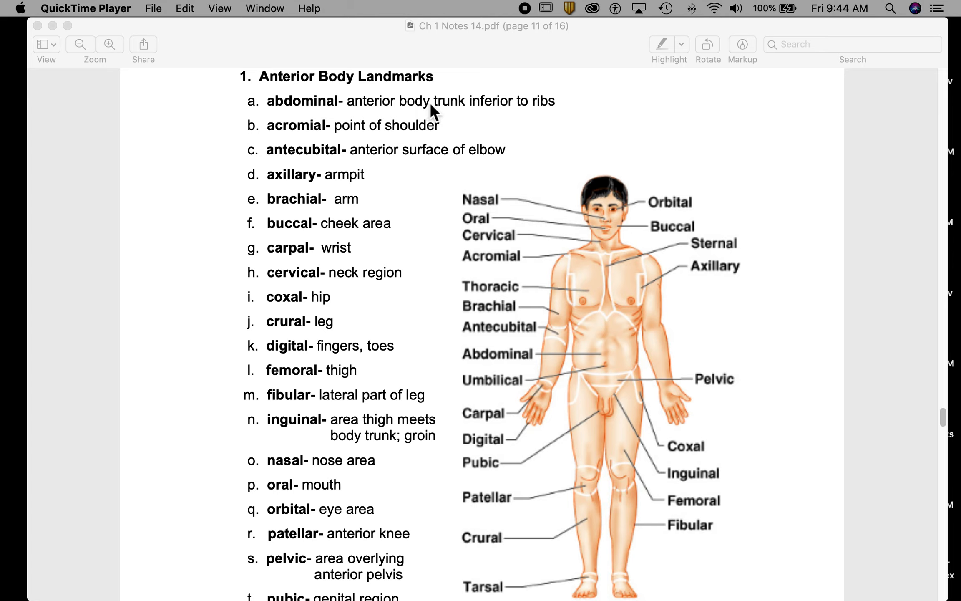
mouse_move(304, 120)
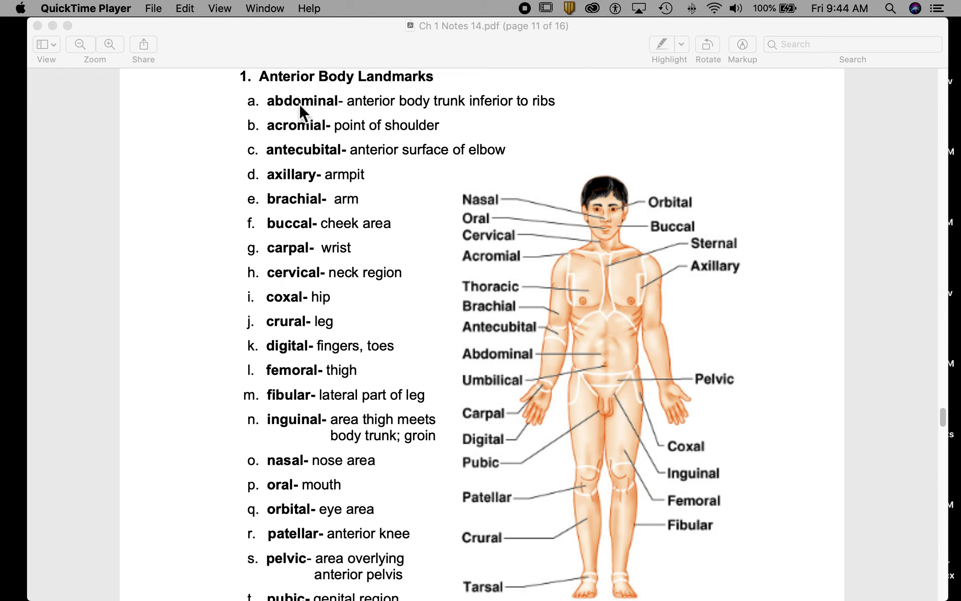
mouse_move(400, 113)
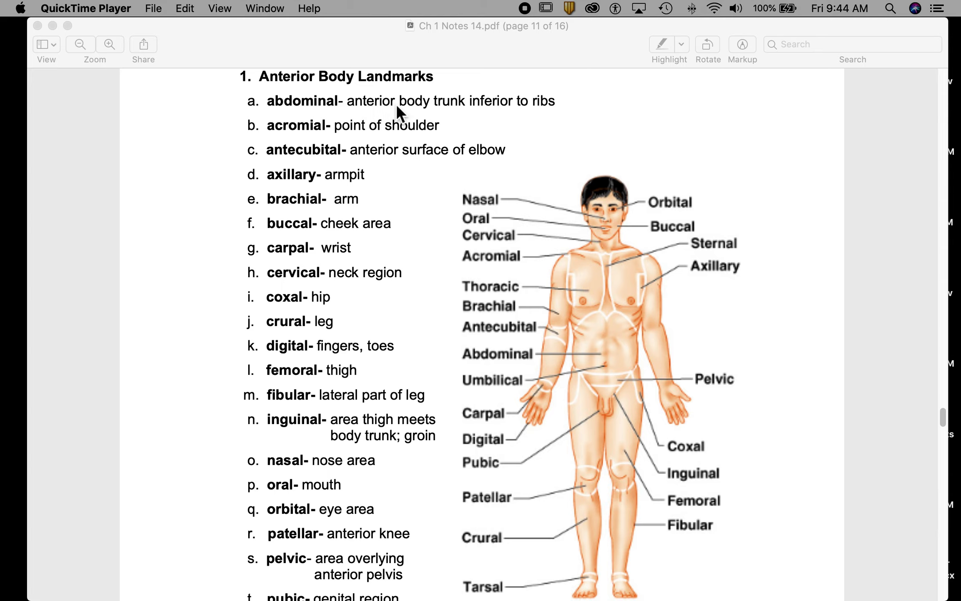
mouse_move(488, 120)
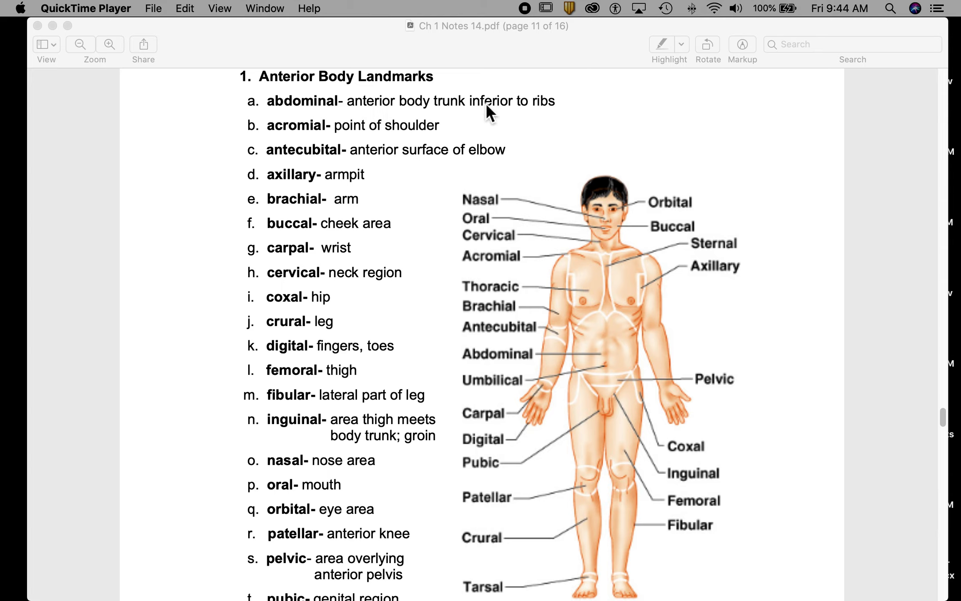
mouse_move(561, 116)
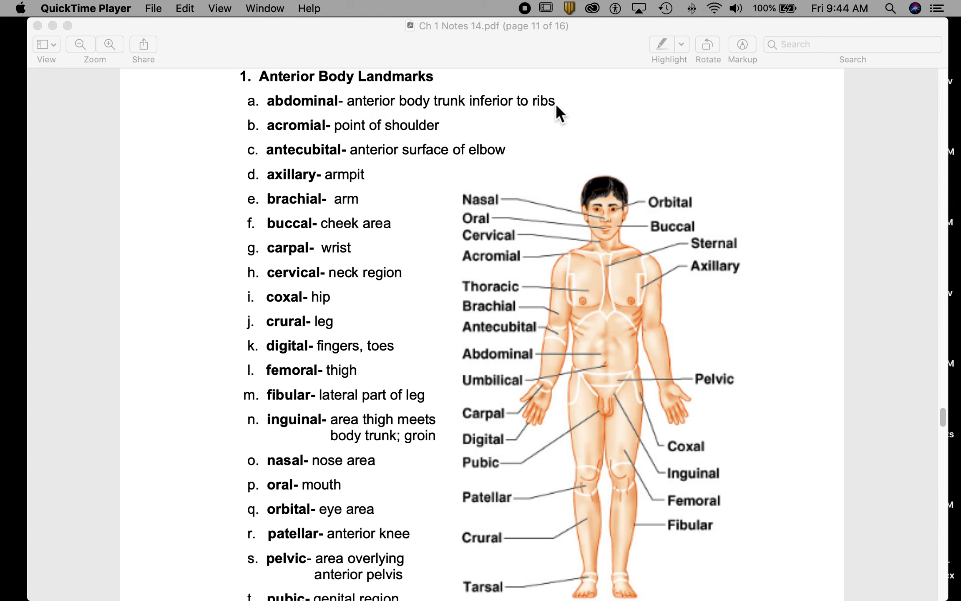
mouse_move(288, 117)
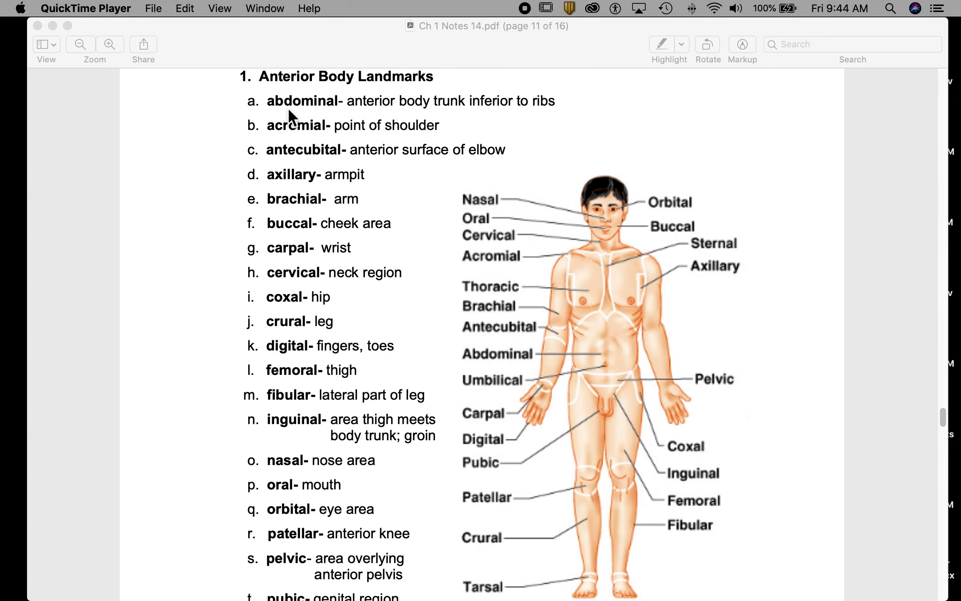
mouse_move(589, 358)
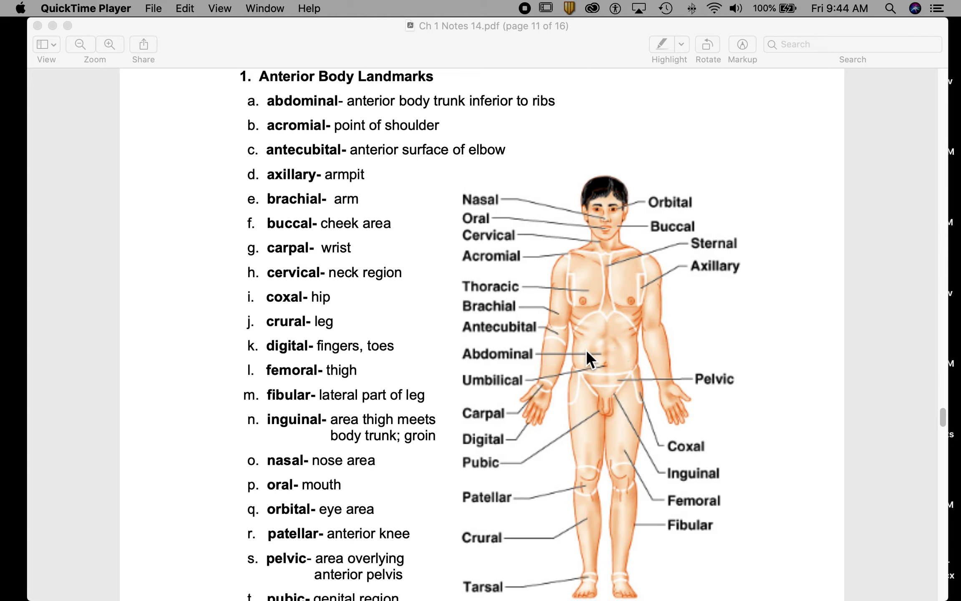
mouse_move(611, 353)
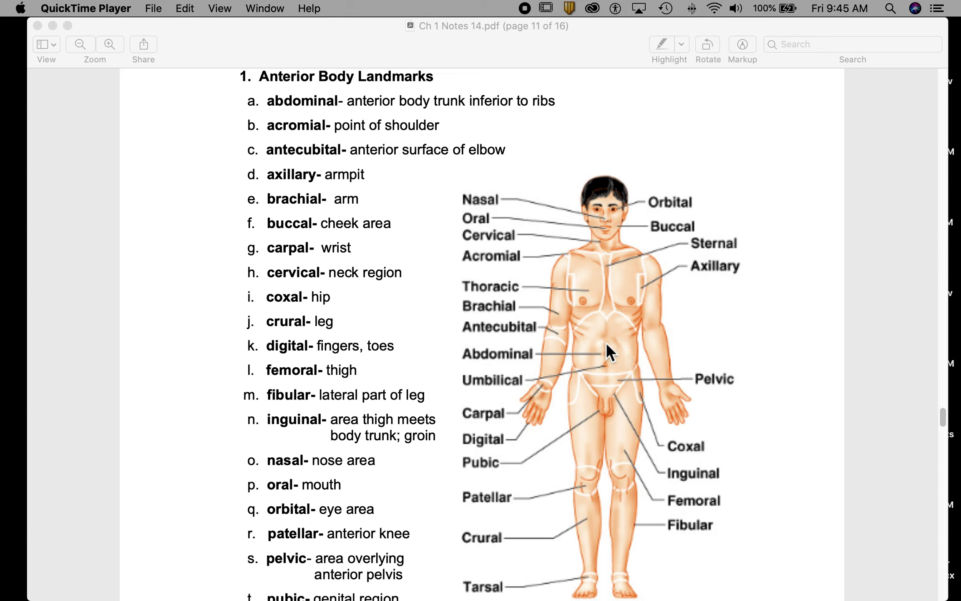
mouse_move(614, 381)
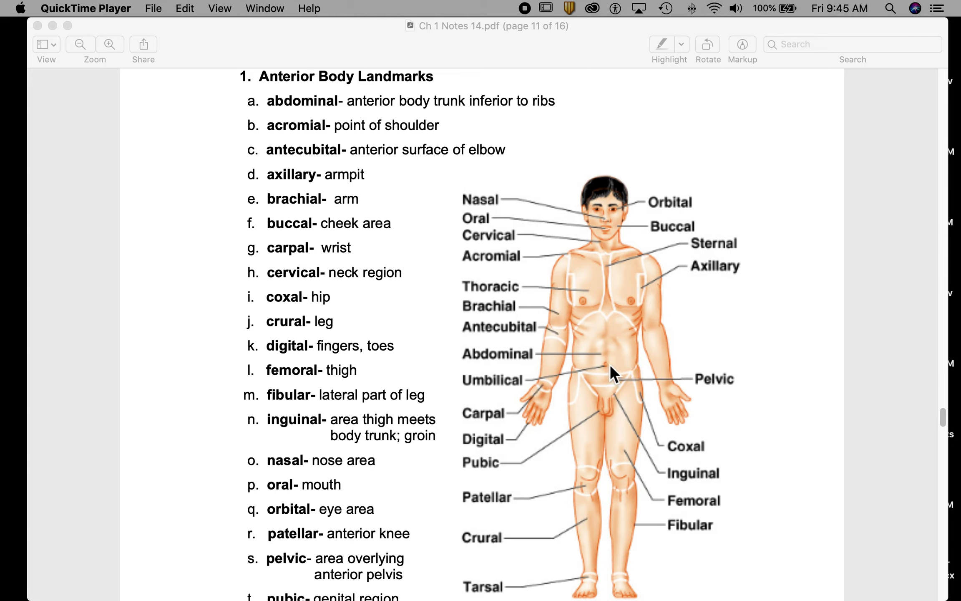
mouse_move(502, 395)
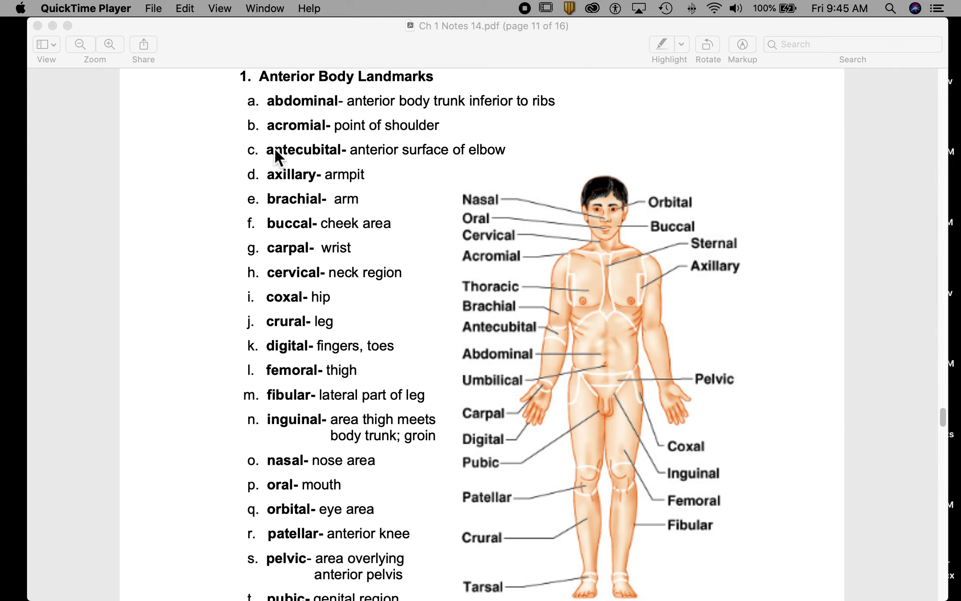
mouse_move(321, 180)
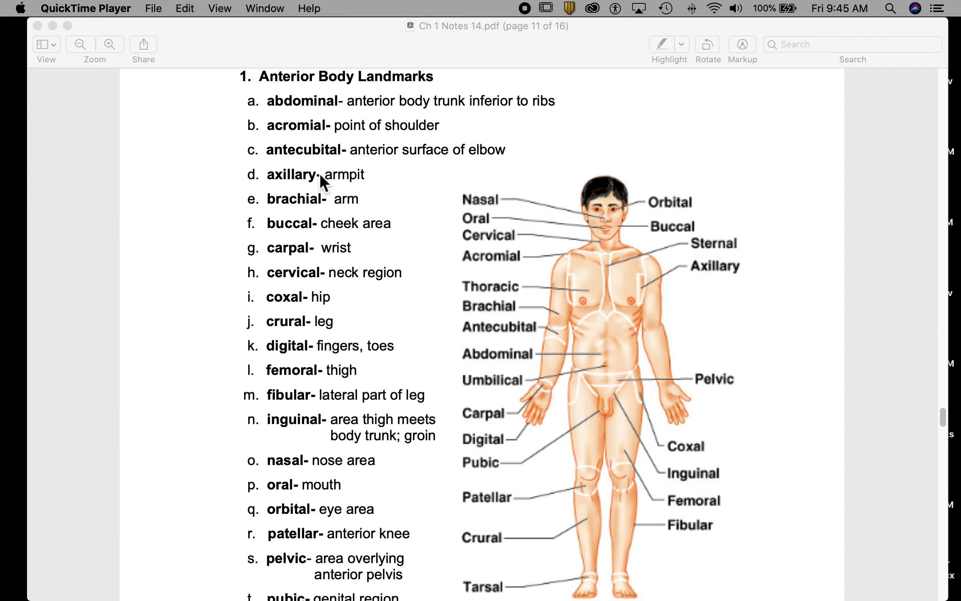
mouse_move(317, 267)
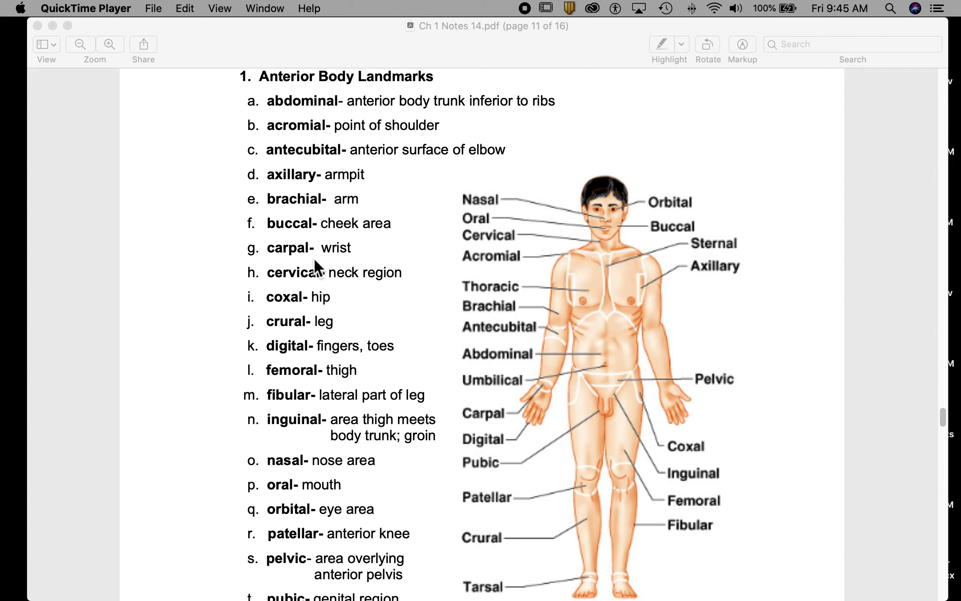
mouse_move(321, 292)
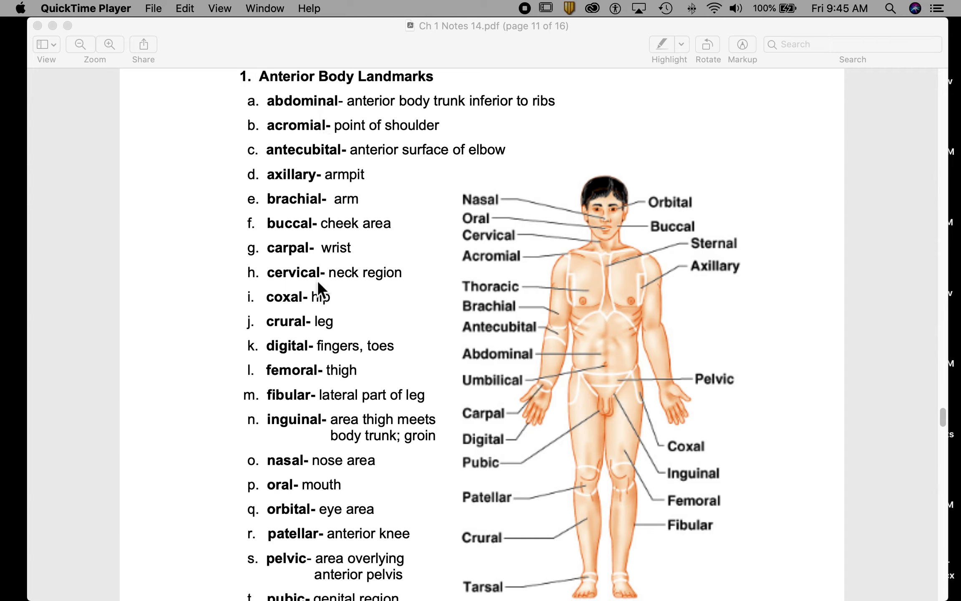
mouse_move(317, 385)
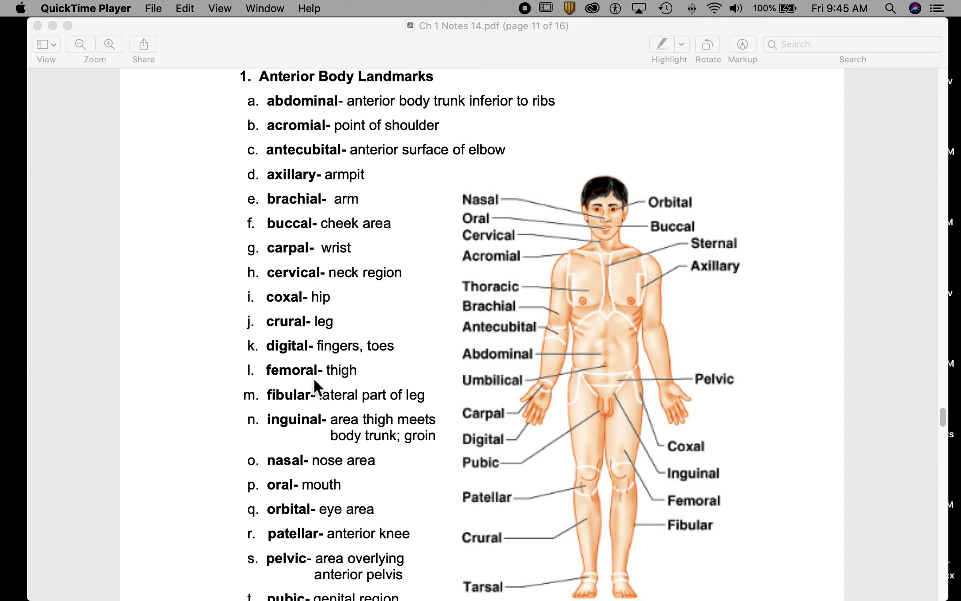
mouse_move(319, 405)
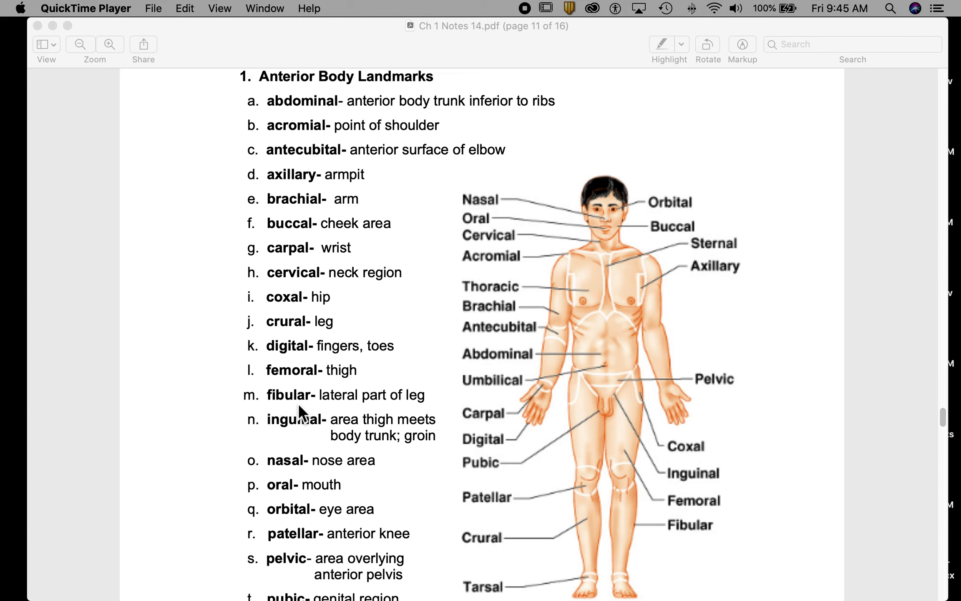
mouse_move(314, 387)
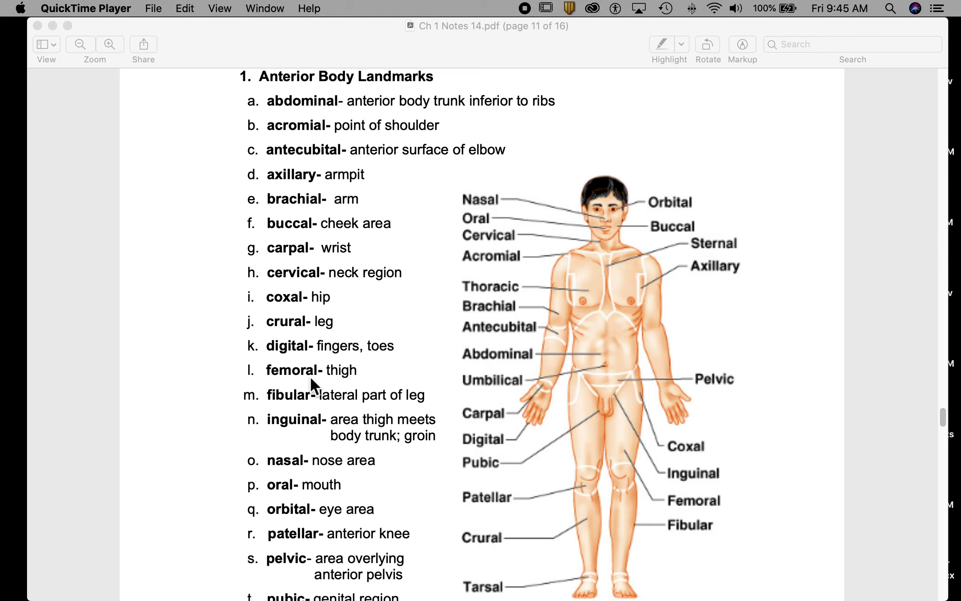
mouse_move(588, 411)
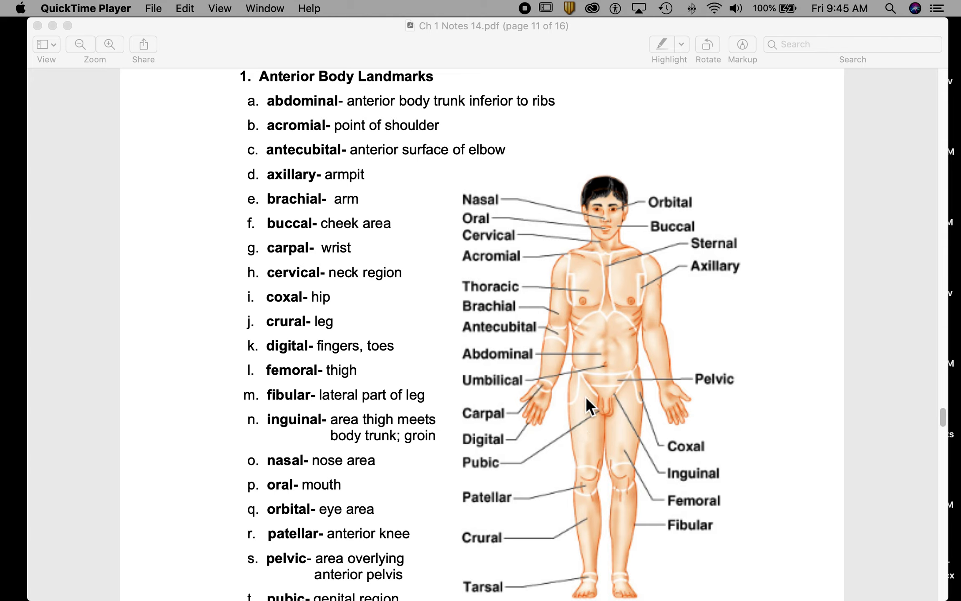
mouse_move(598, 445)
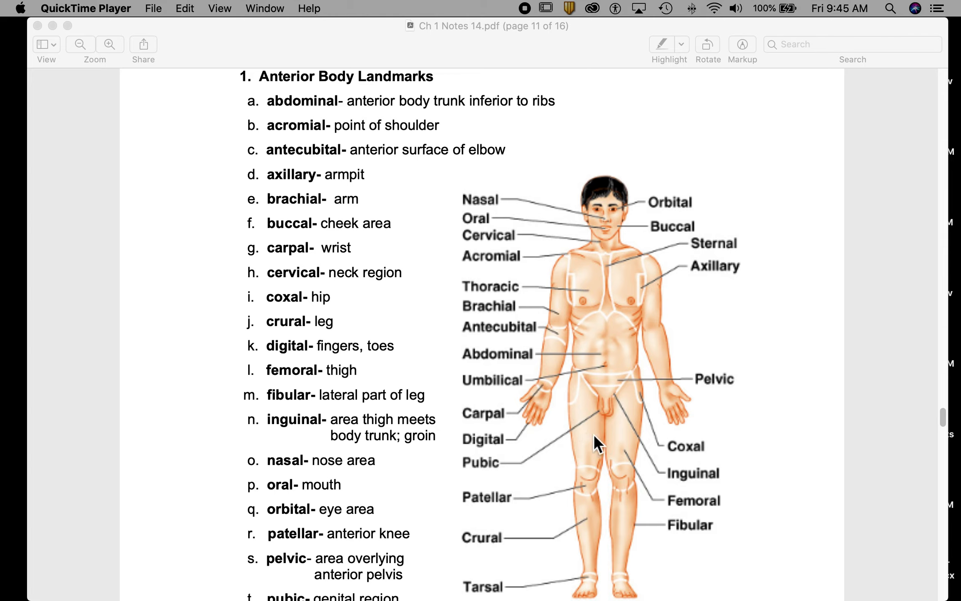
mouse_move(328, 394)
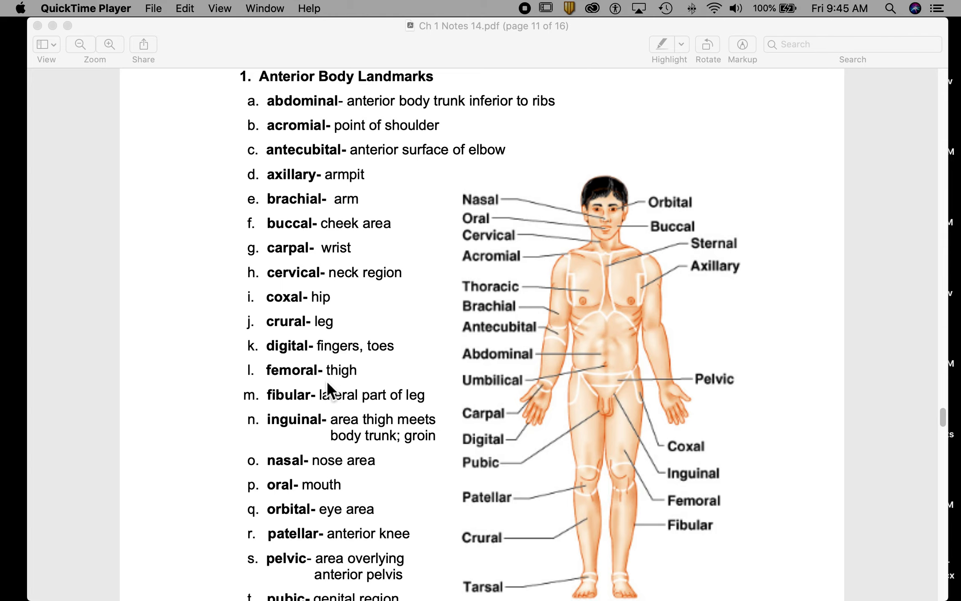
mouse_move(312, 392)
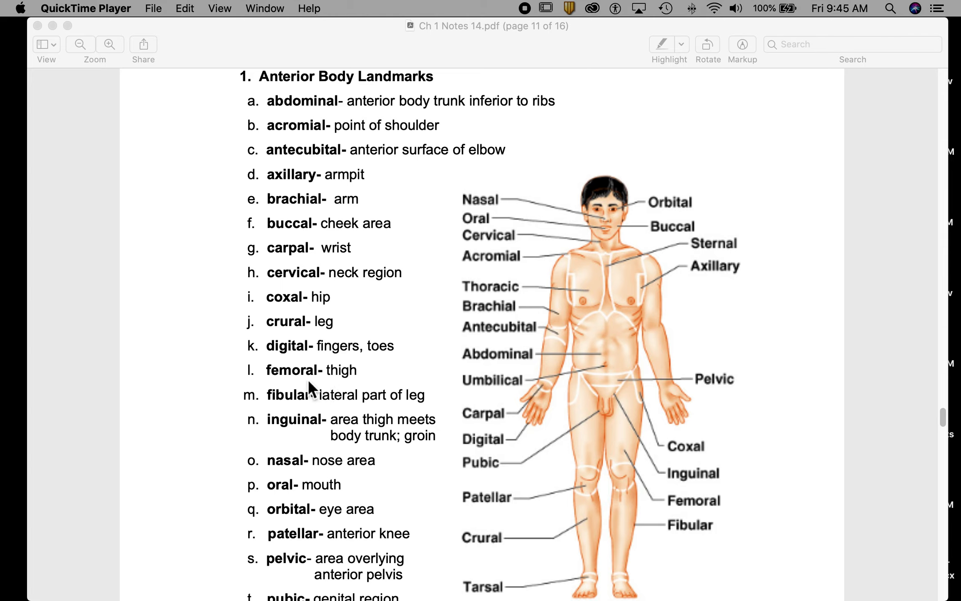
mouse_move(290, 385)
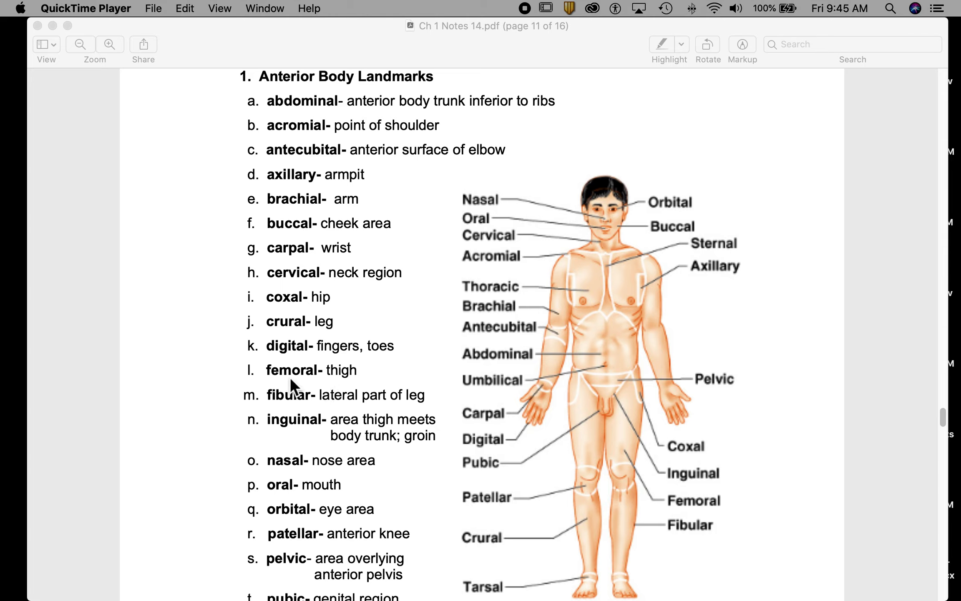
mouse_move(305, 134)
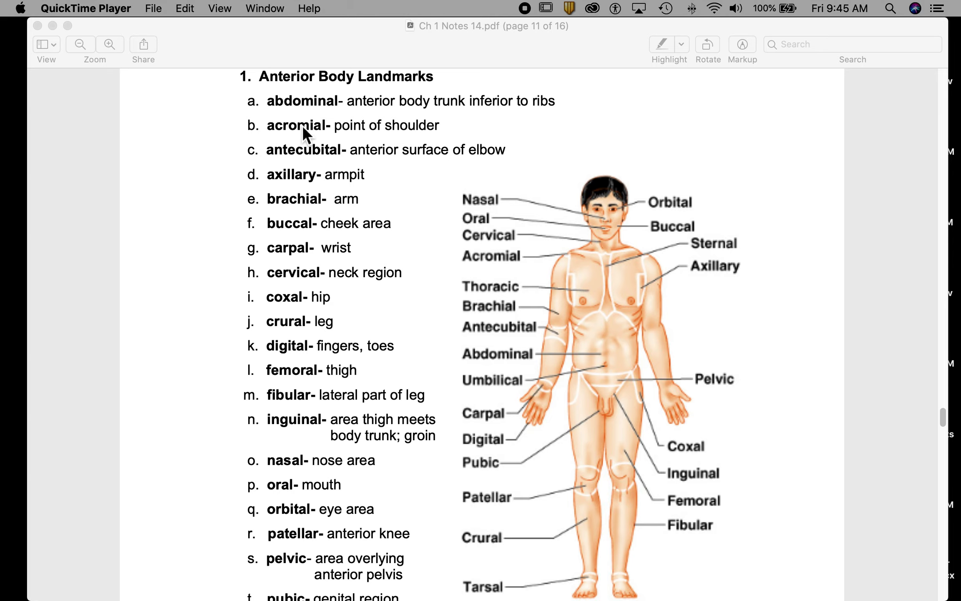
mouse_move(286, 146)
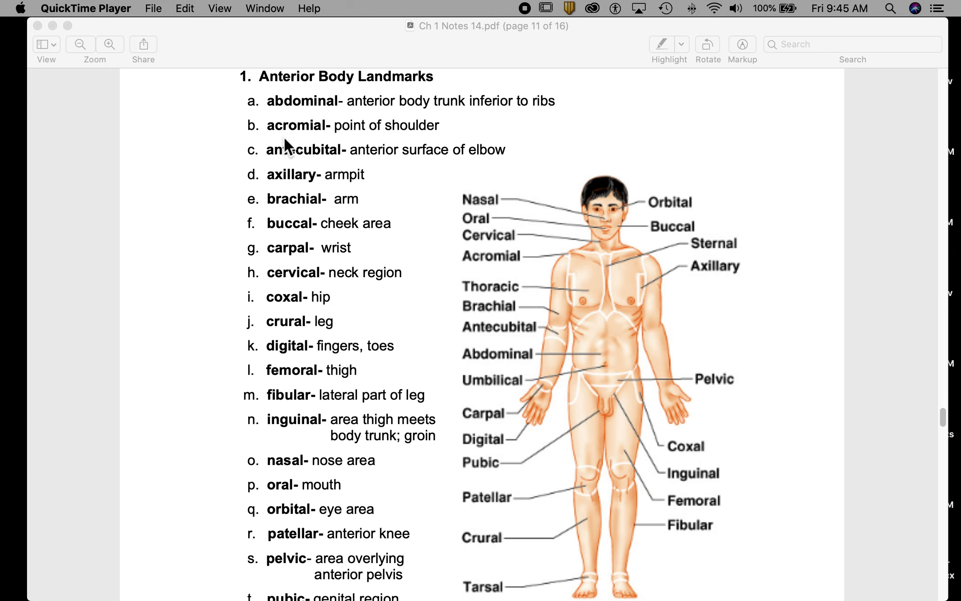
mouse_move(360, 137)
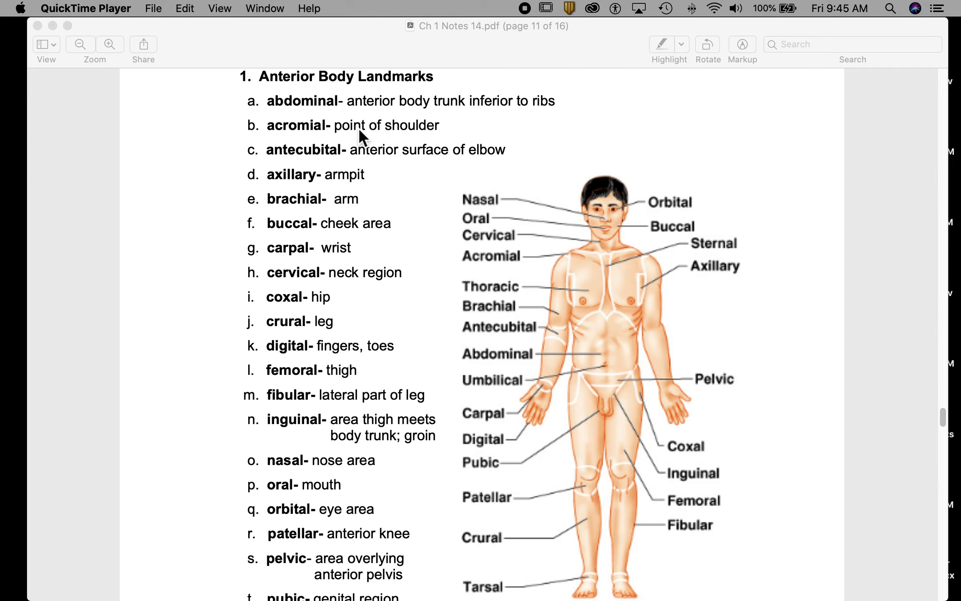
mouse_move(571, 263)
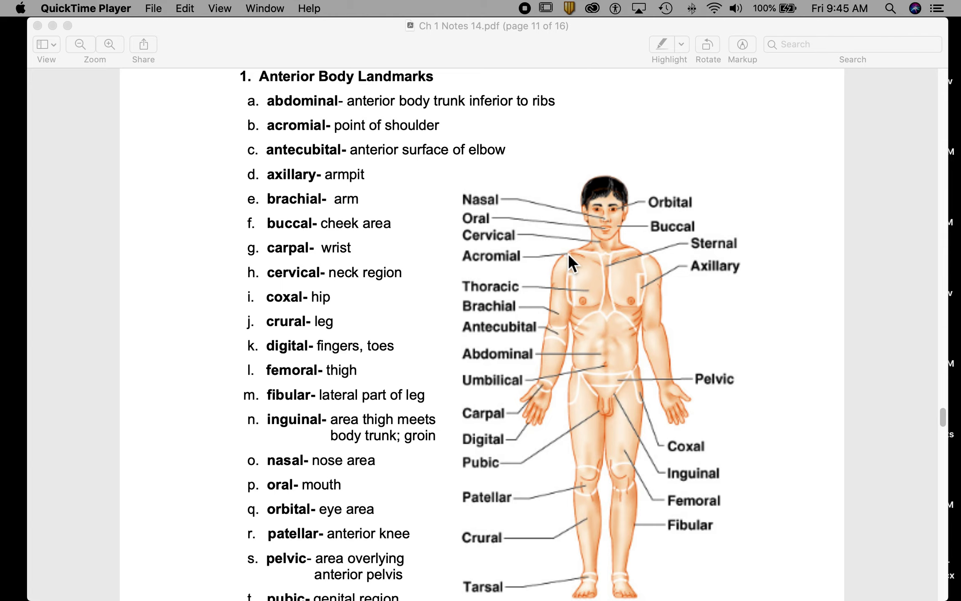
mouse_move(578, 265)
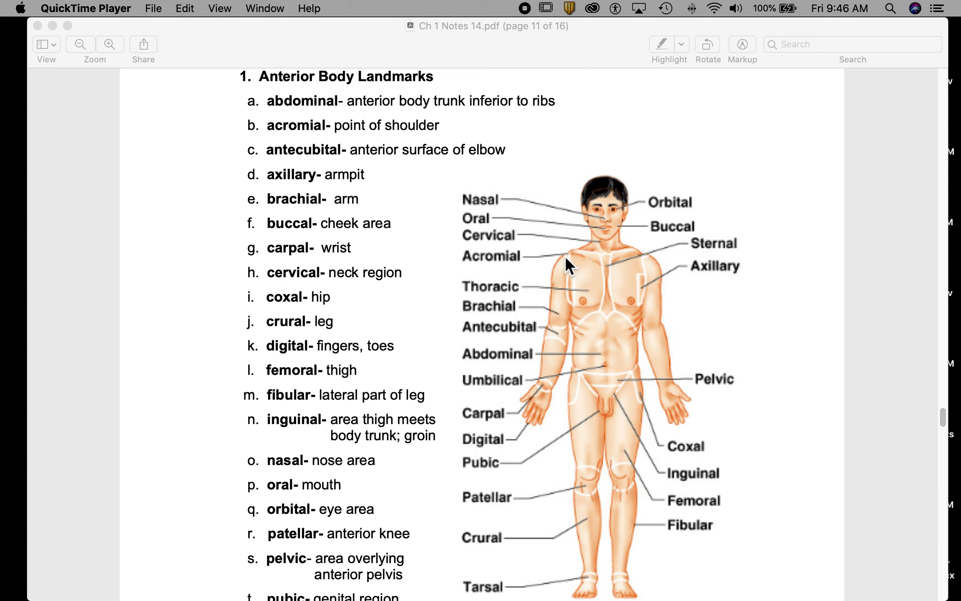
mouse_move(568, 273)
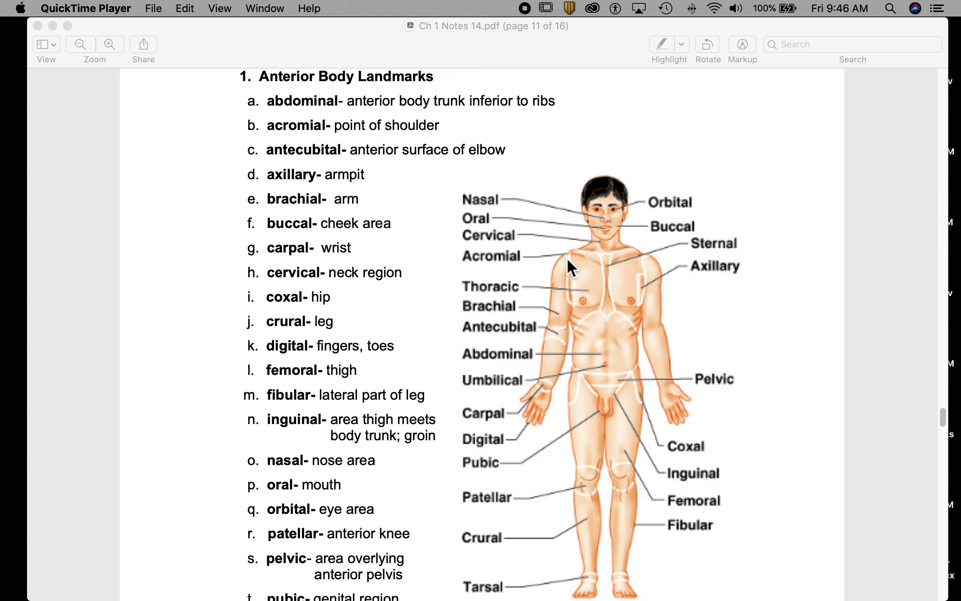
mouse_move(294, 171)
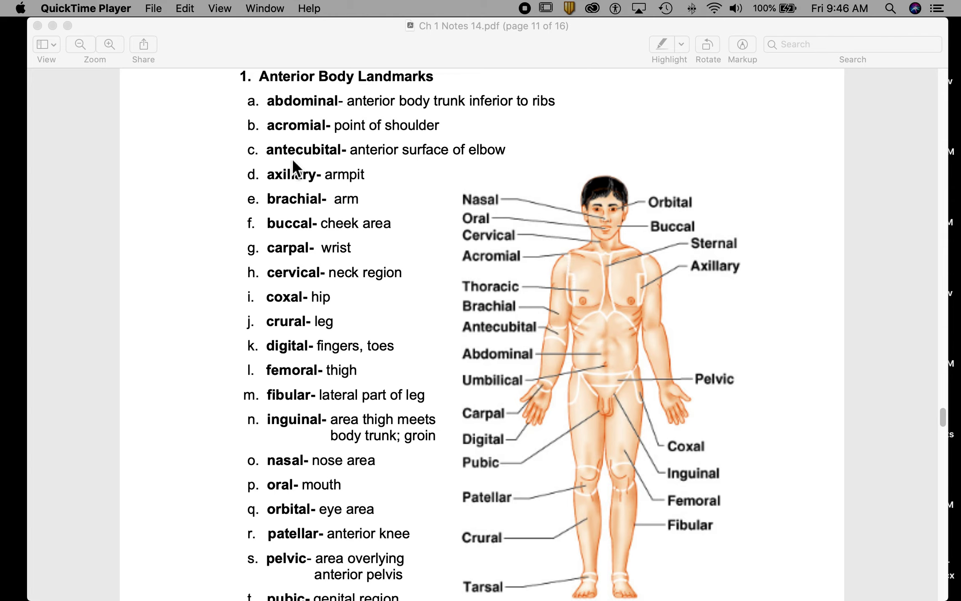
mouse_move(567, 340)
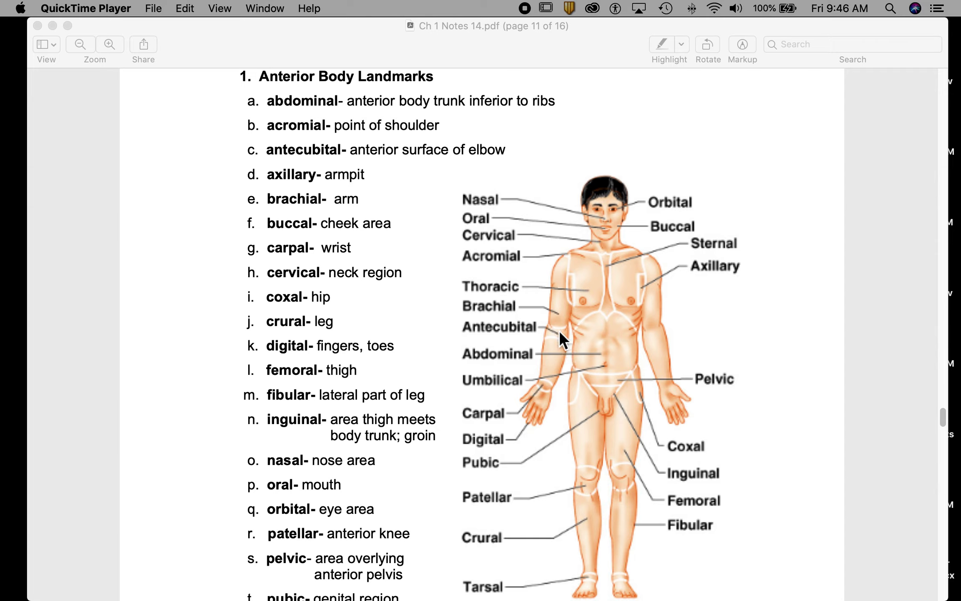
mouse_move(478, 337)
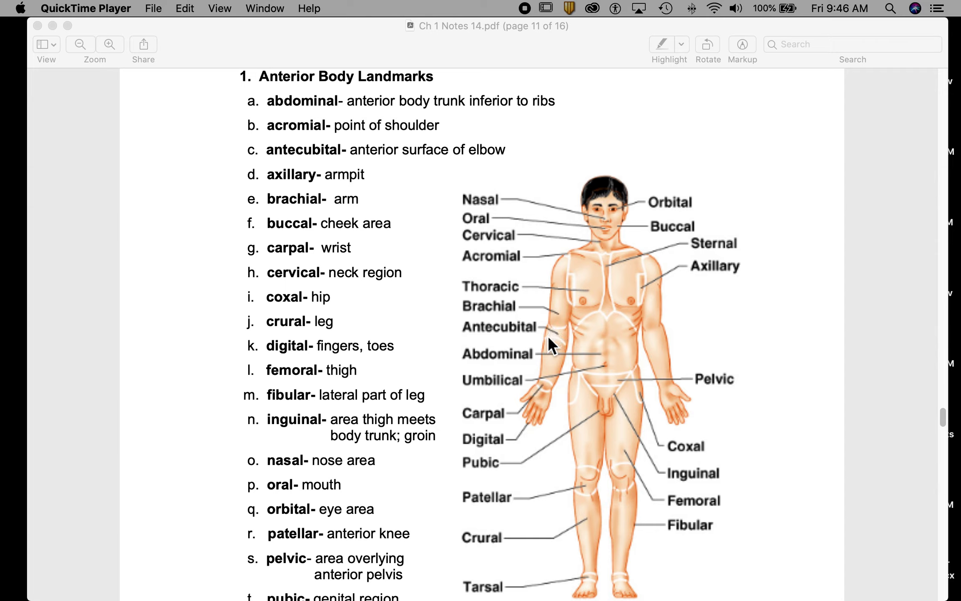
mouse_move(571, 342)
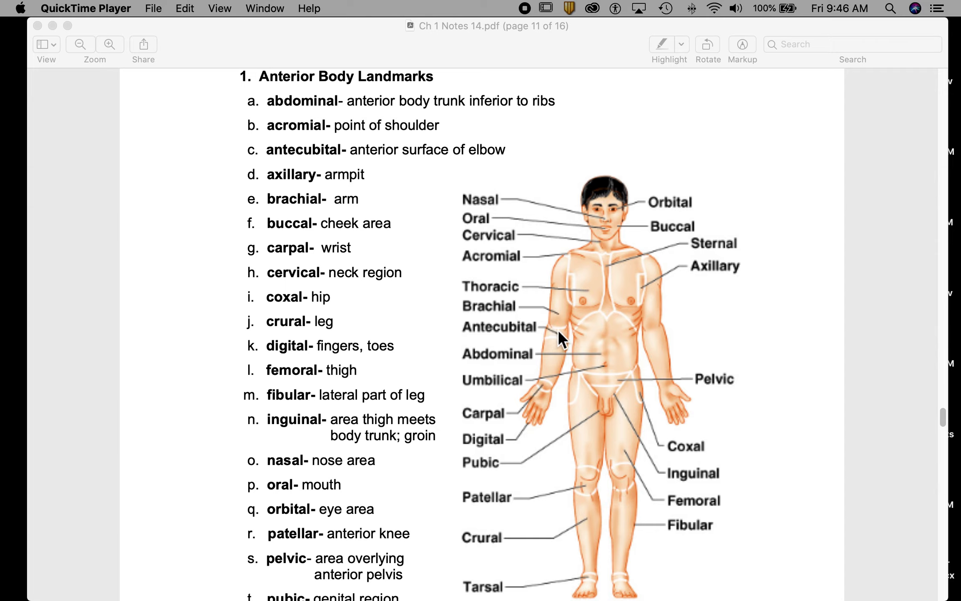
mouse_move(275, 189)
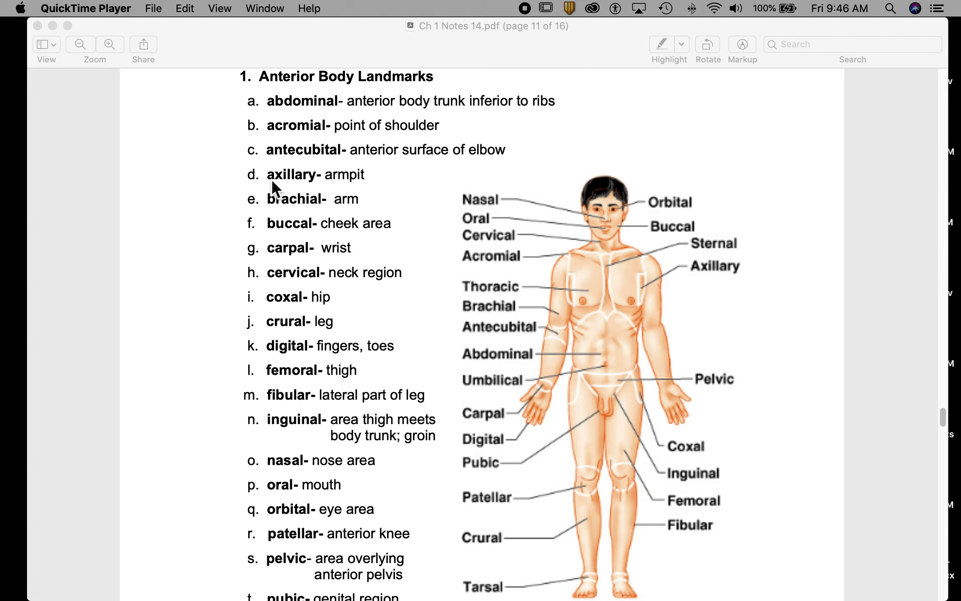
mouse_move(310, 188)
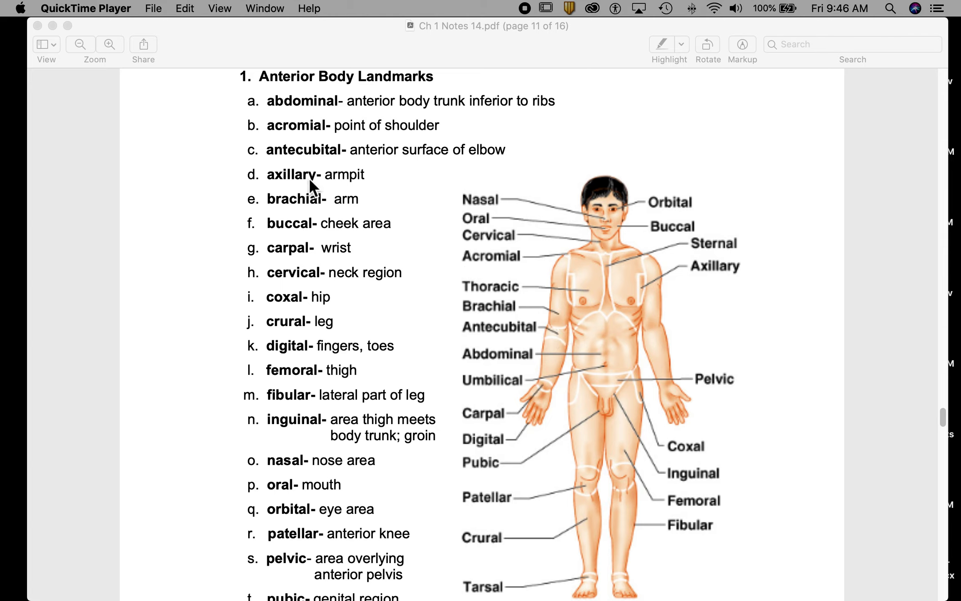
mouse_move(572, 309)
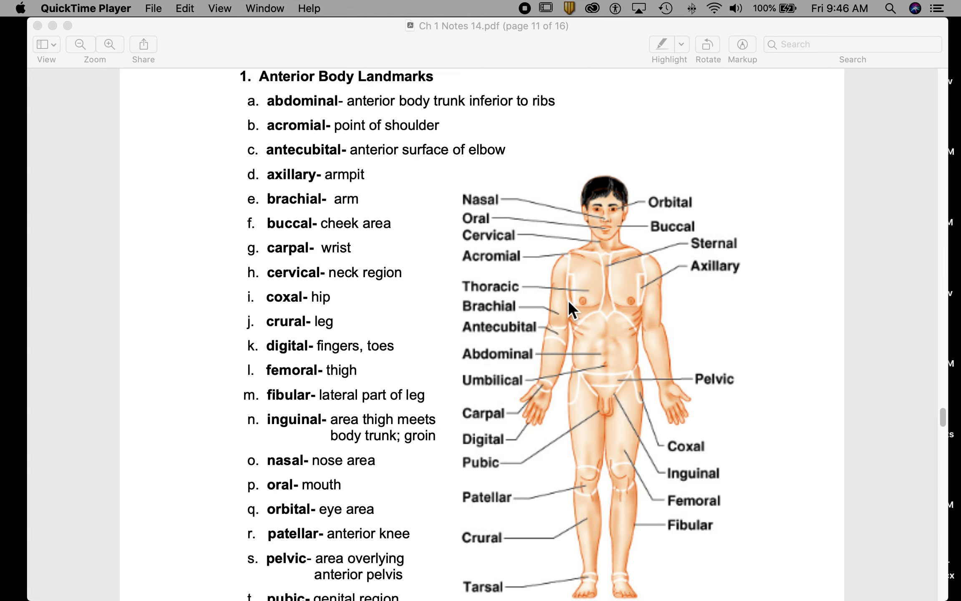
mouse_move(637, 297)
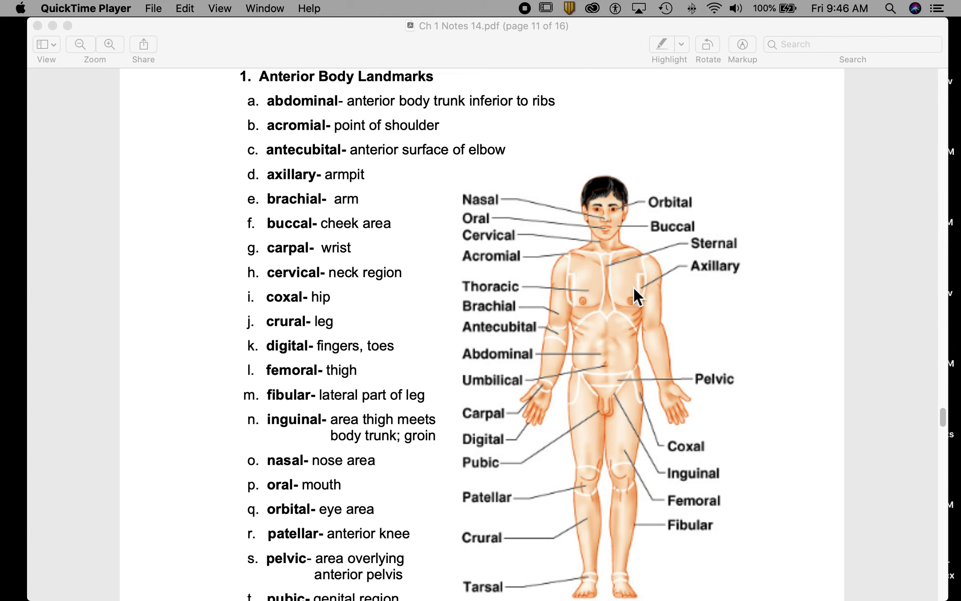
mouse_move(647, 296)
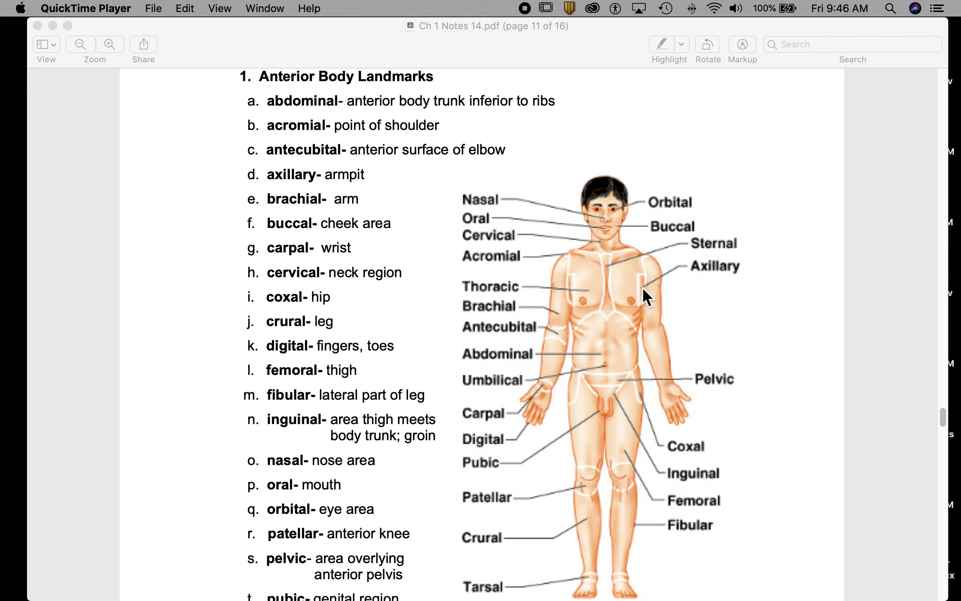
mouse_move(649, 292)
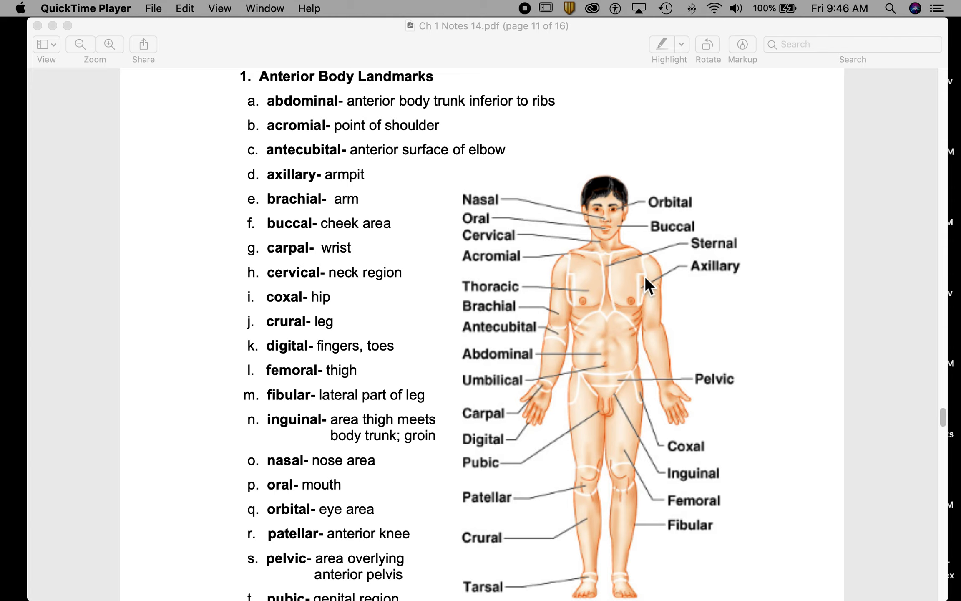
mouse_move(652, 302)
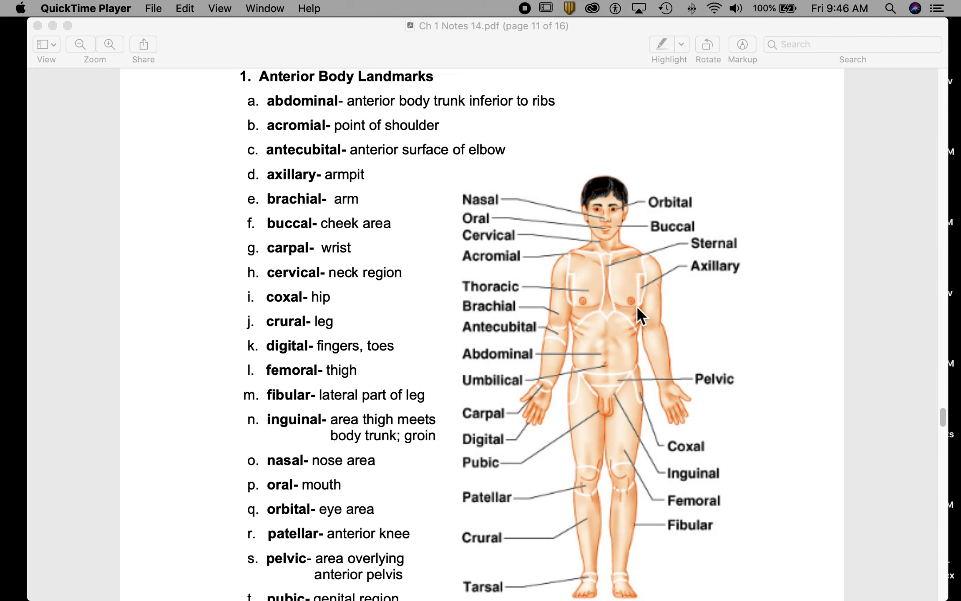
mouse_move(647, 282)
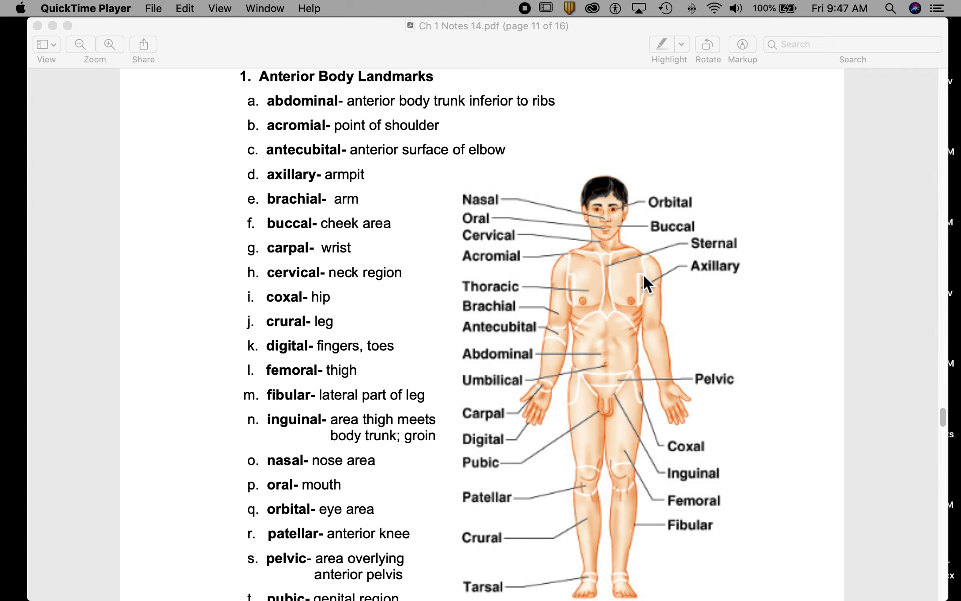
mouse_move(644, 283)
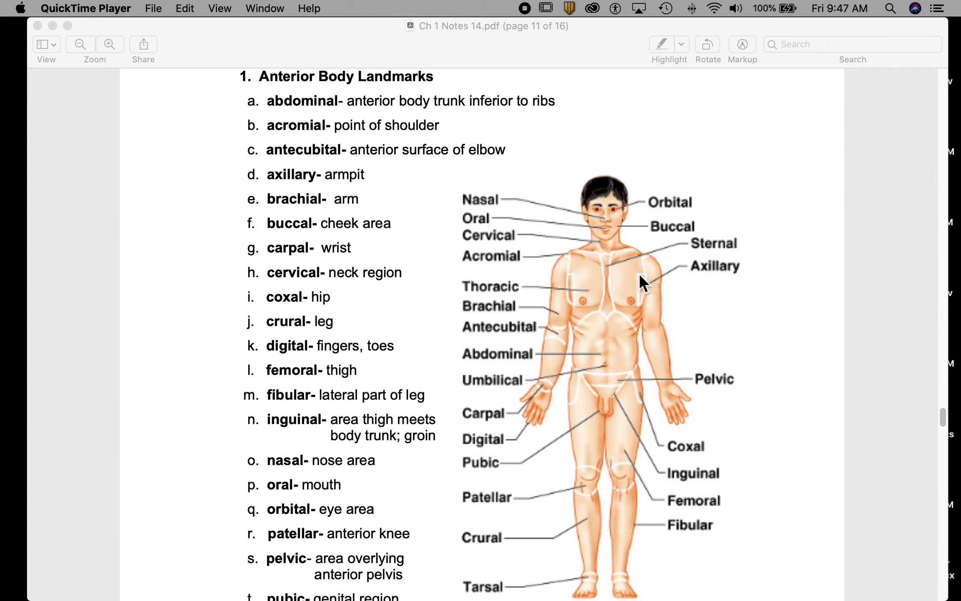
mouse_move(326, 207)
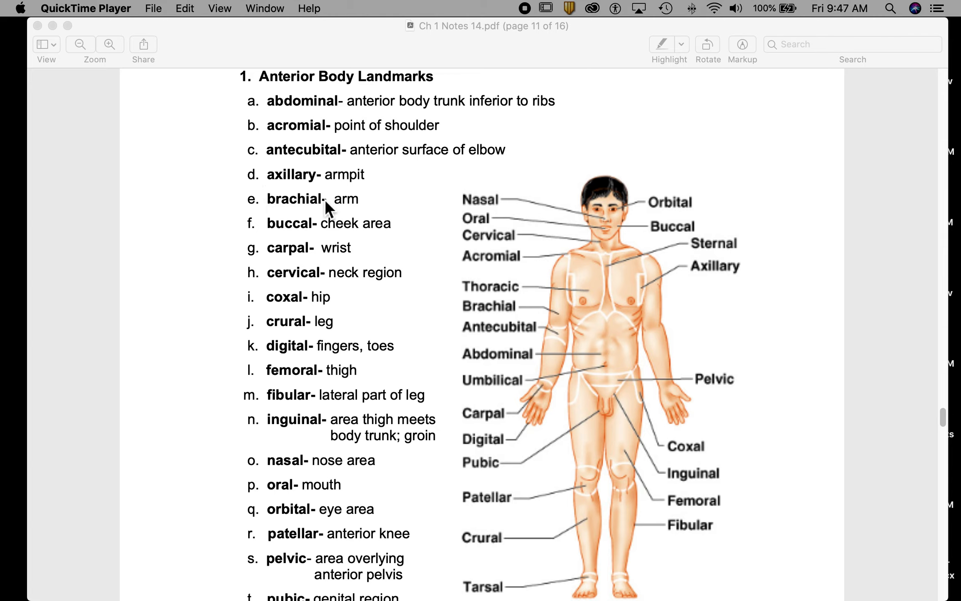
mouse_move(647, 342)
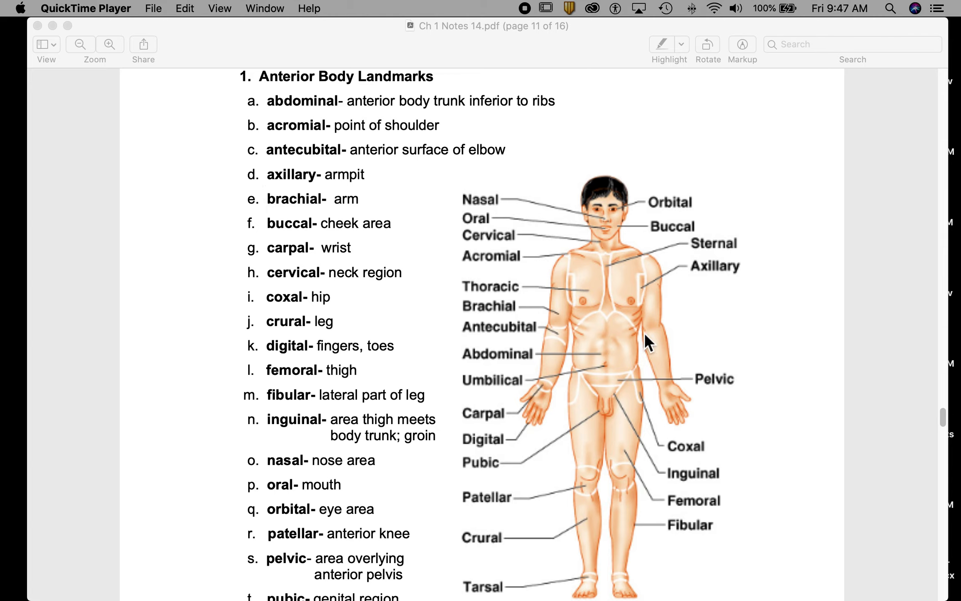
mouse_move(529, 368)
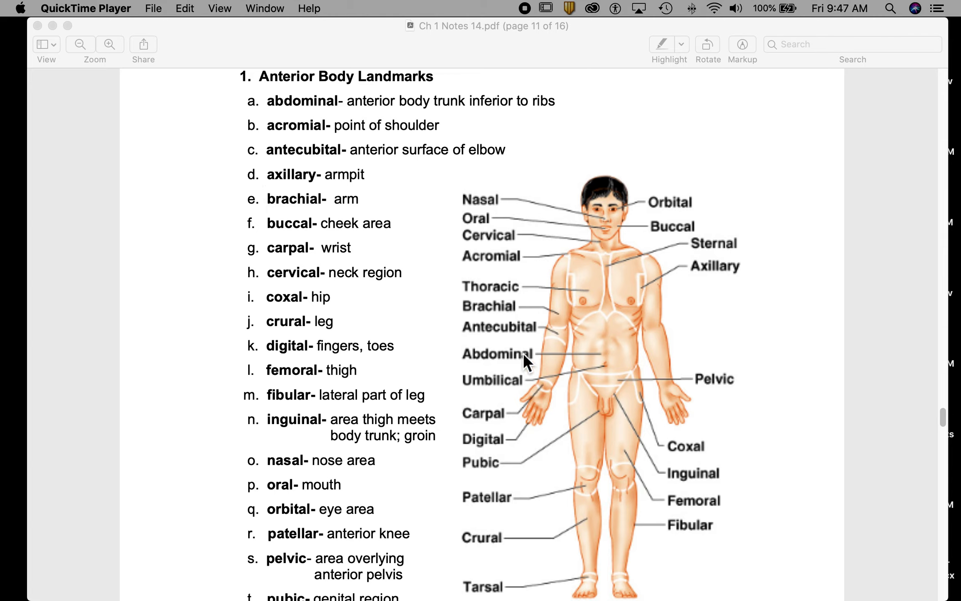
mouse_move(560, 315)
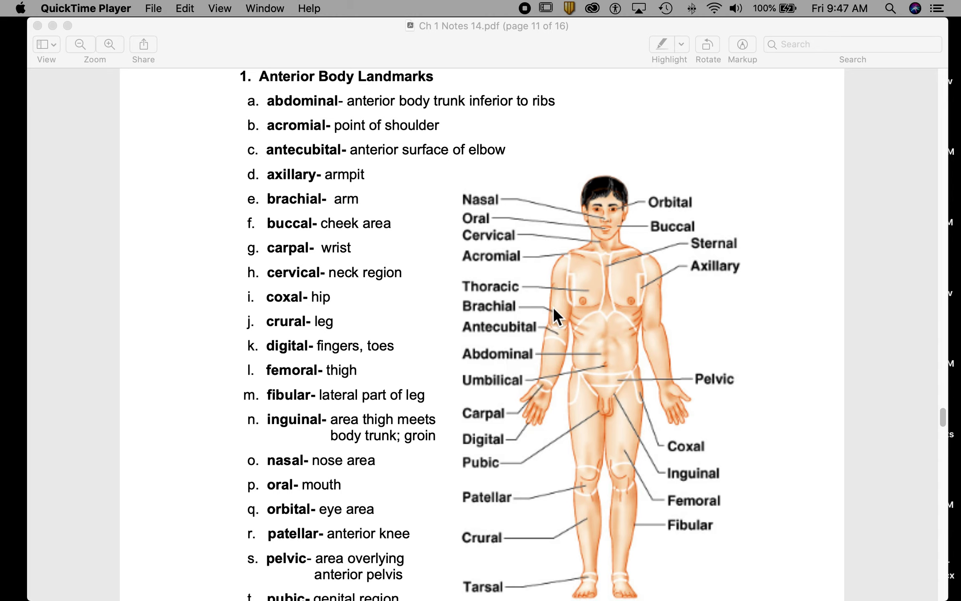
mouse_move(567, 309)
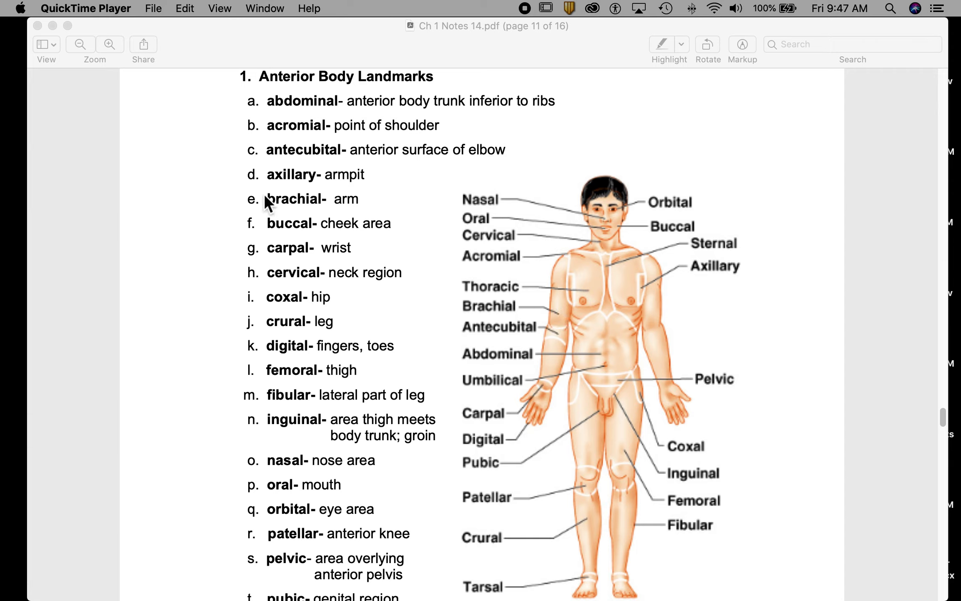
mouse_move(618, 254)
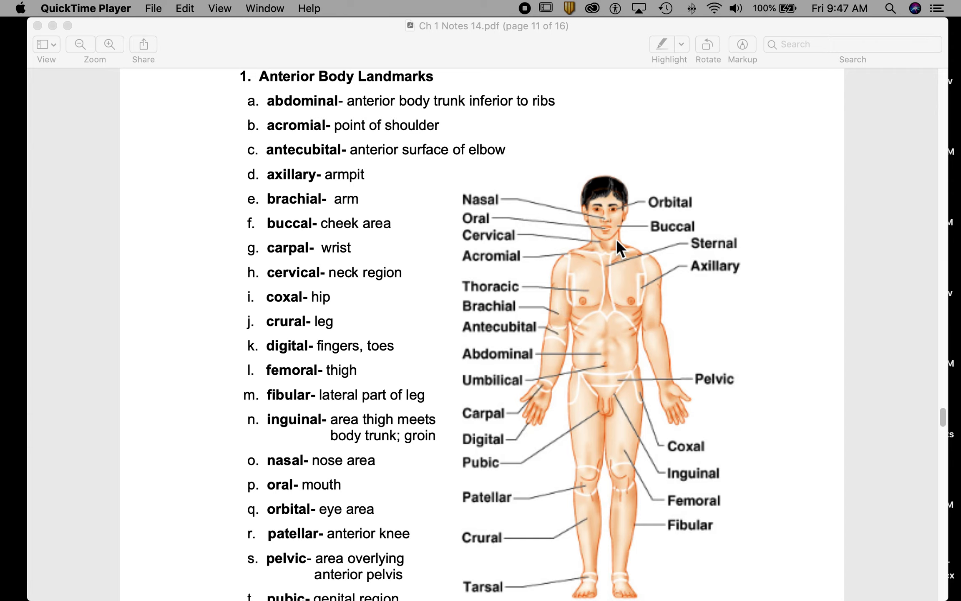
mouse_move(621, 232)
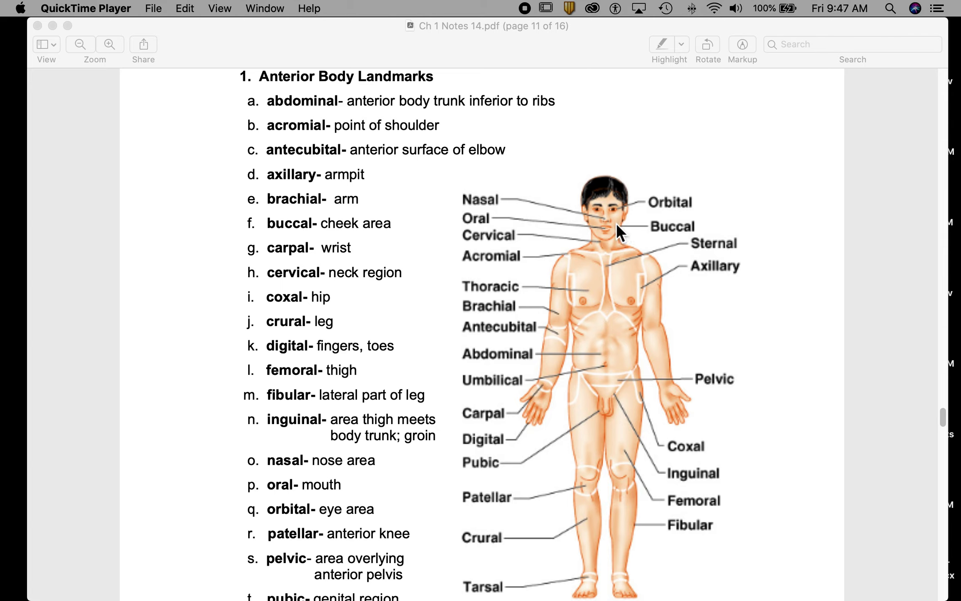
mouse_move(625, 228)
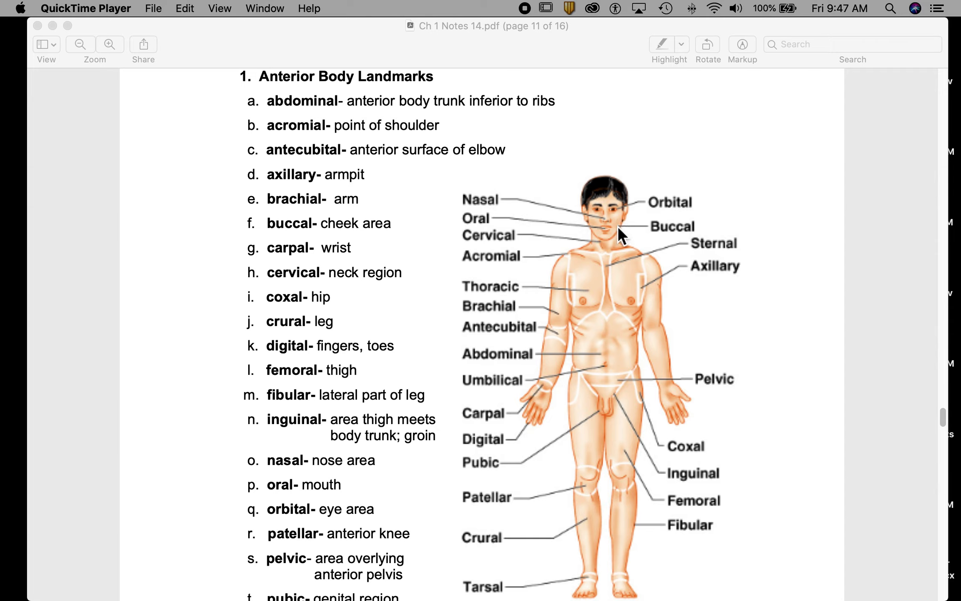
mouse_move(294, 260)
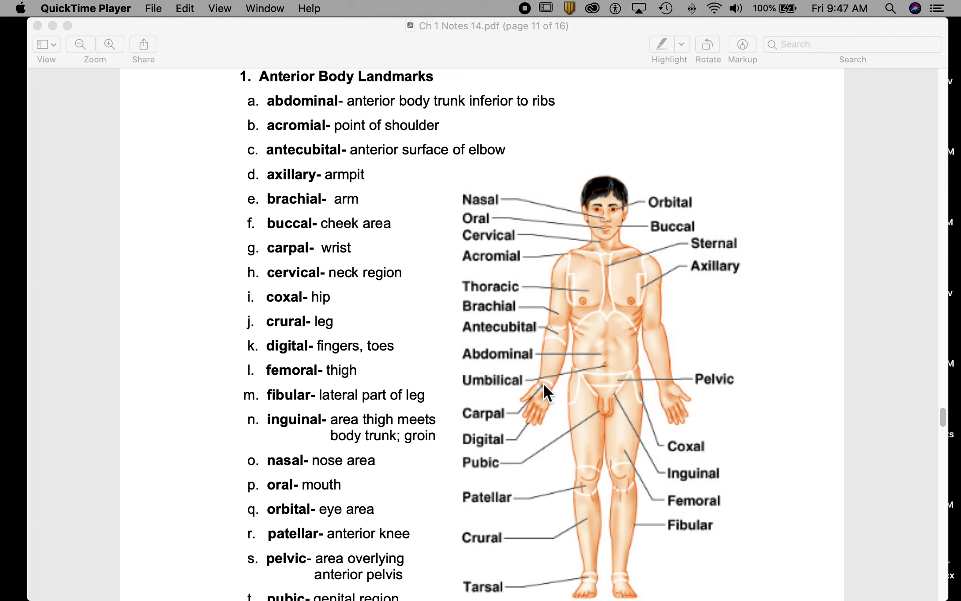
mouse_move(539, 401)
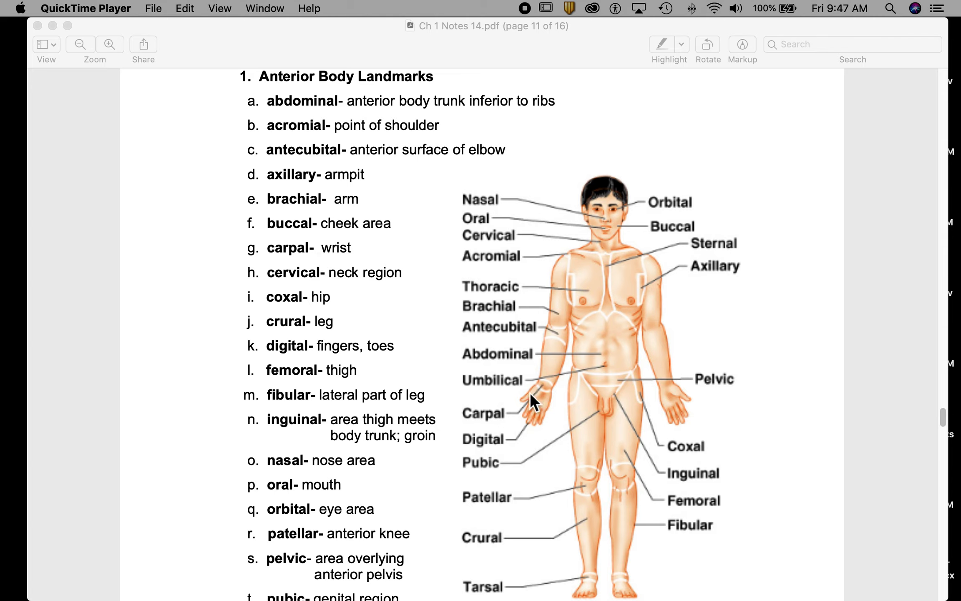
mouse_move(547, 404)
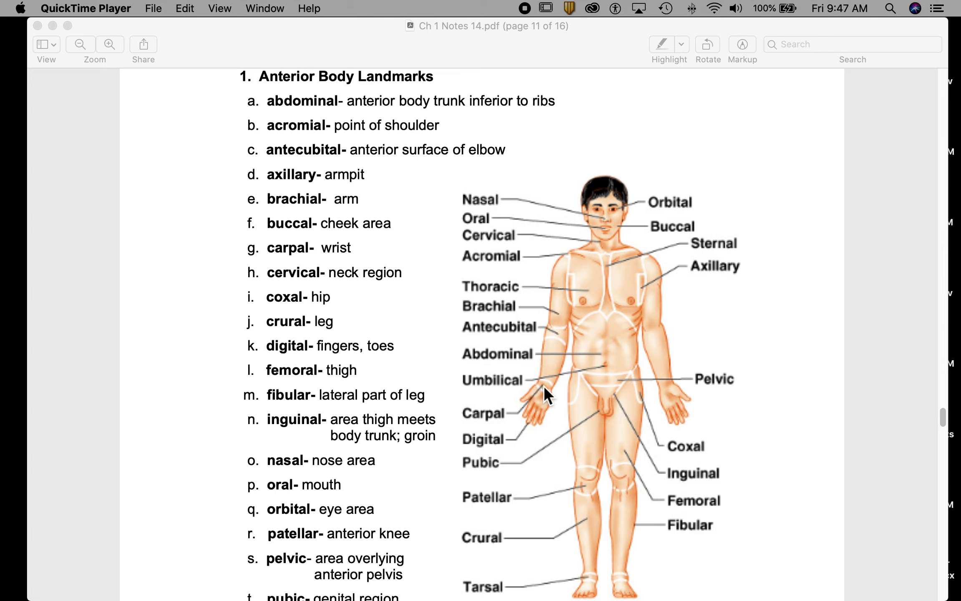
mouse_move(454, 296)
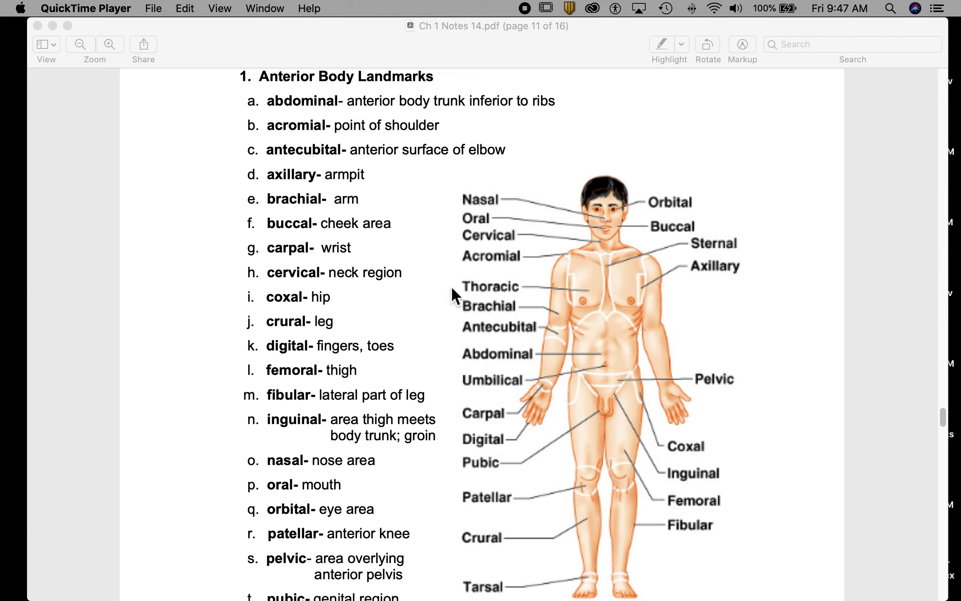
mouse_move(614, 252)
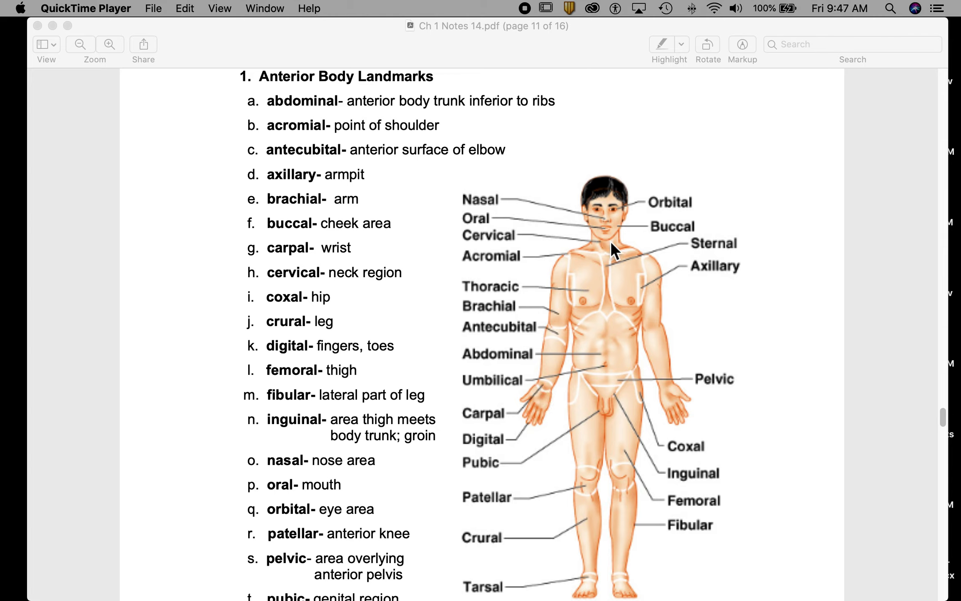
mouse_move(620, 247)
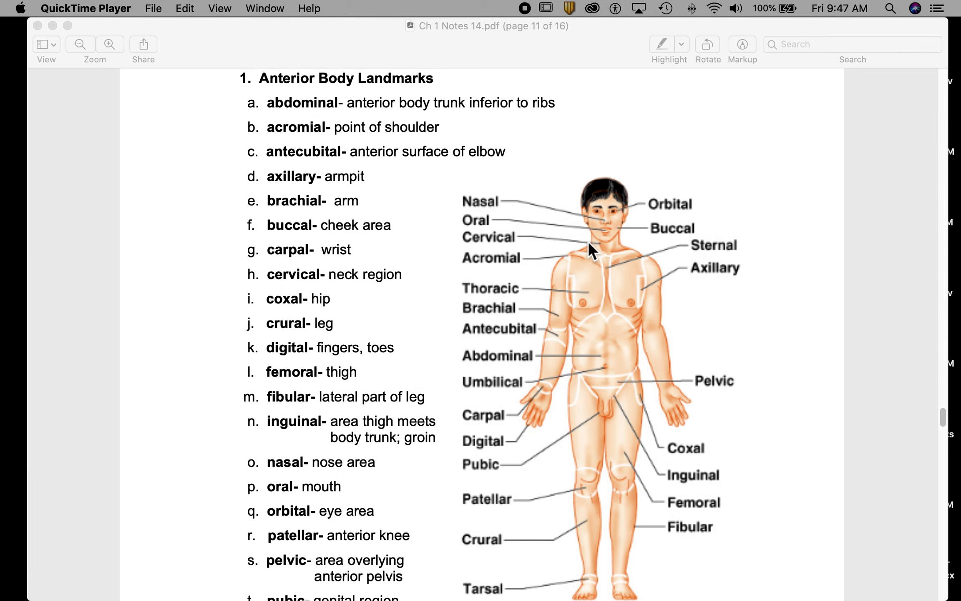
mouse_move(597, 257)
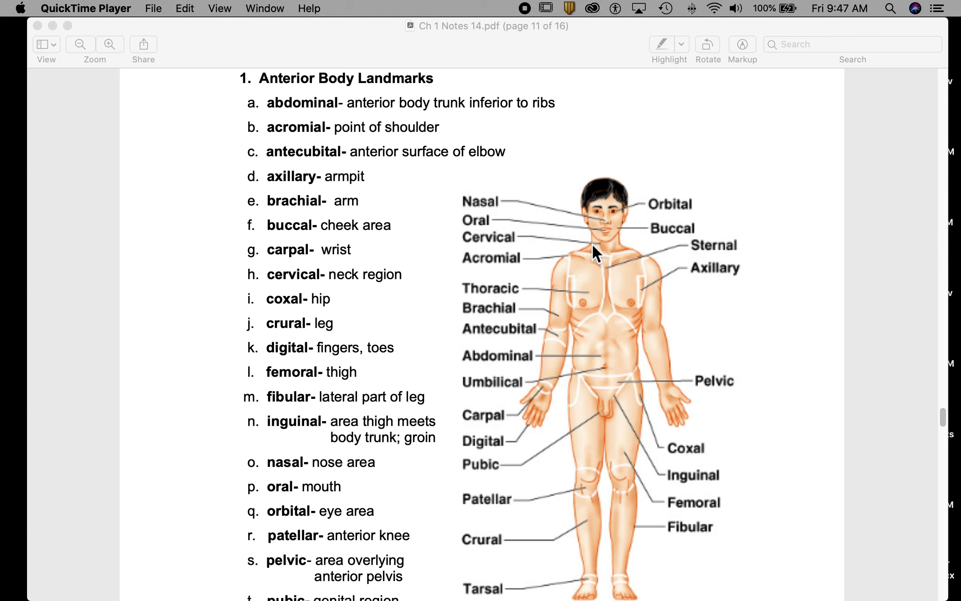
mouse_move(493, 251)
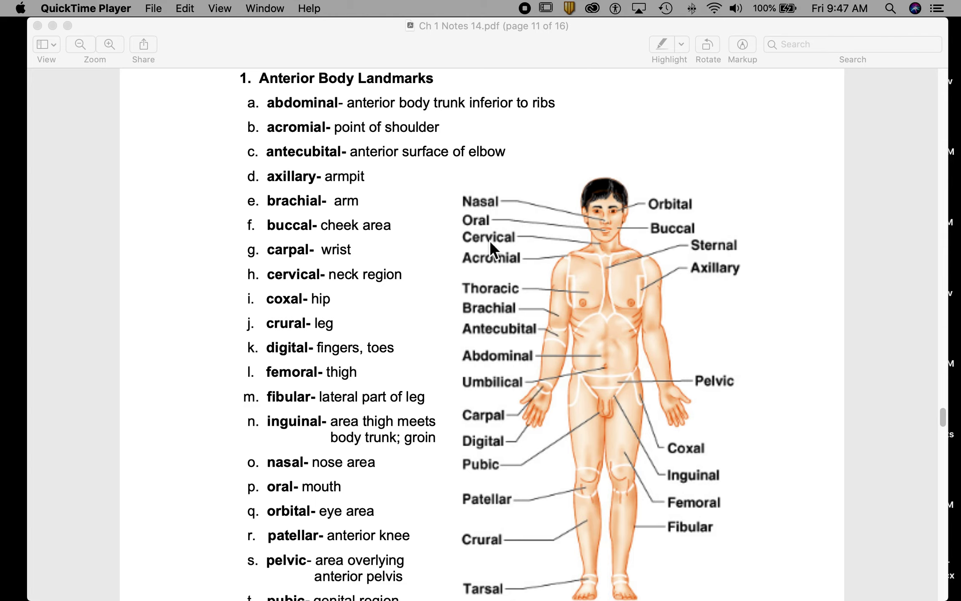
mouse_move(510, 254)
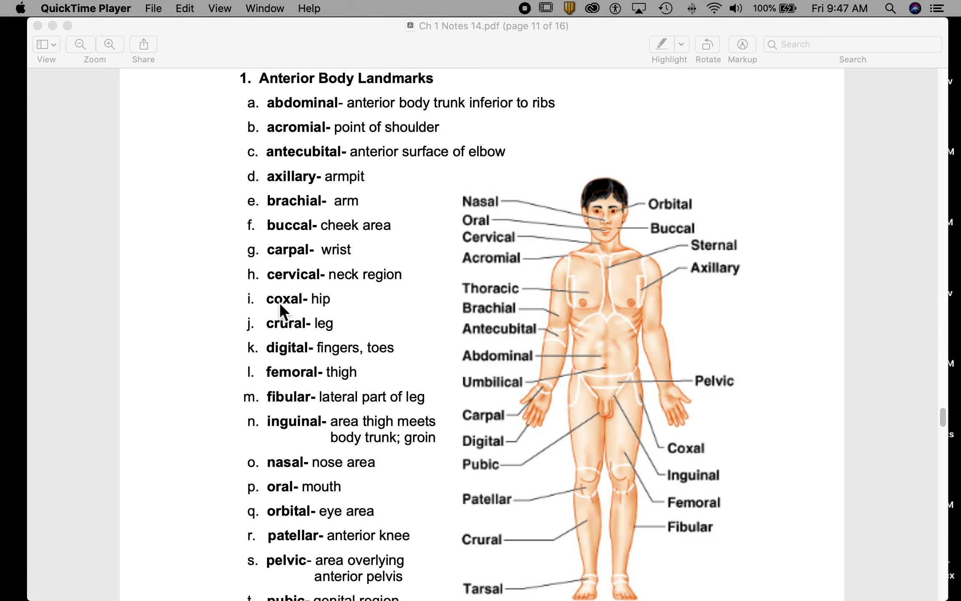
mouse_move(577, 415)
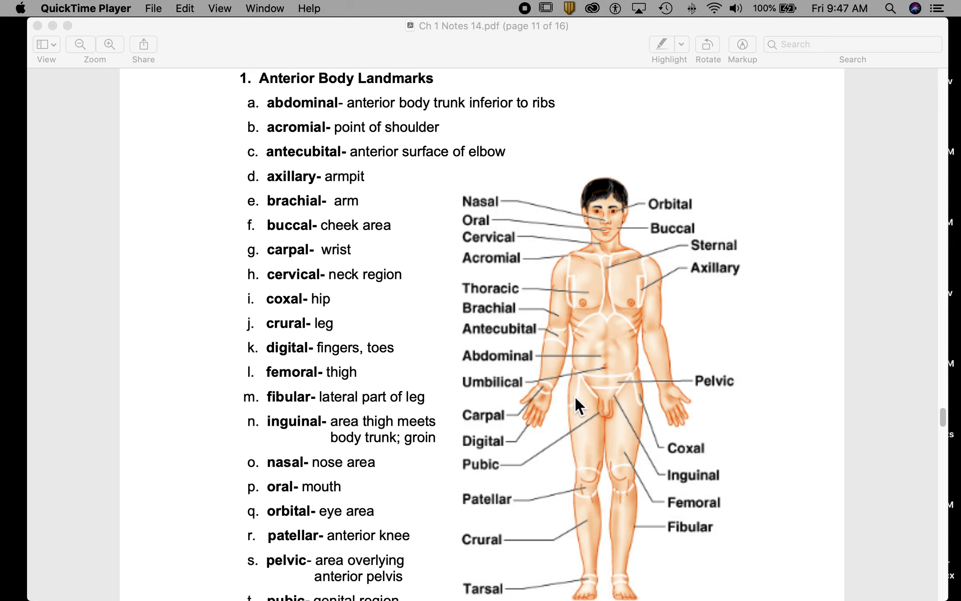
mouse_move(643, 387)
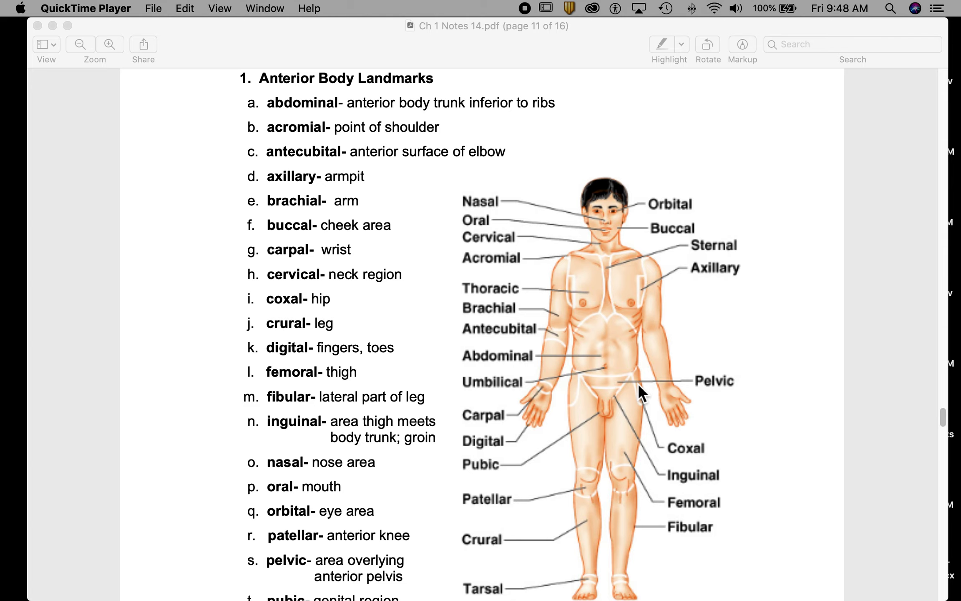
mouse_move(239, 343)
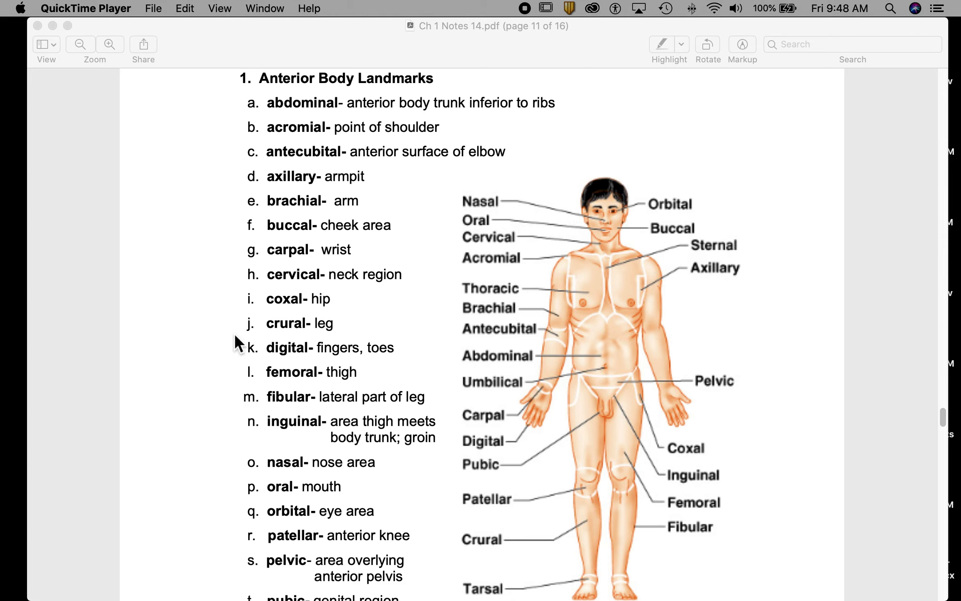
mouse_move(285, 342)
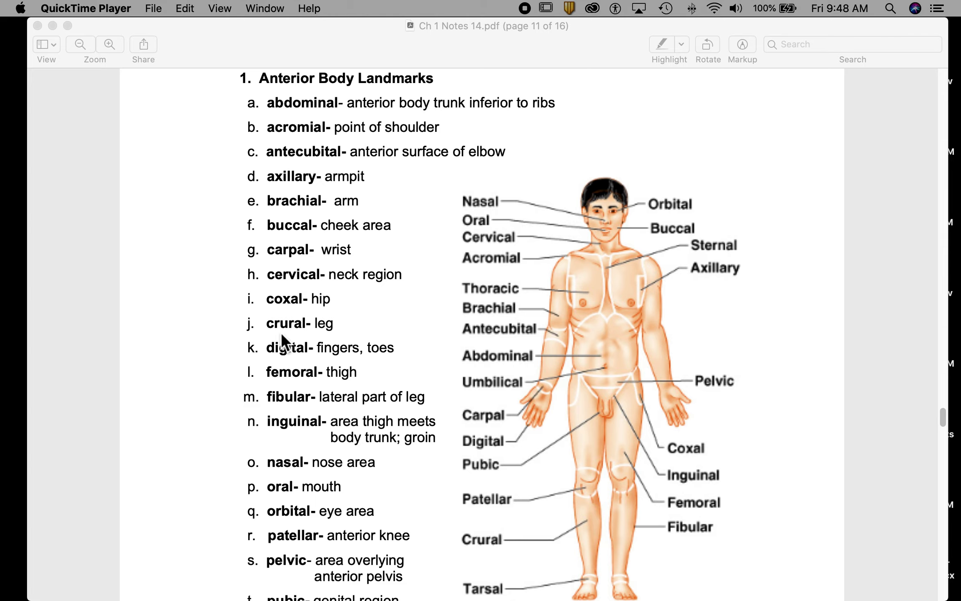
mouse_move(297, 339)
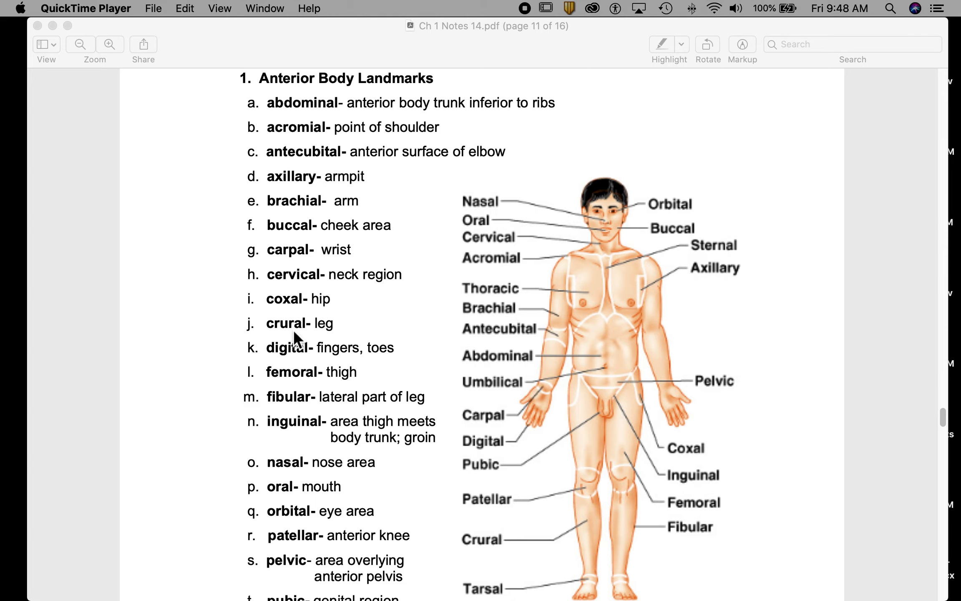
mouse_move(590, 532)
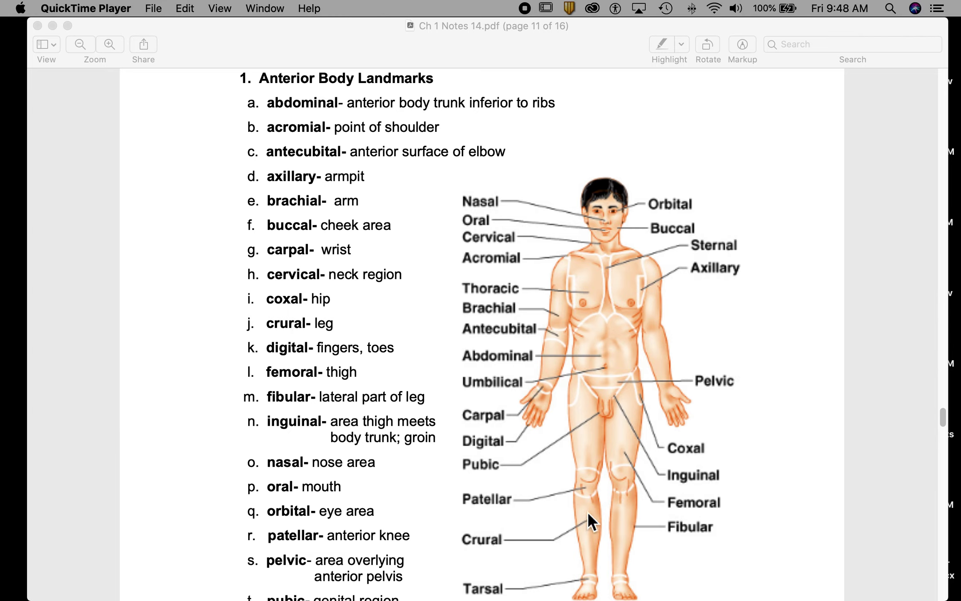
mouse_move(592, 550)
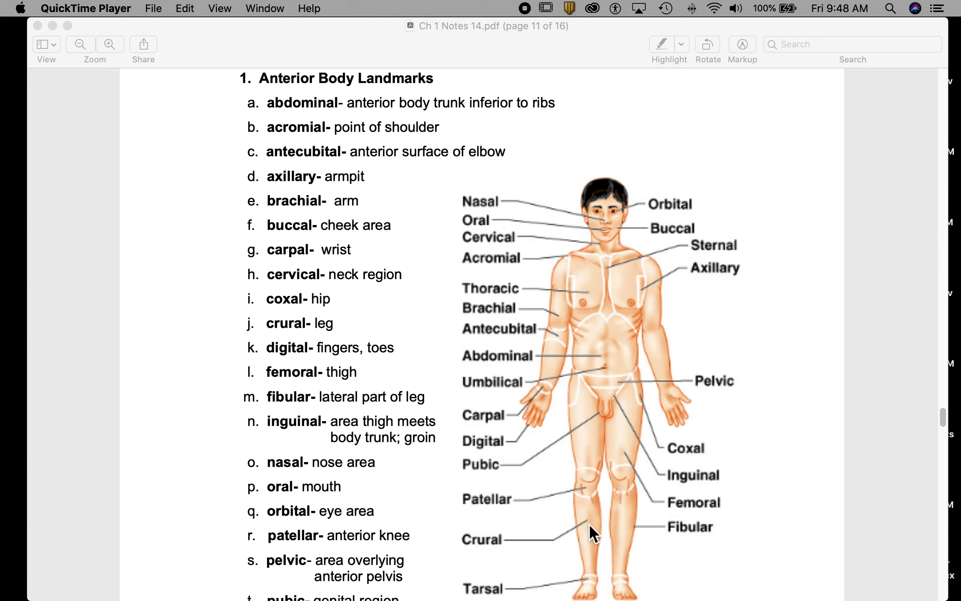
mouse_move(582, 538)
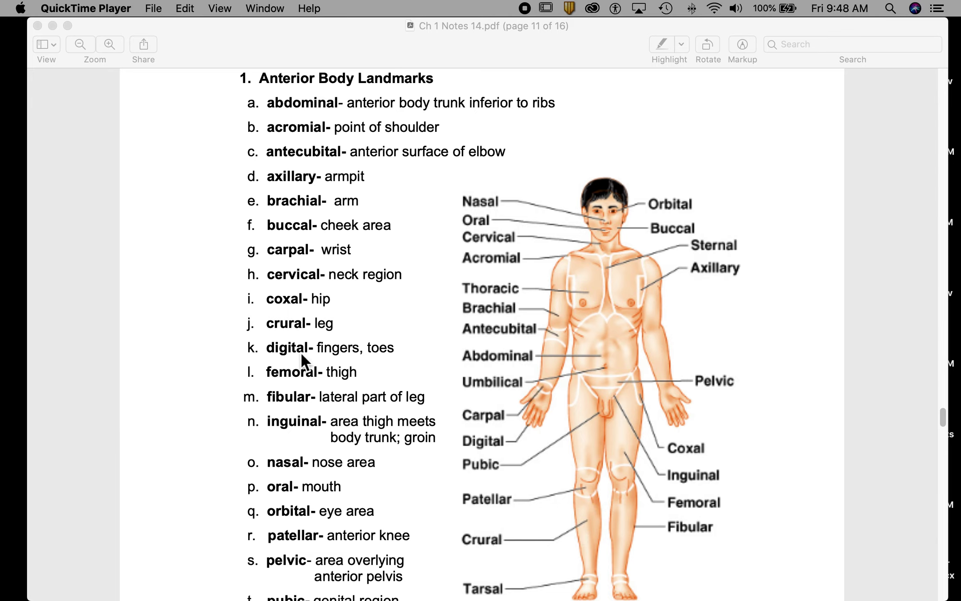
mouse_move(526, 422)
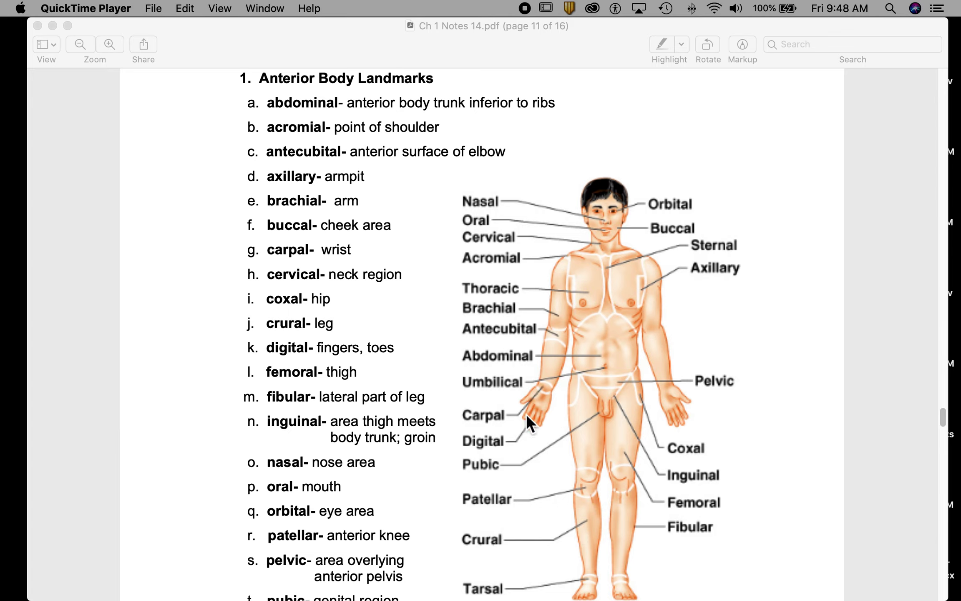
mouse_move(540, 427)
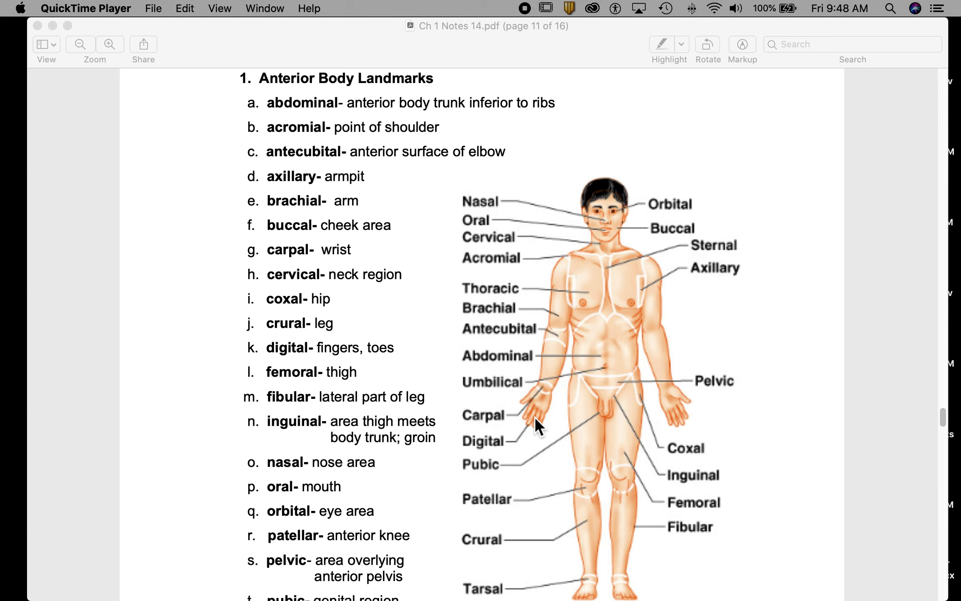
mouse_move(319, 388)
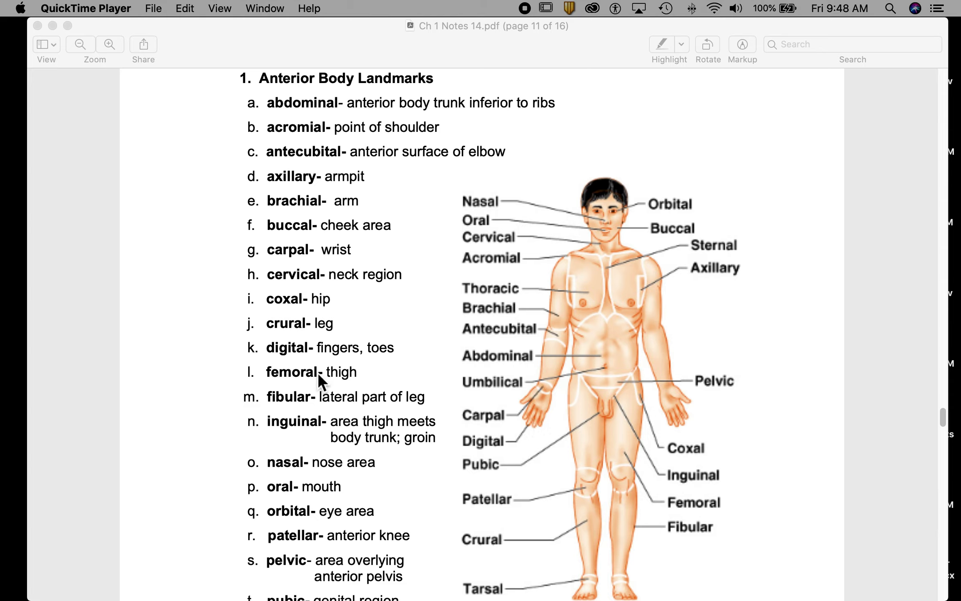
mouse_move(628, 448)
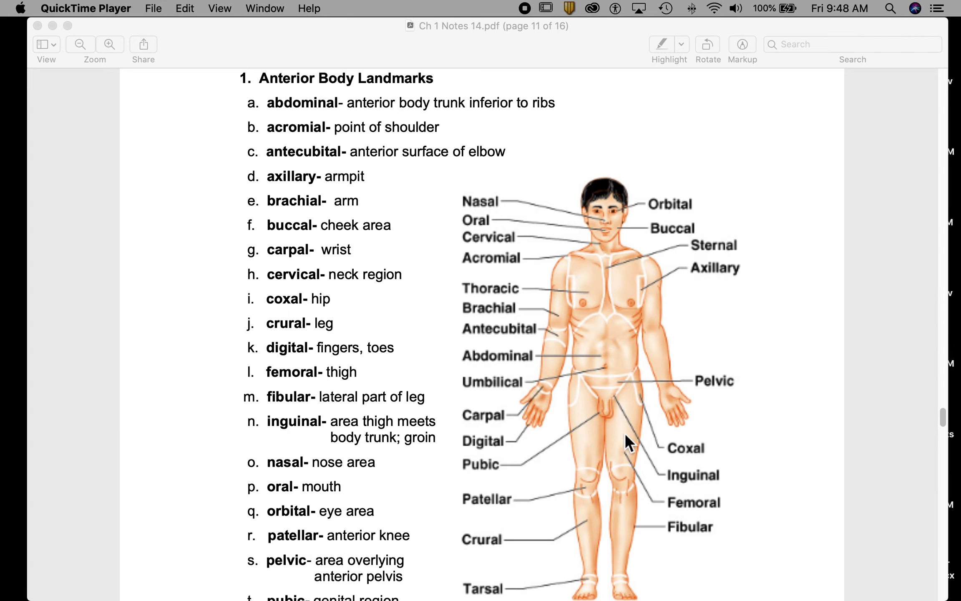
mouse_move(274, 413)
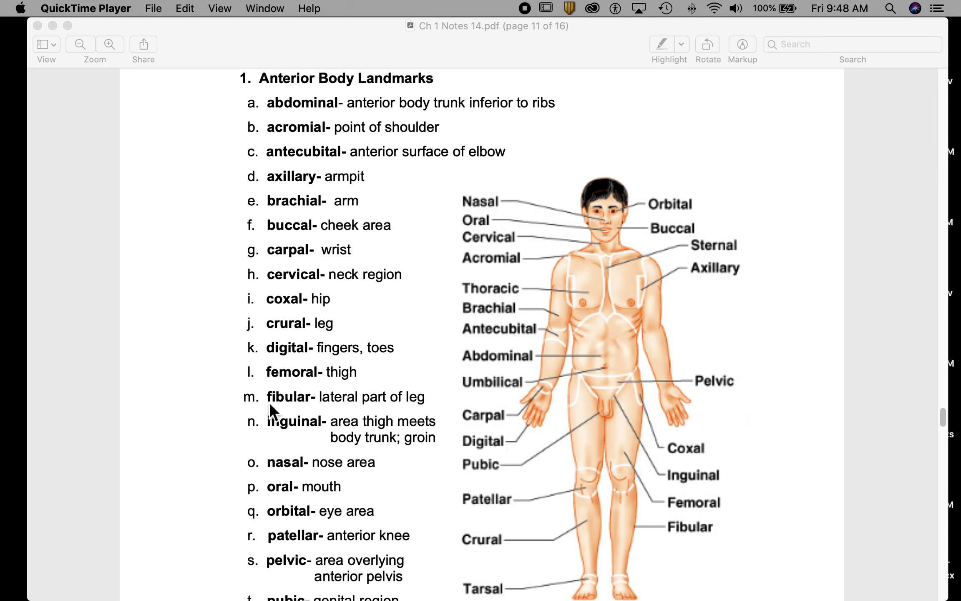
mouse_move(302, 417)
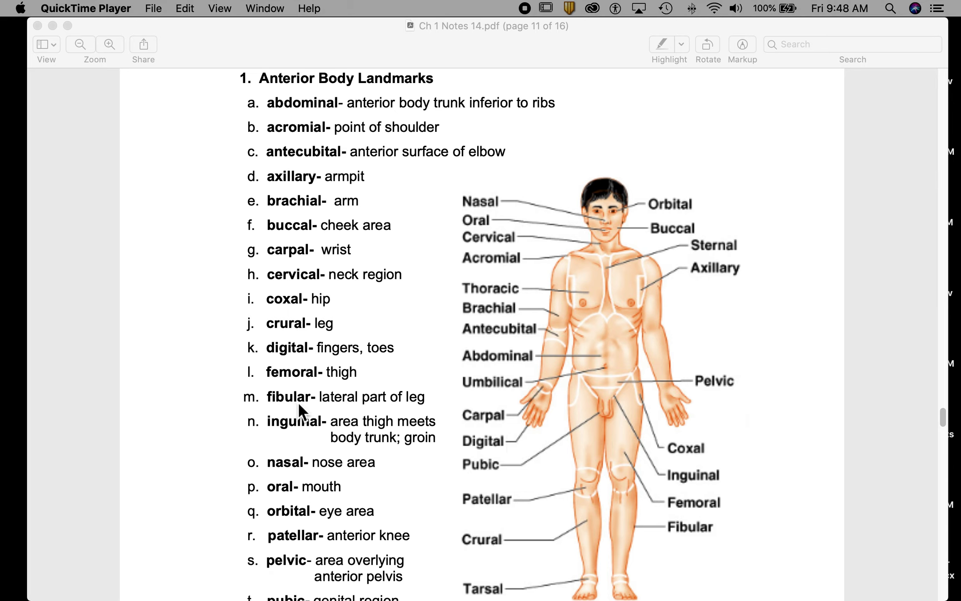
mouse_move(317, 387)
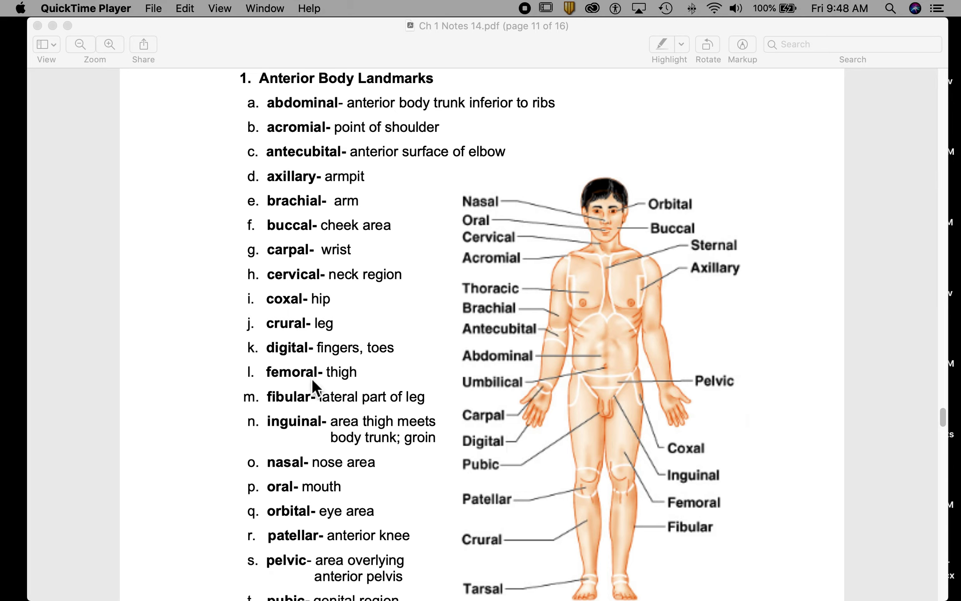
mouse_move(335, 411)
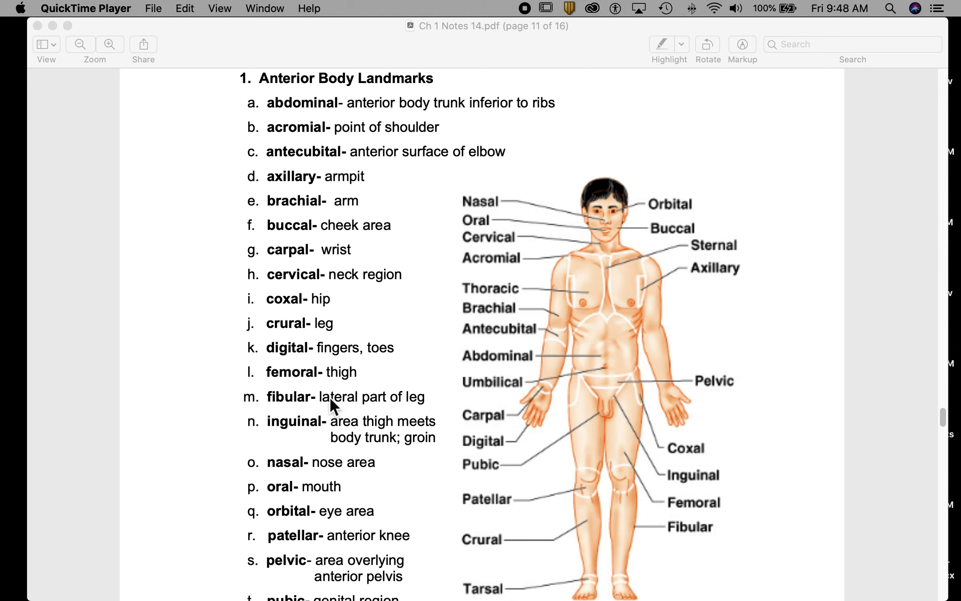
mouse_move(395, 416)
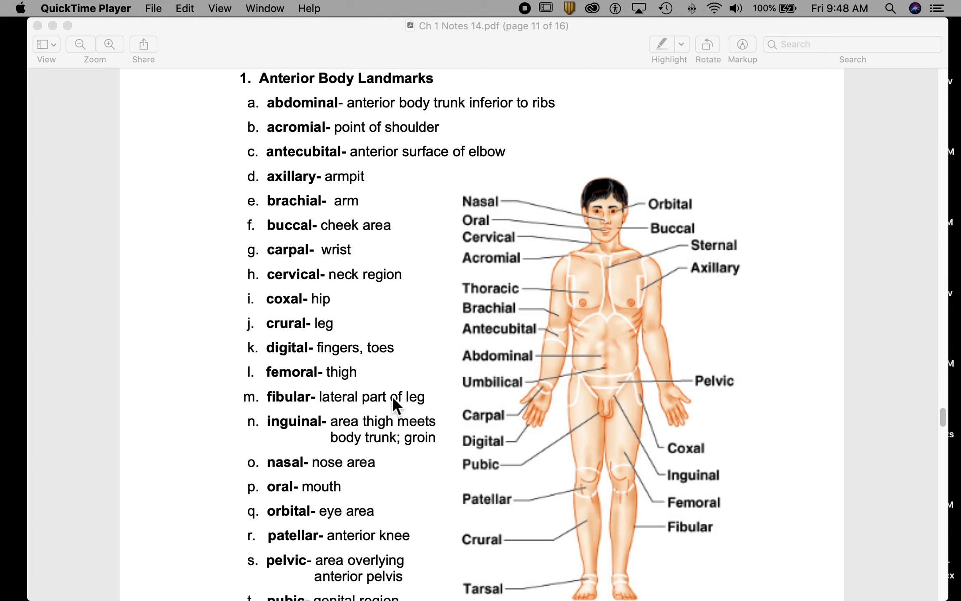
mouse_move(593, 554)
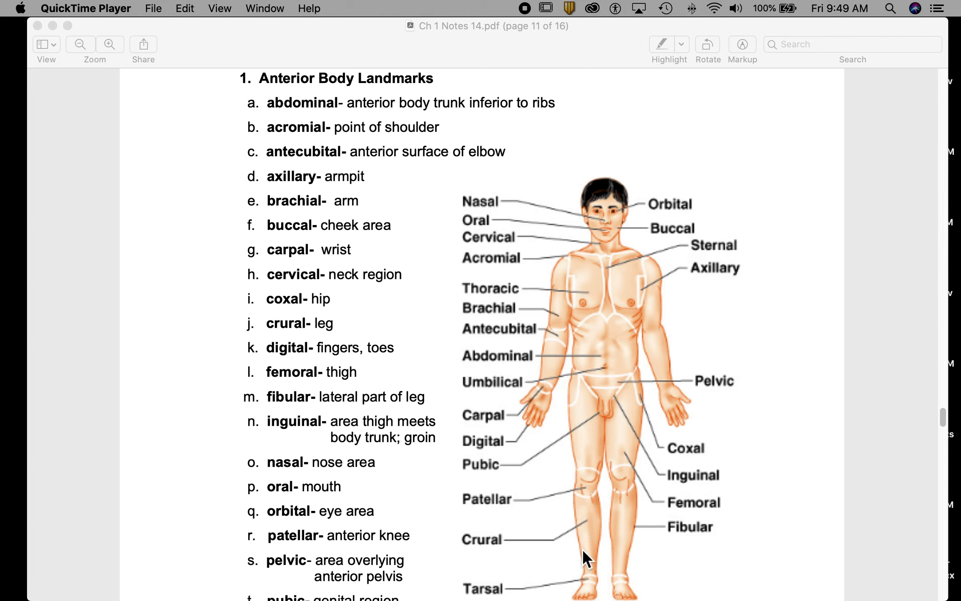
mouse_move(638, 531)
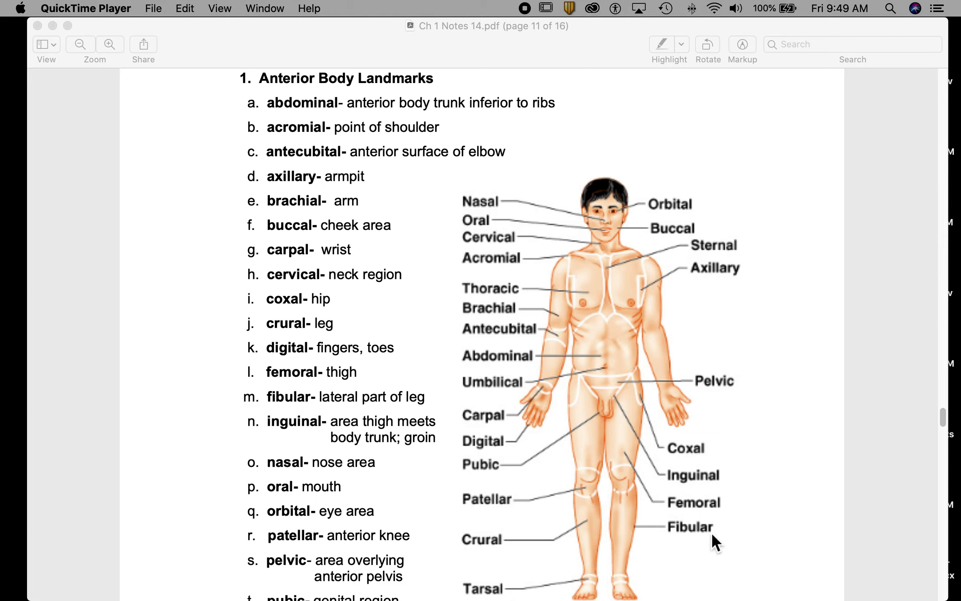
mouse_move(219, 459)
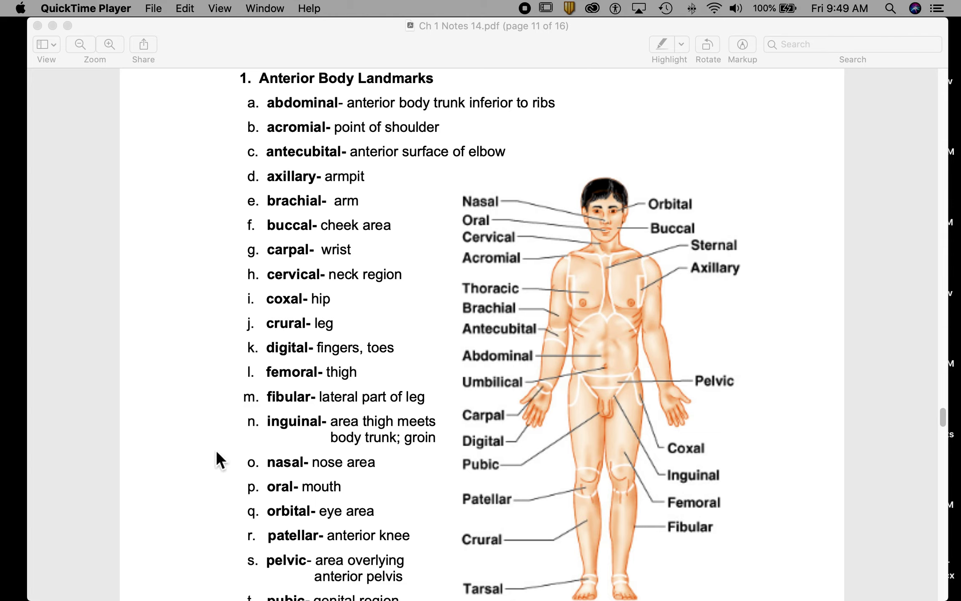
mouse_move(280, 443)
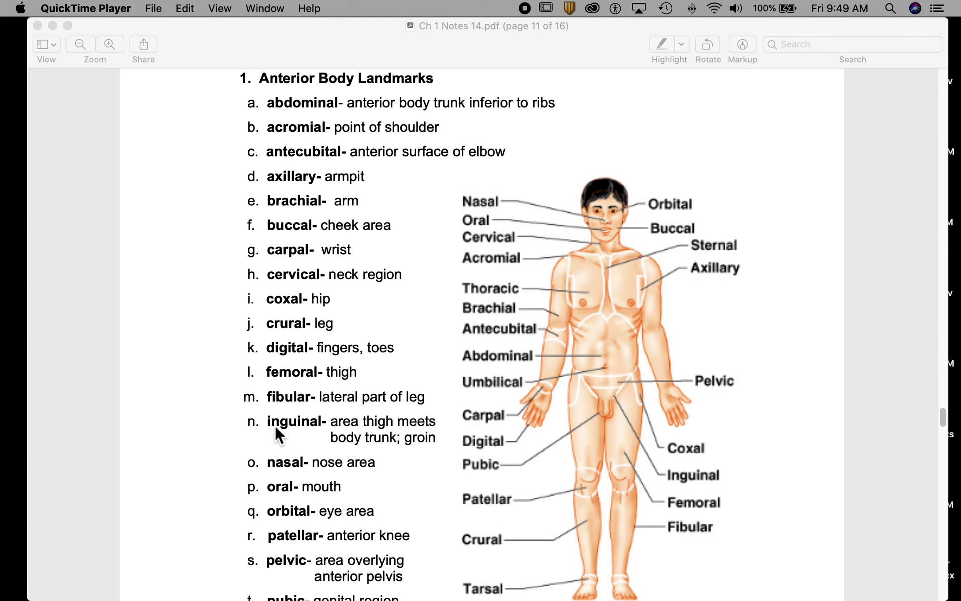
mouse_move(330, 440)
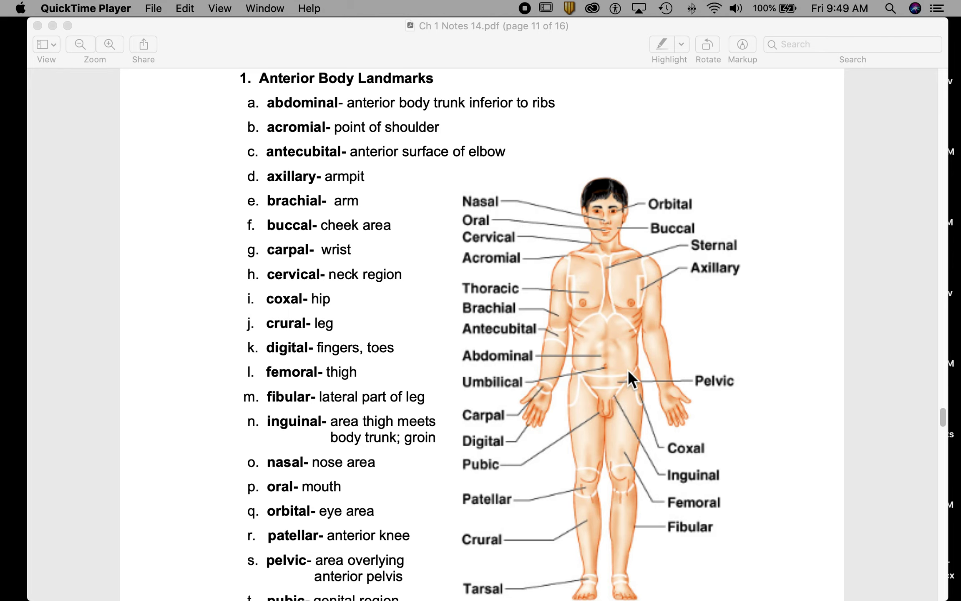
mouse_move(290, 429)
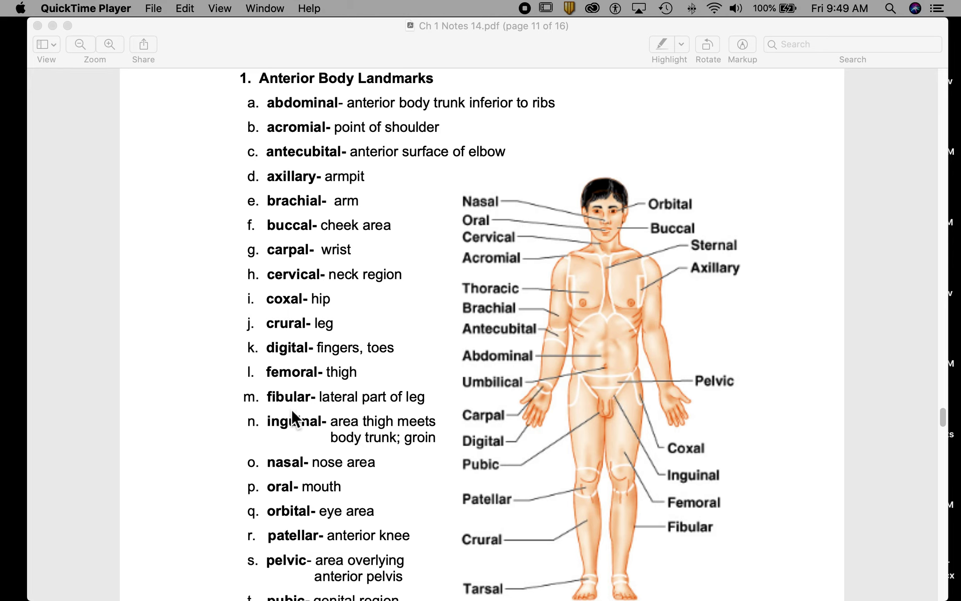
mouse_move(390, 447)
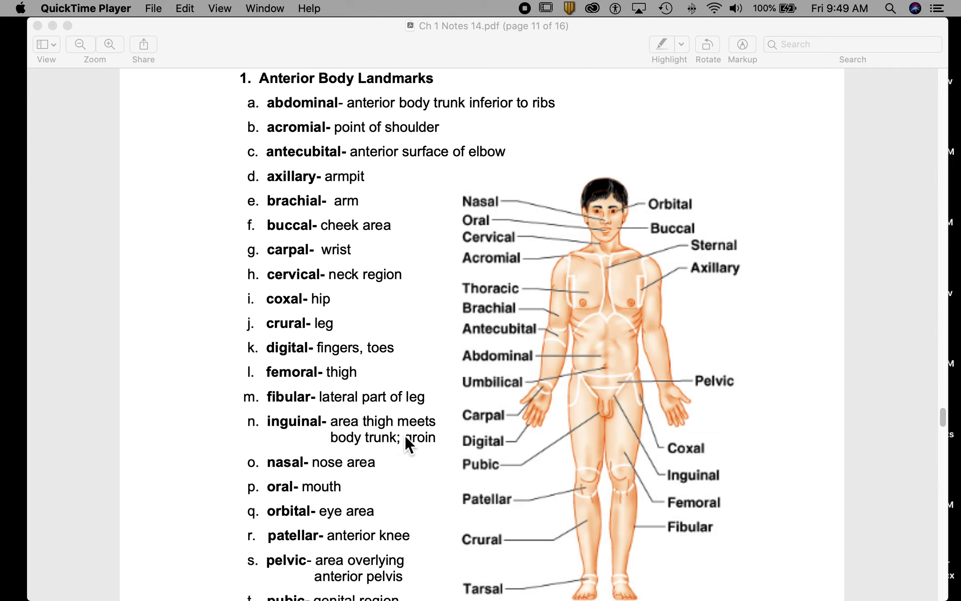
mouse_move(626, 393)
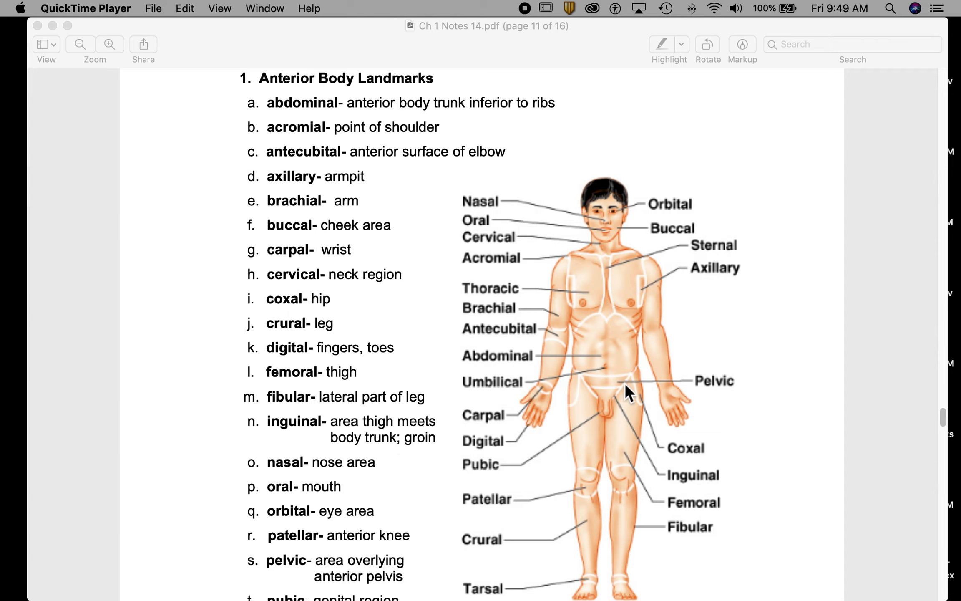
mouse_move(665, 504)
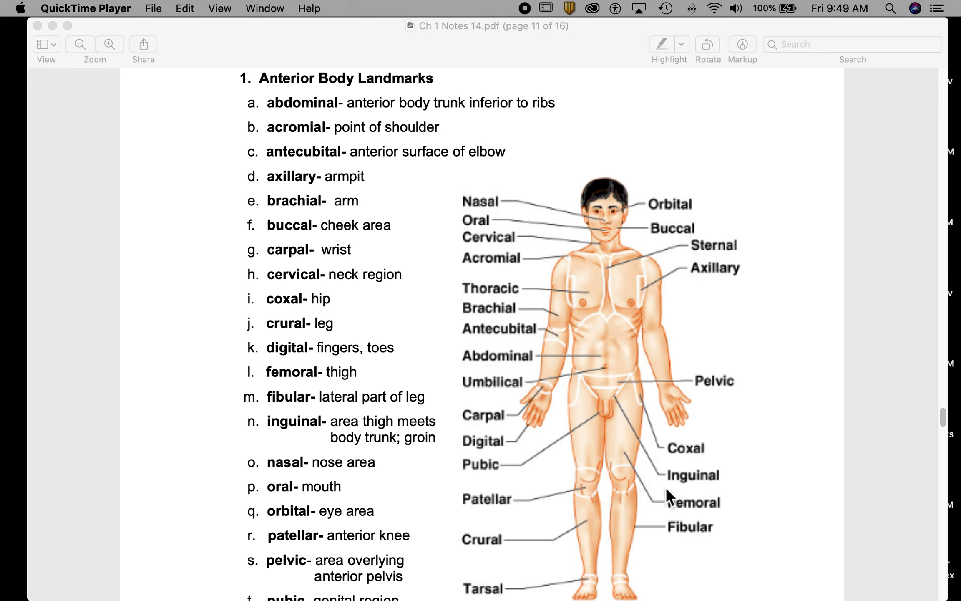
mouse_move(622, 405)
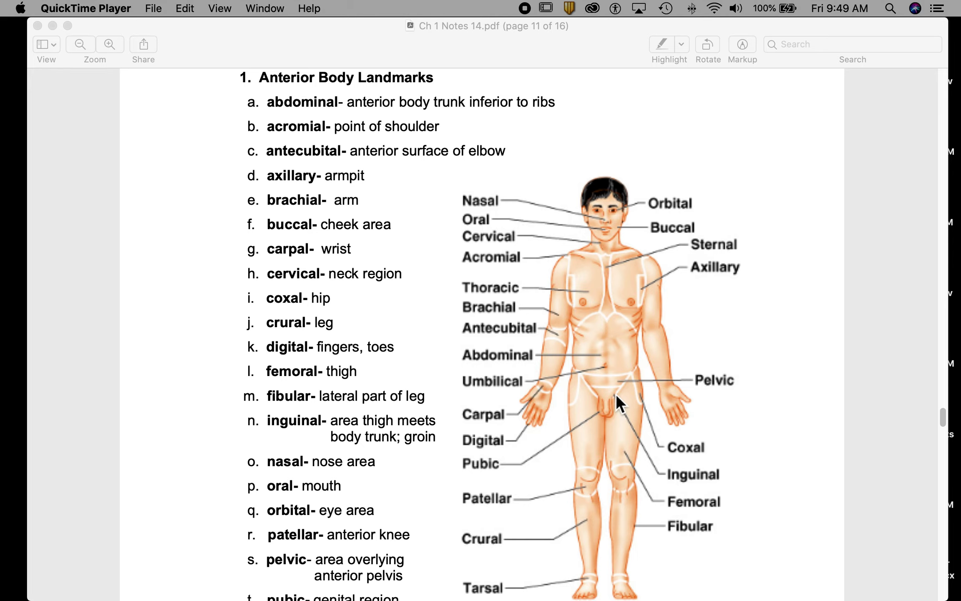
mouse_move(612, 382)
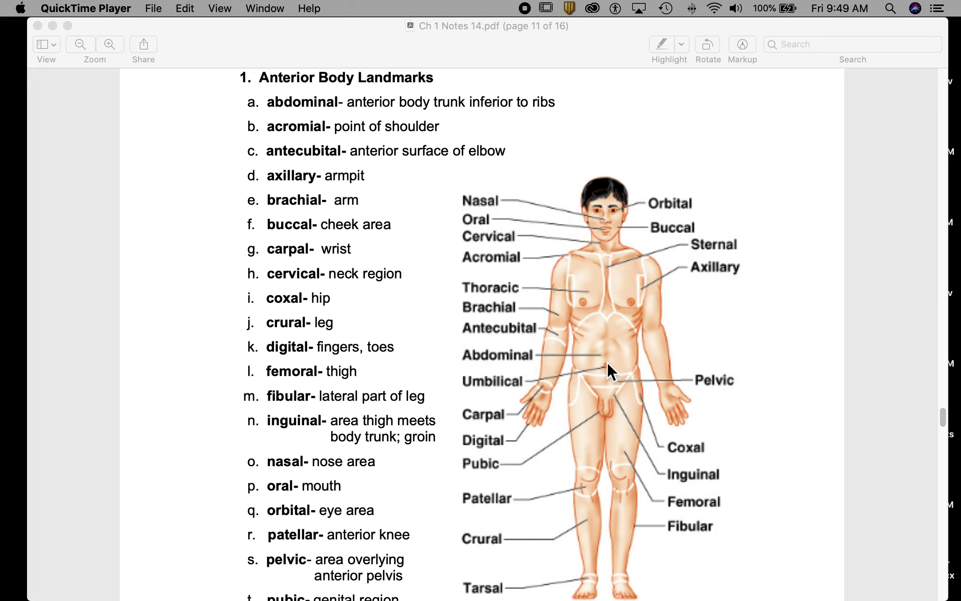
mouse_move(614, 312)
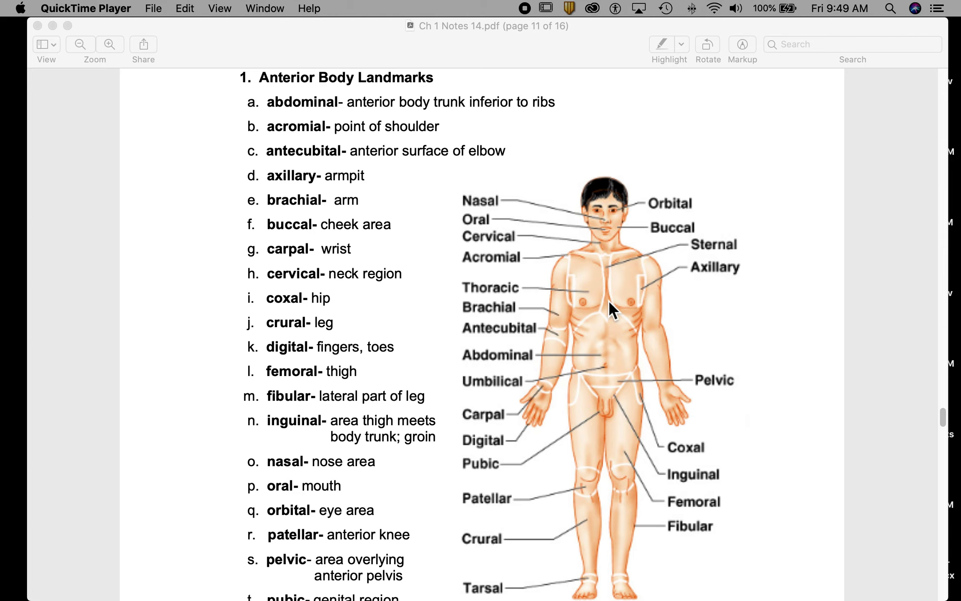
mouse_move(617, 408)
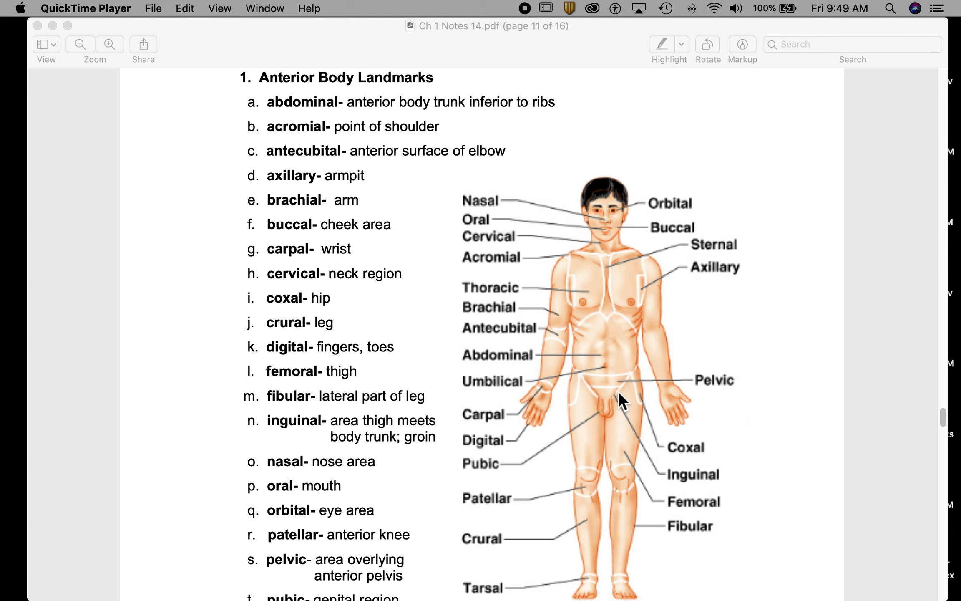
mouse_move(312, 481)
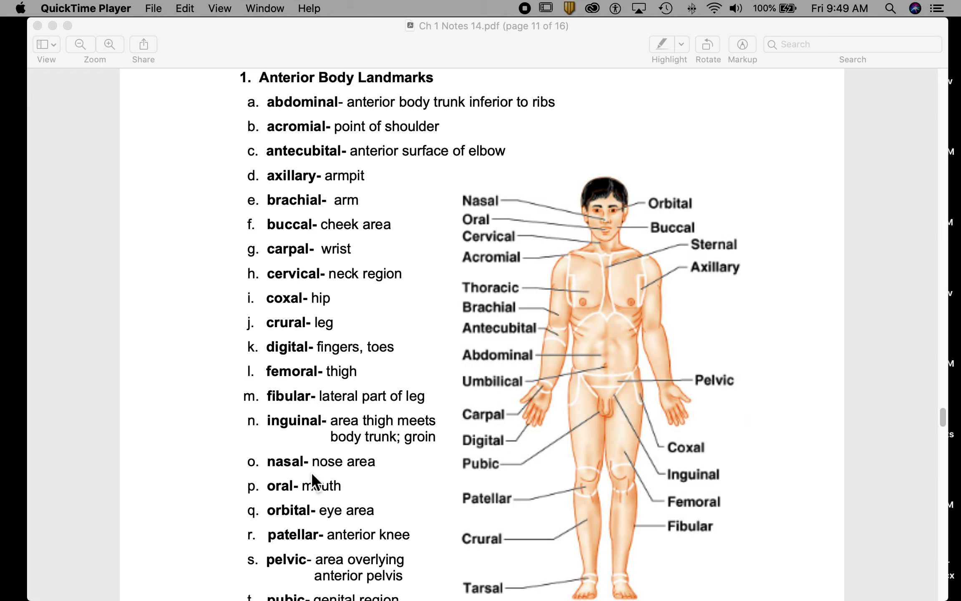
mouse_move(608, 227)
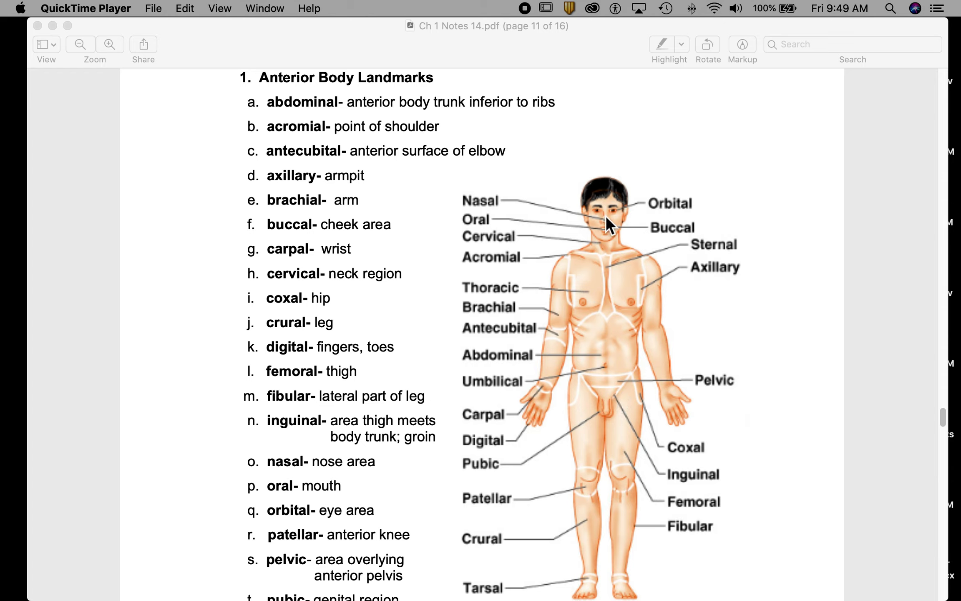
mouse_move(289, 499)
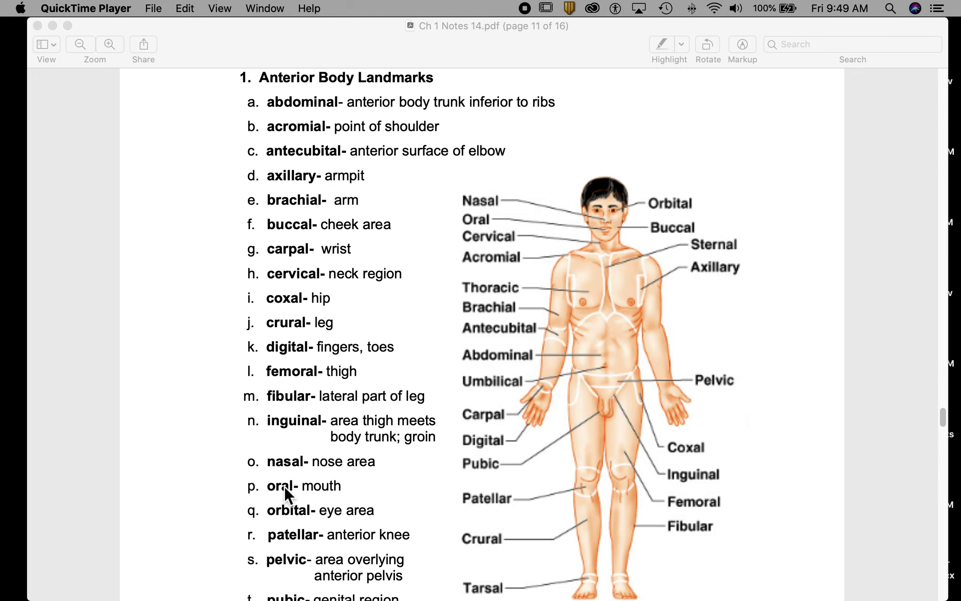
mouse_move(191, 588)
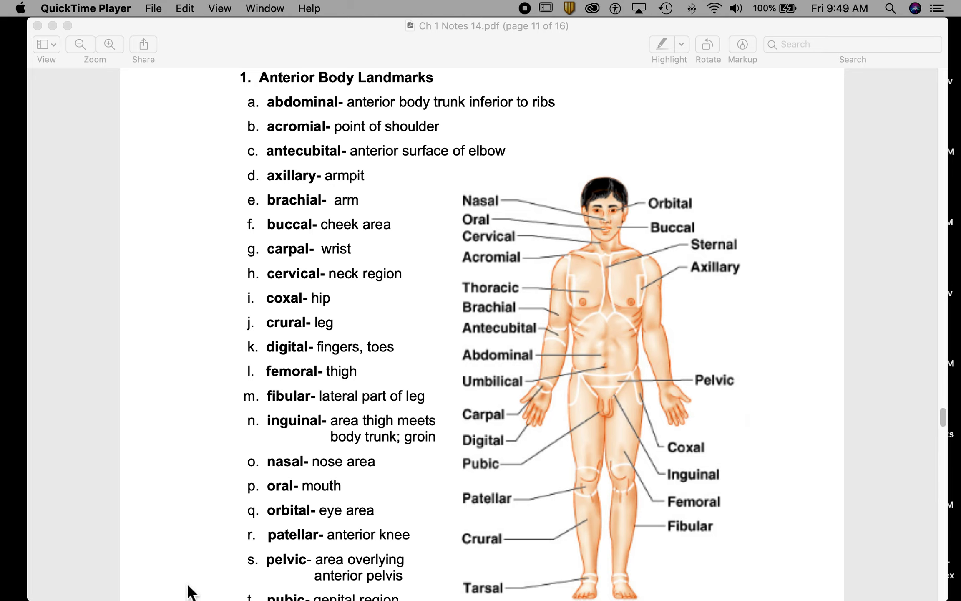
mouse_move(463, 217)
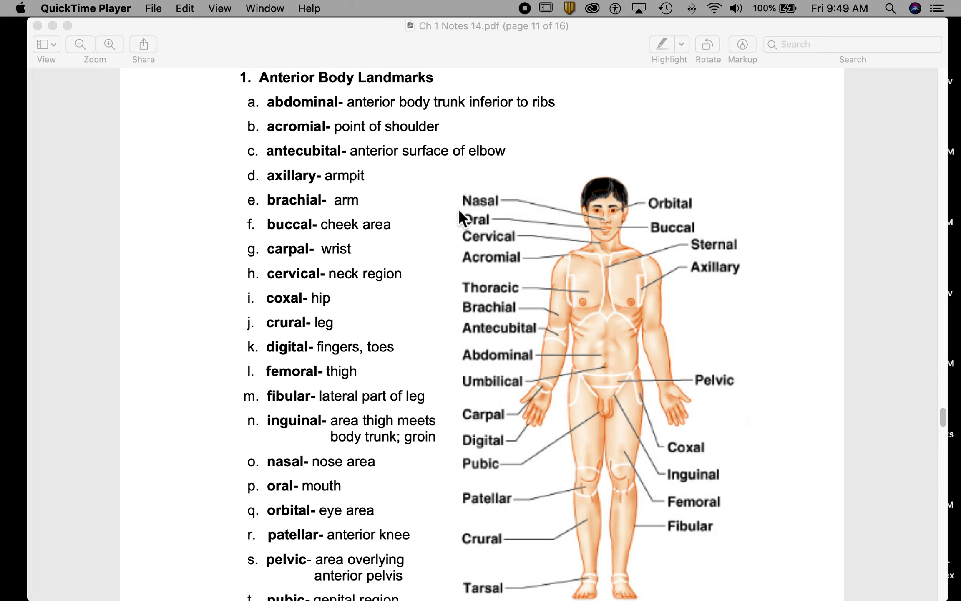
mouse_move(616, 222)
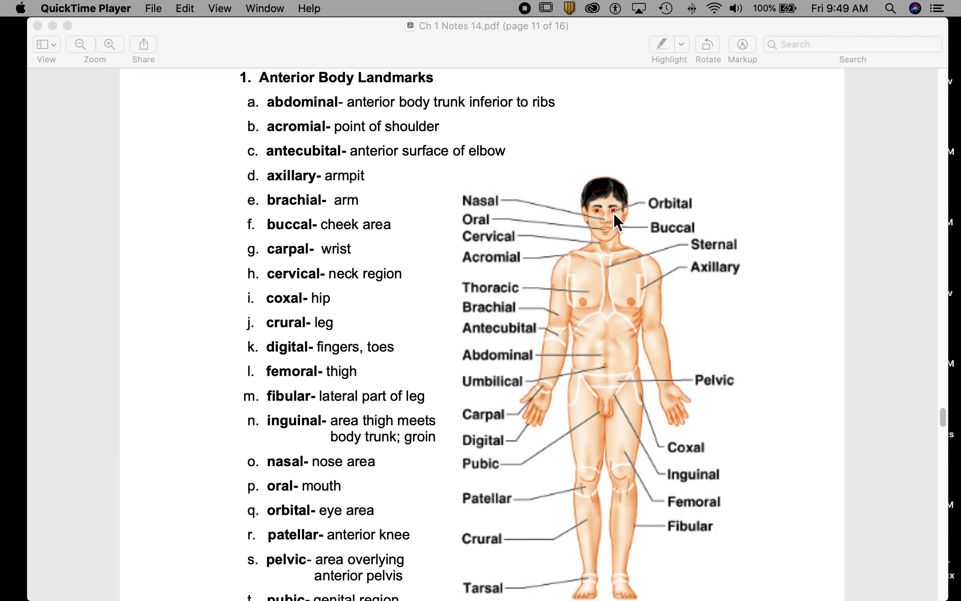
mouse_move(309, 565)
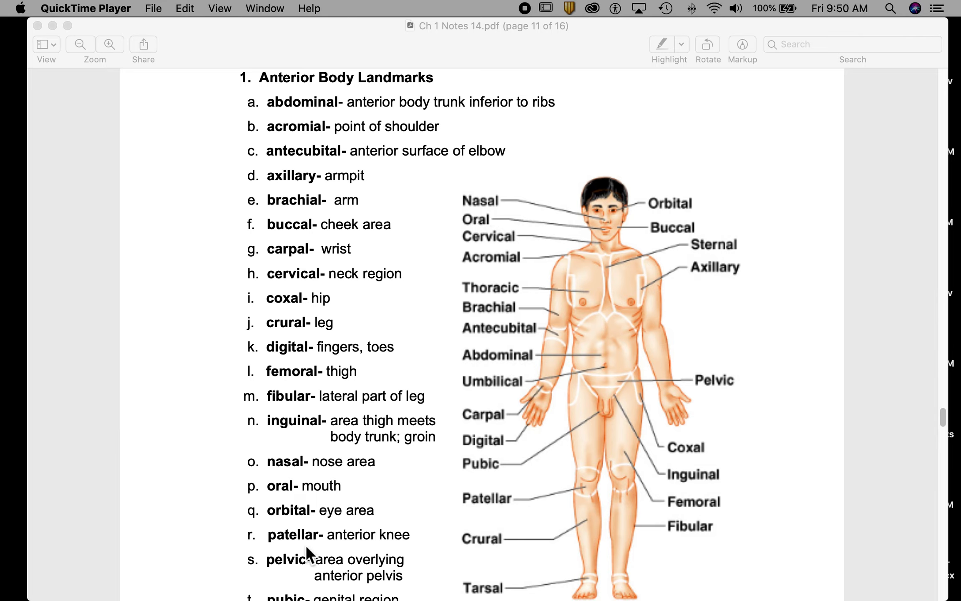
mouse_move(385, 556)
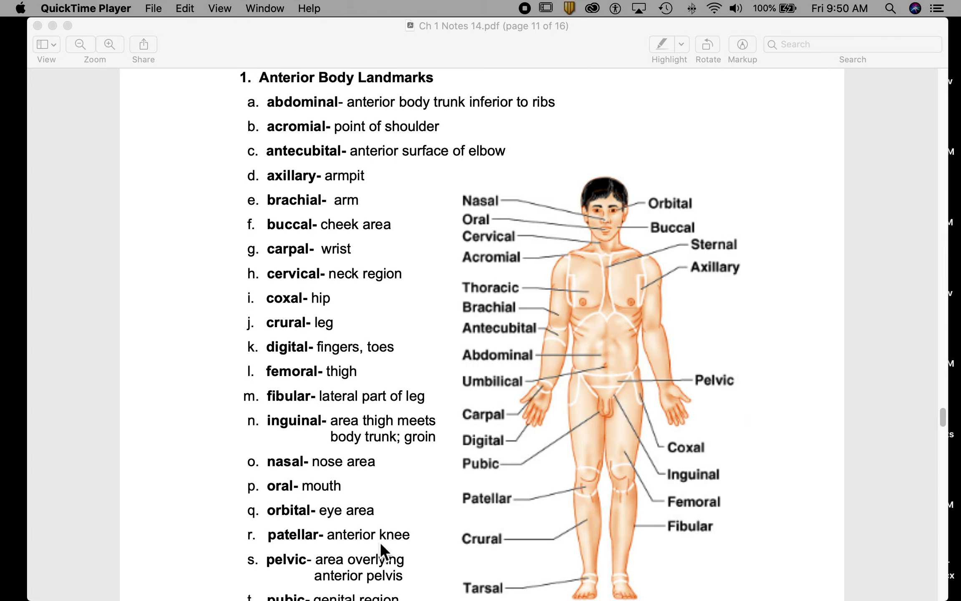
mouse_move(597, 492)
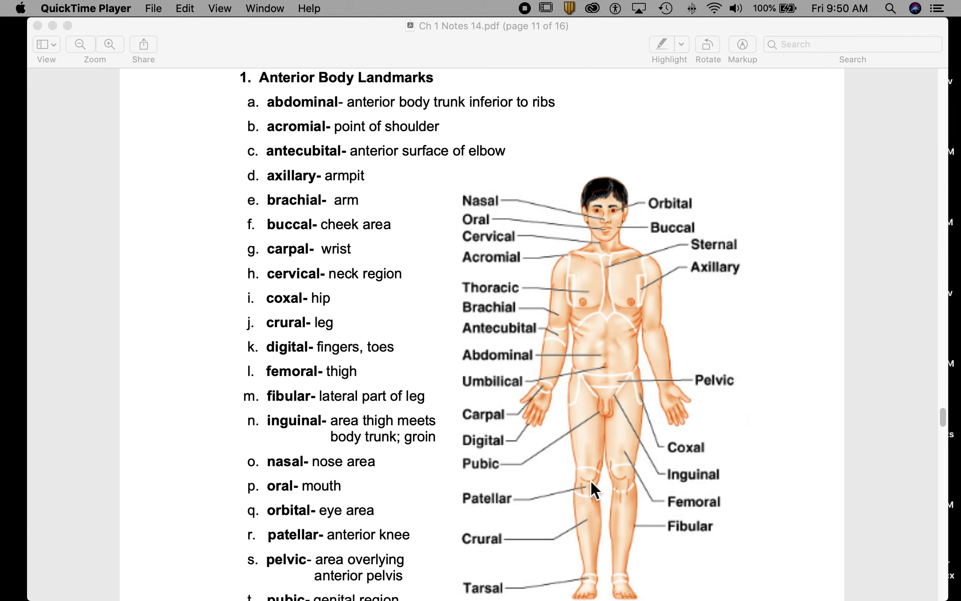
mouse_move(586, 491)
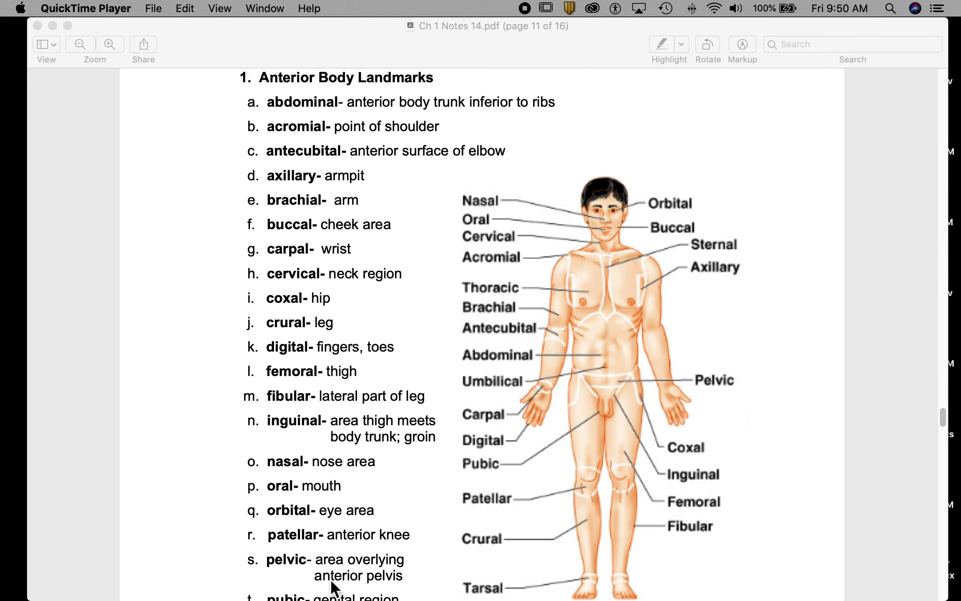
mouse_move(478, 428)
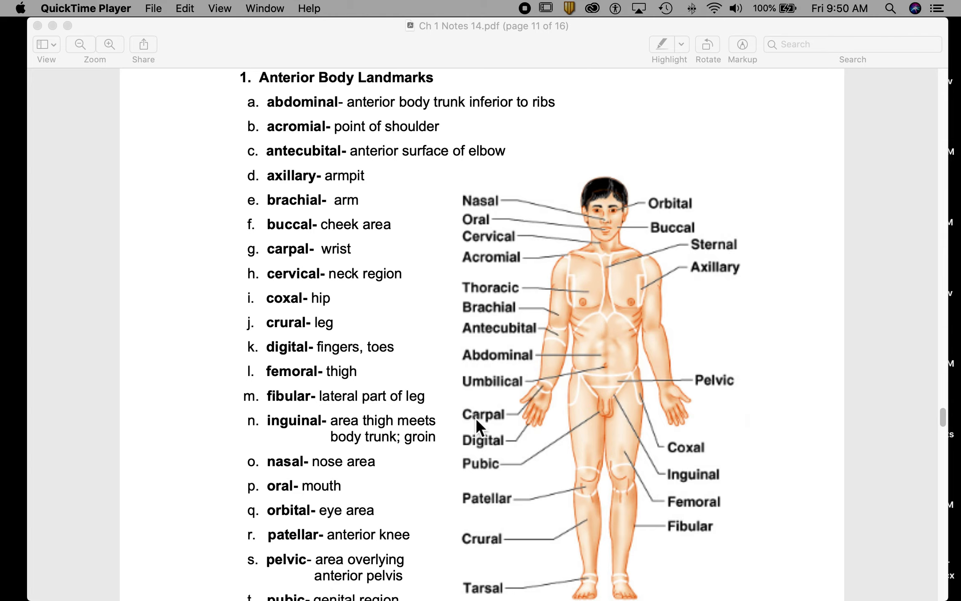
mouse_move(722, 397)
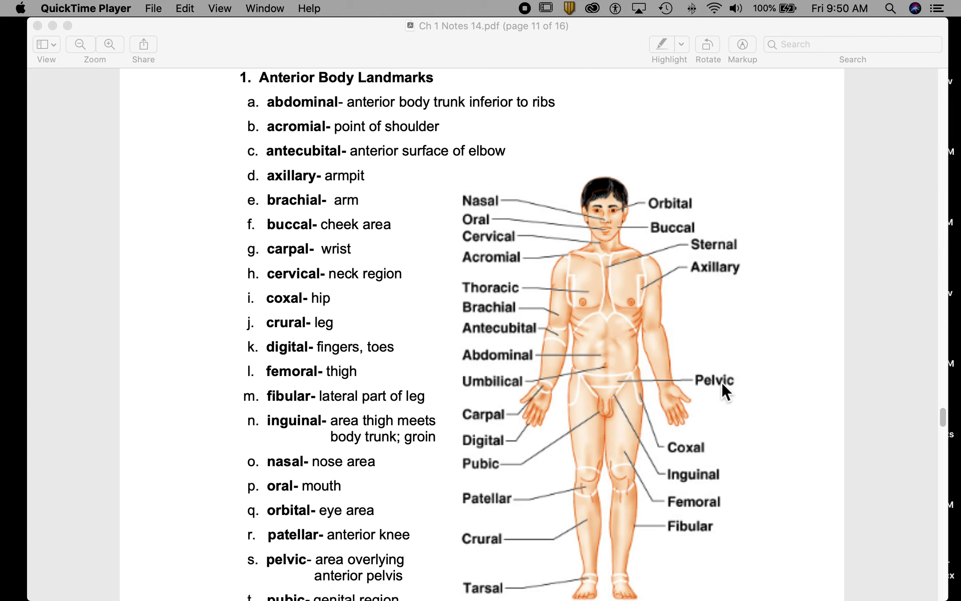
mouse_move(638, 349)
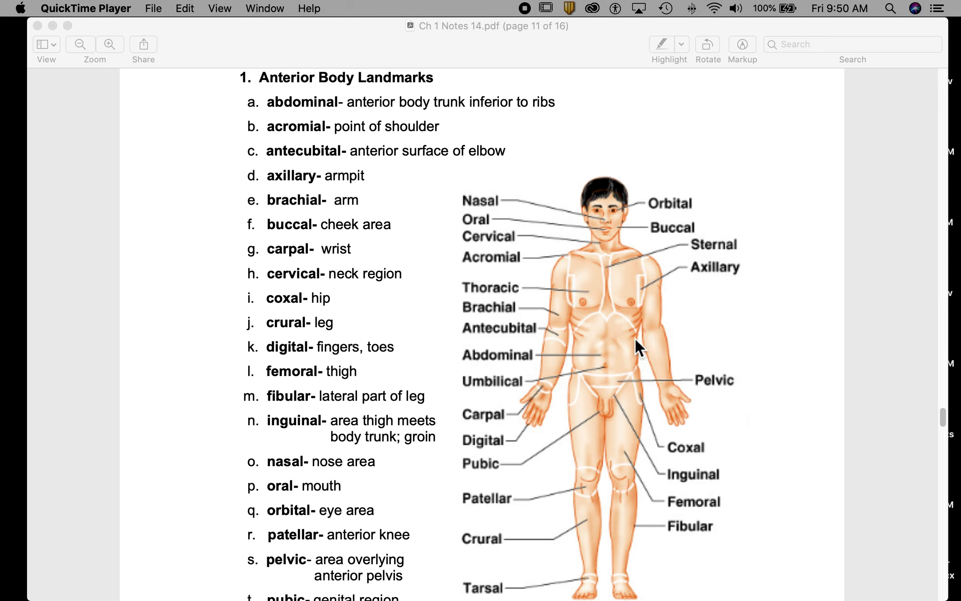
mouse_move(601, 409)
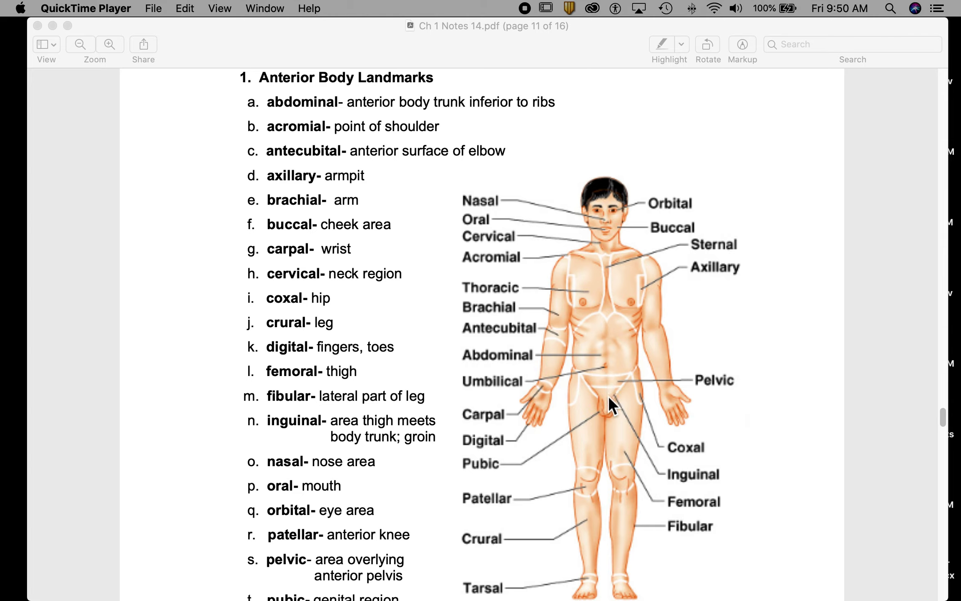
mouse_move(610, 390)
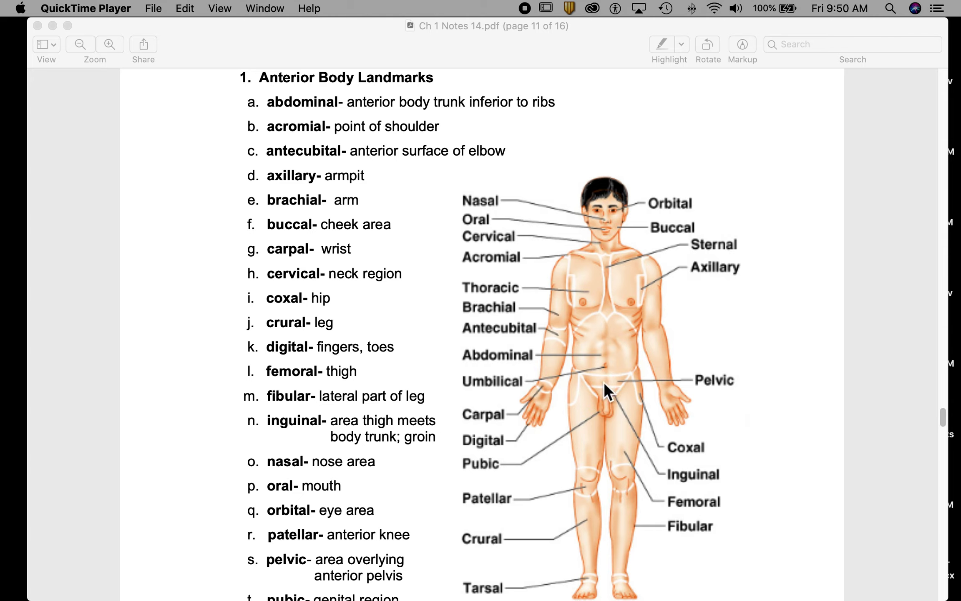
mouse_move(616, 391)
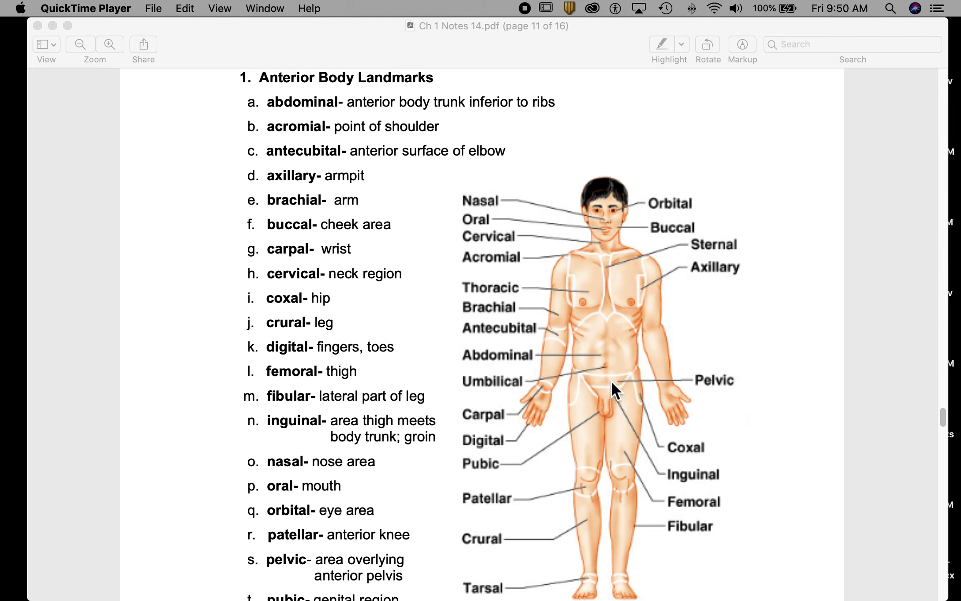
scroll("down", 3)
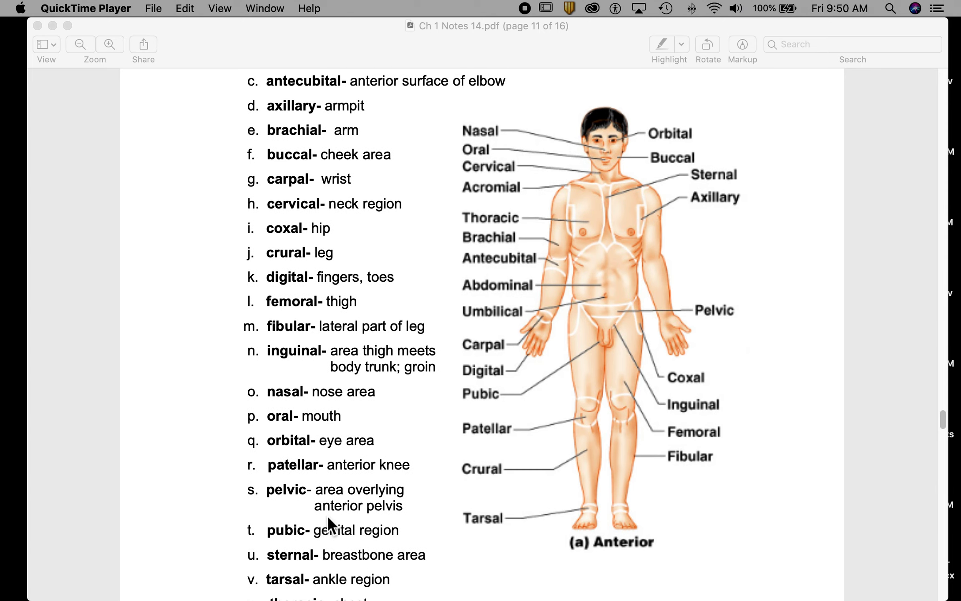
scroll("down", 3)
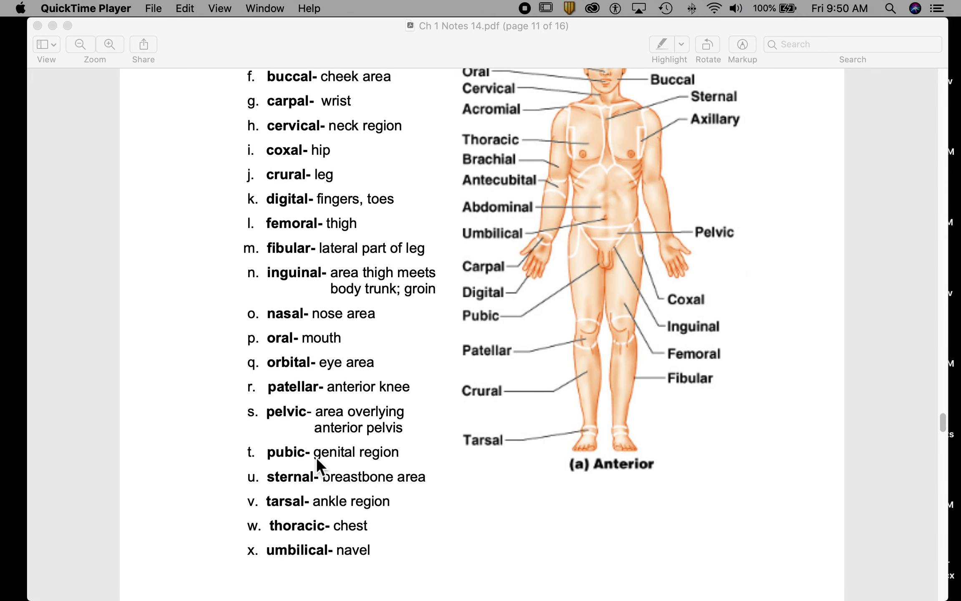
mouse_move(610, 270)
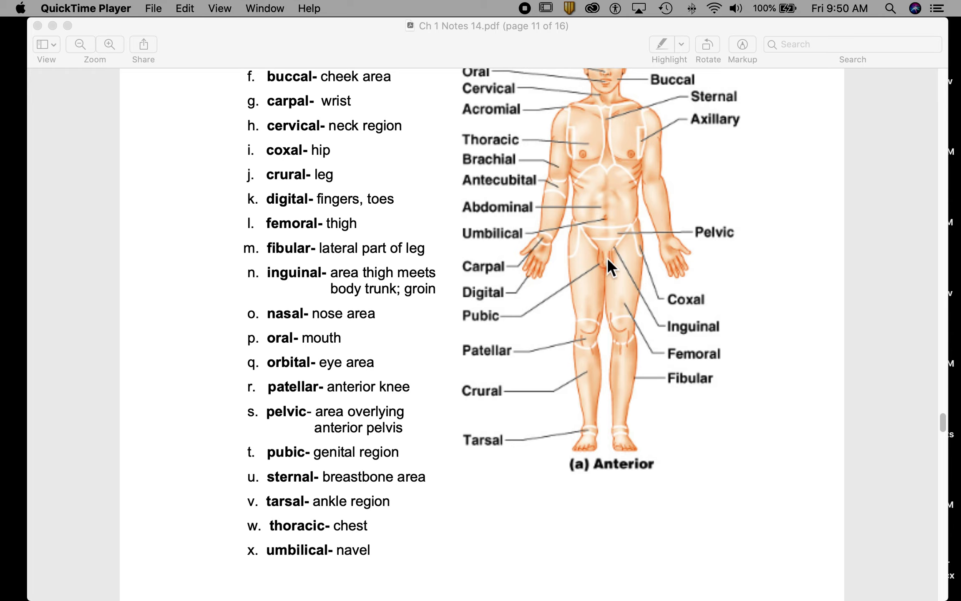
mouse_move(437, 334)
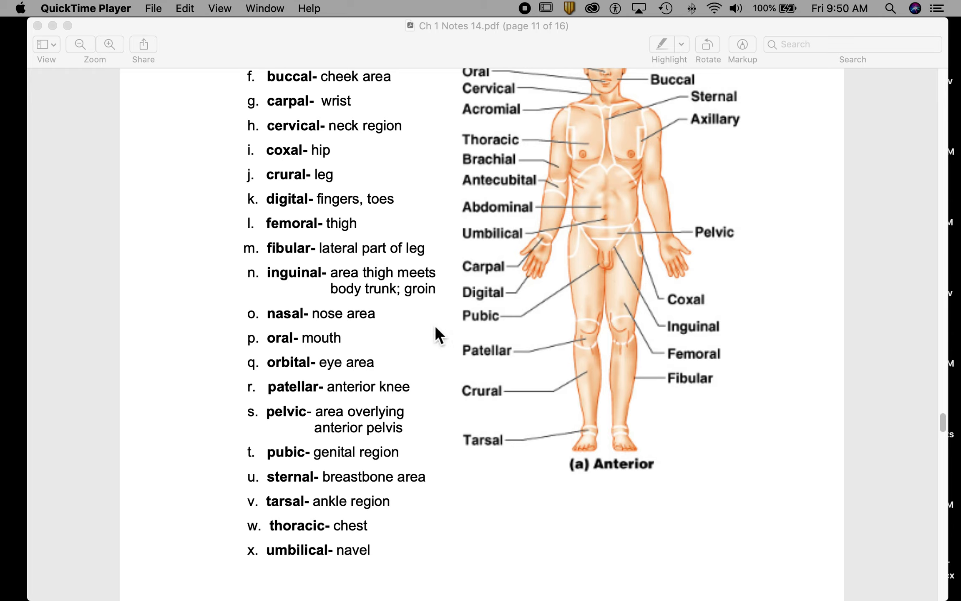
mouse_move(309, 494)
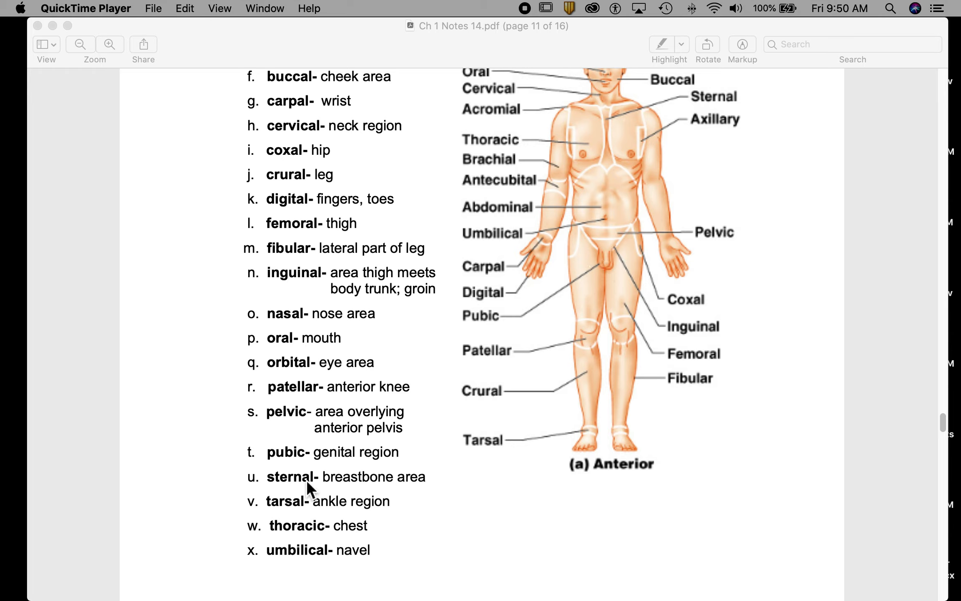
mouse_move(606, 130)
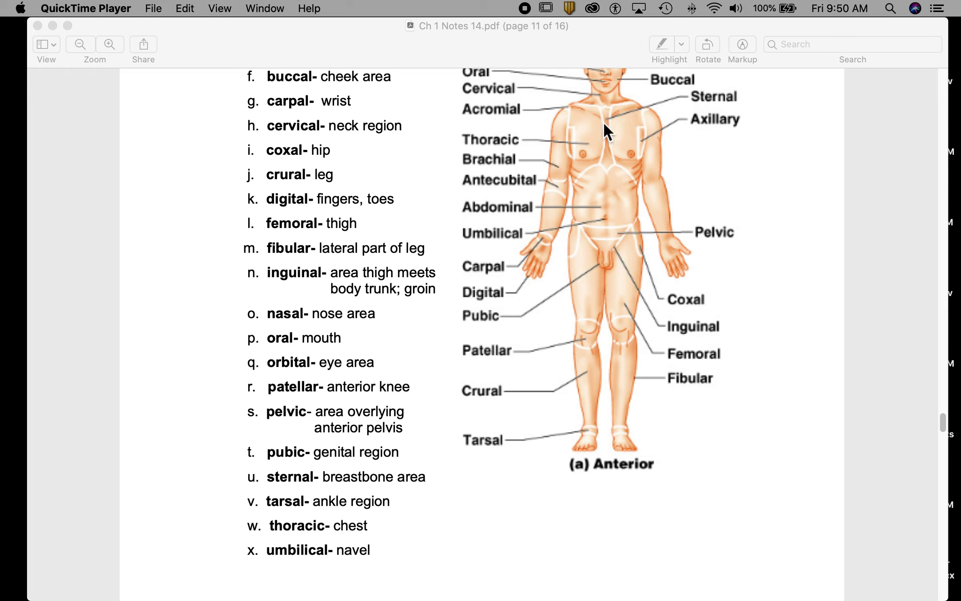
mouse_move(609, 126)
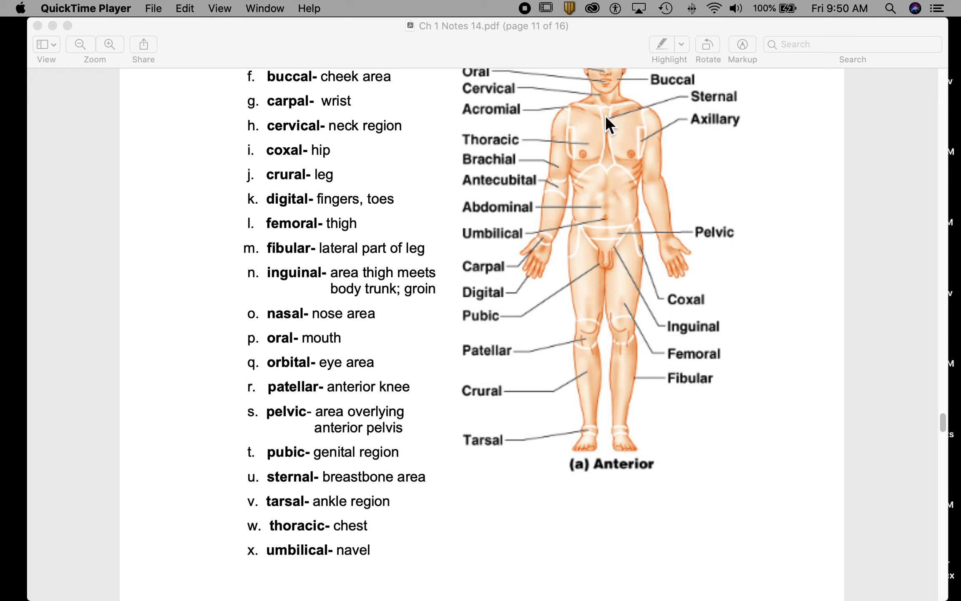
mouse_move(732, 110)
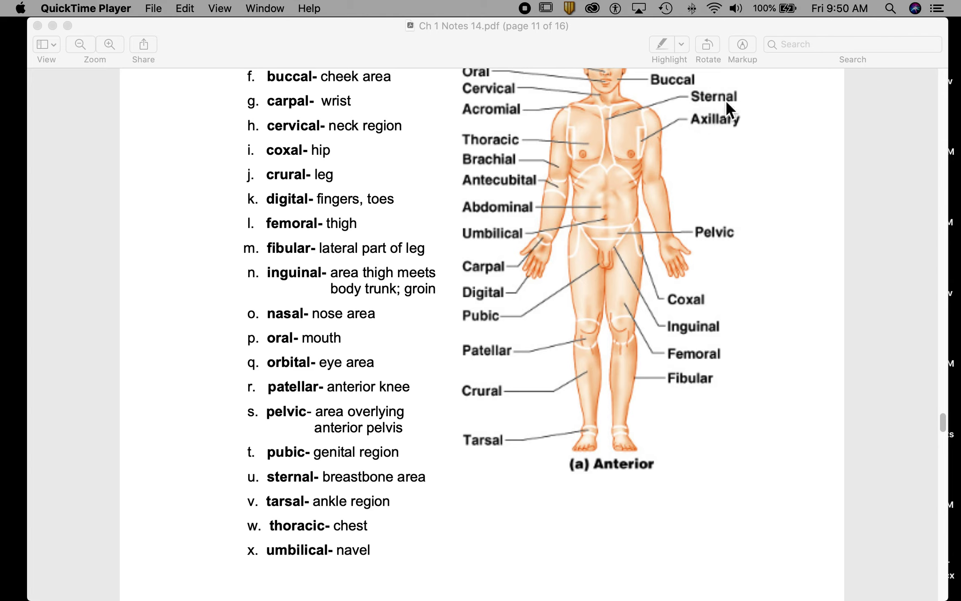
mouse_move(388, 514)
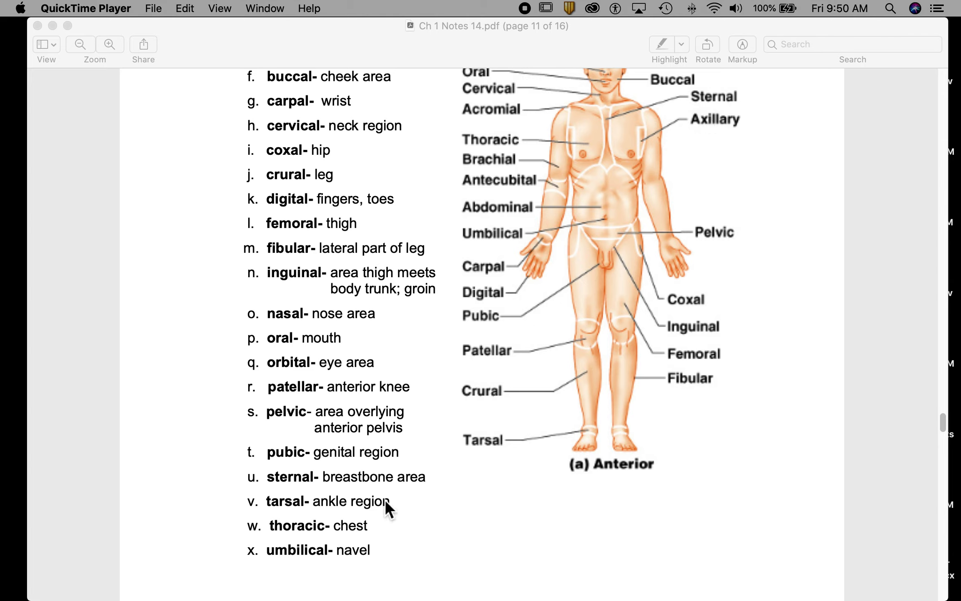
mouse_move(619, 442)
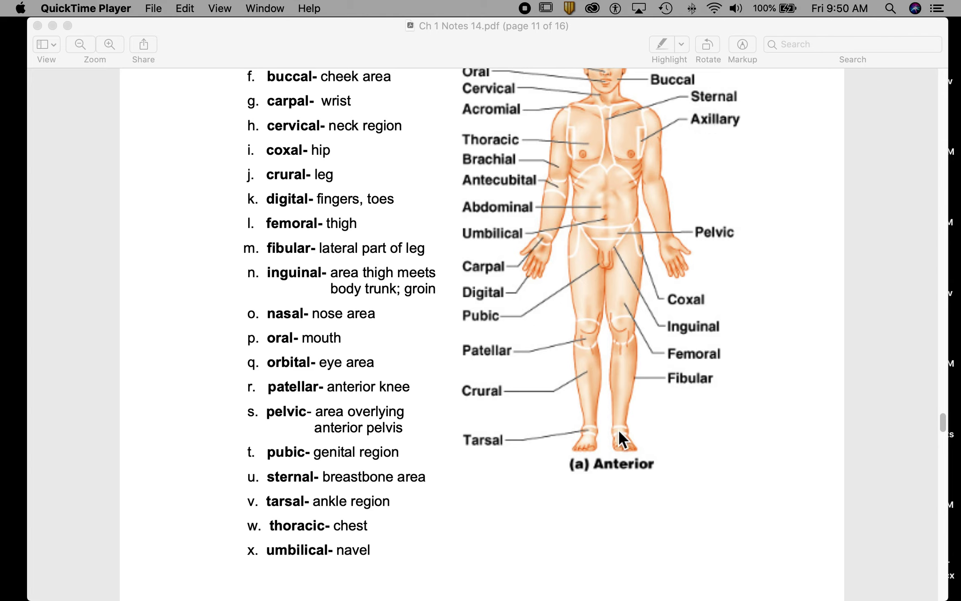
mouse_move(598, 439)
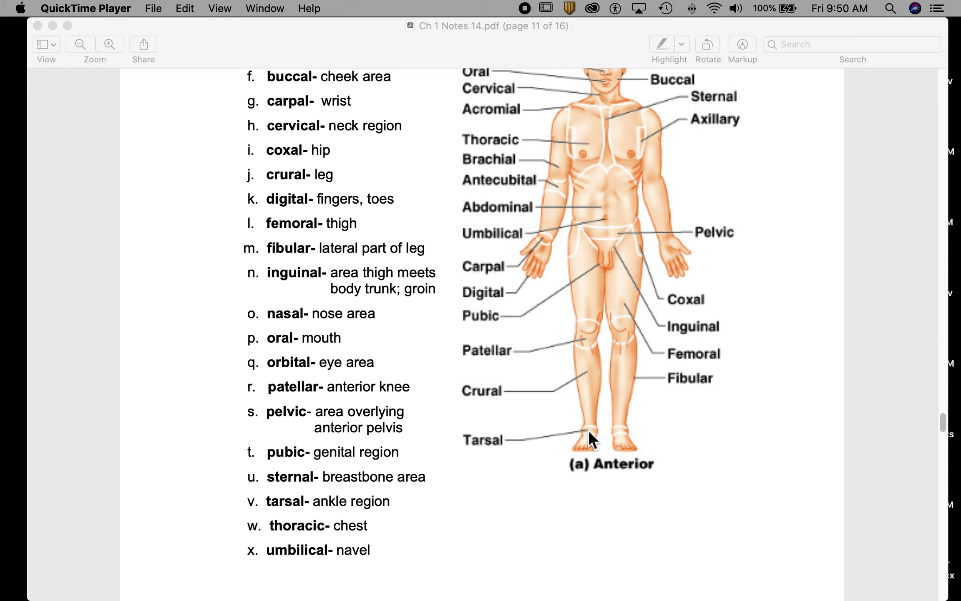
mouse_move(588, 121)
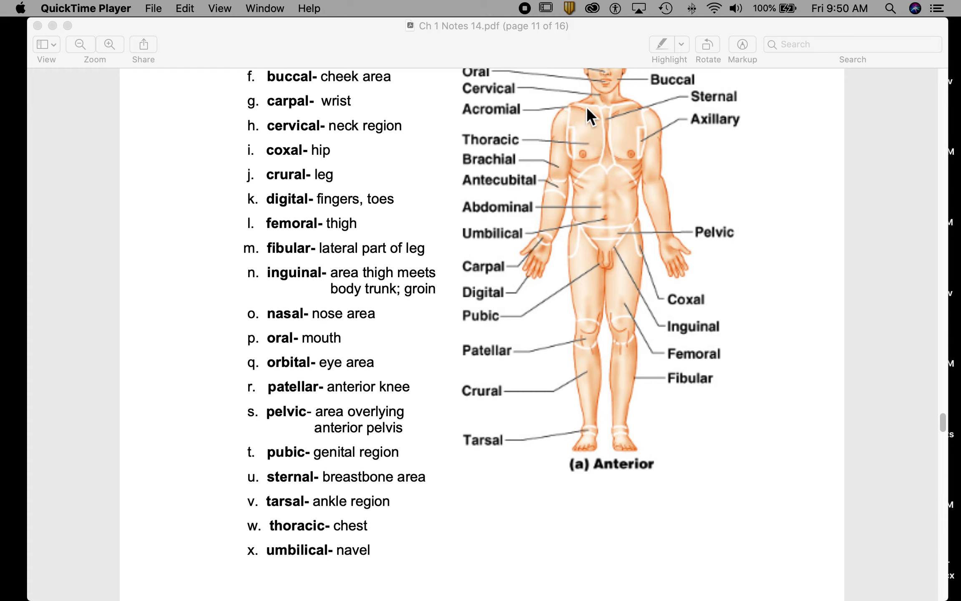
mouse_move(631, 123)
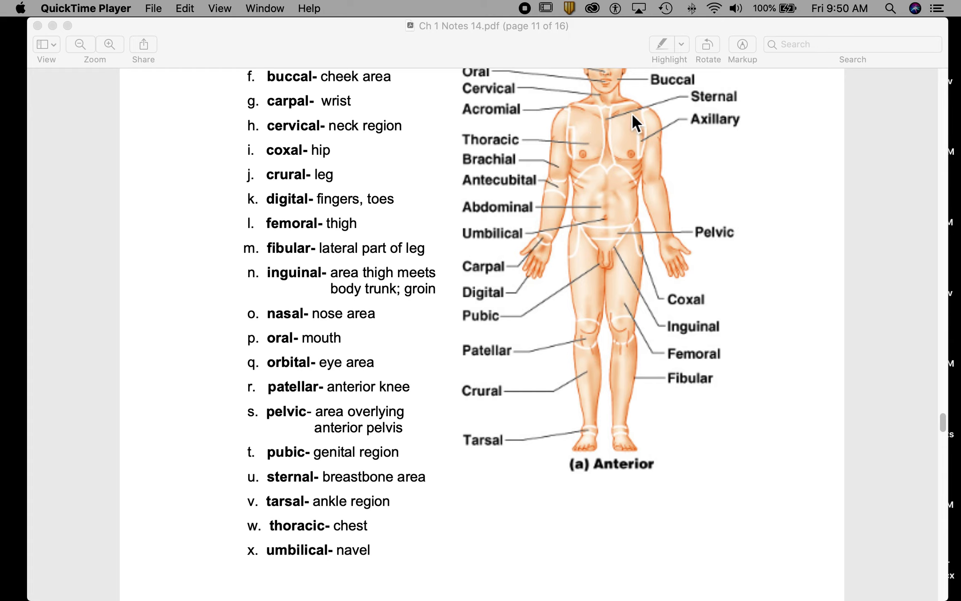
mouse_move(518, 154)
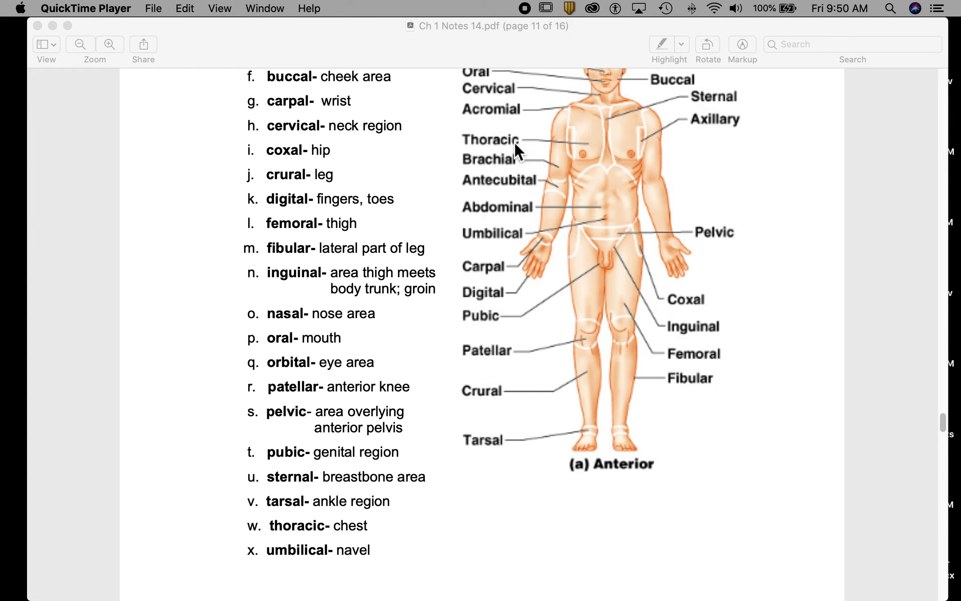
mouse_move(438, 408)
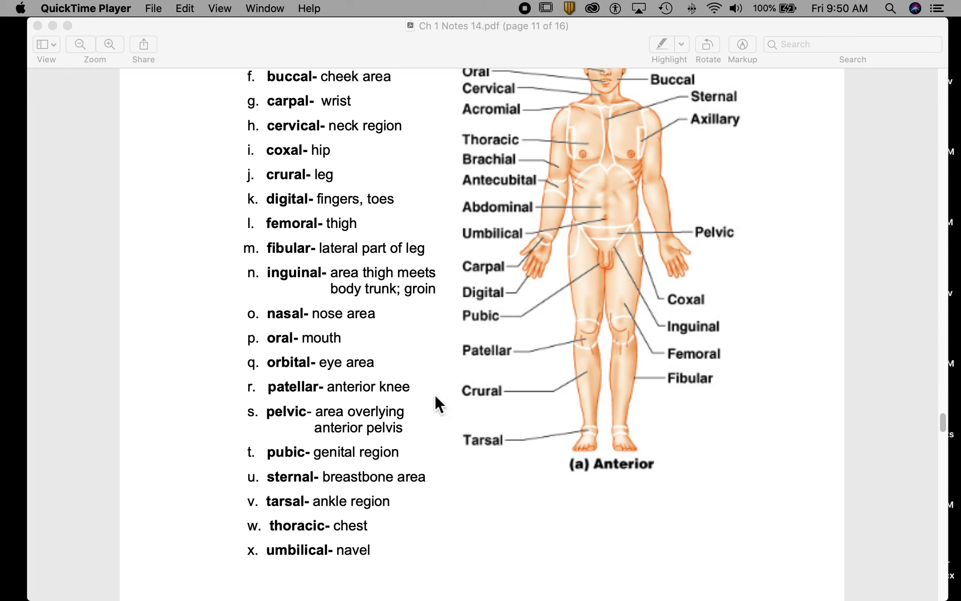
mouse_move(355, 571)
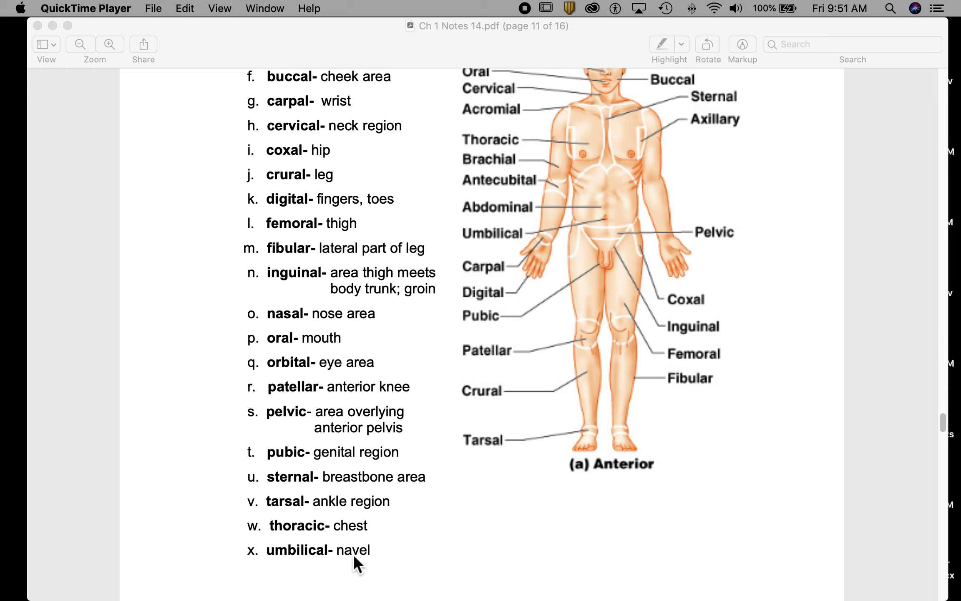
mouse_move(604, 235)
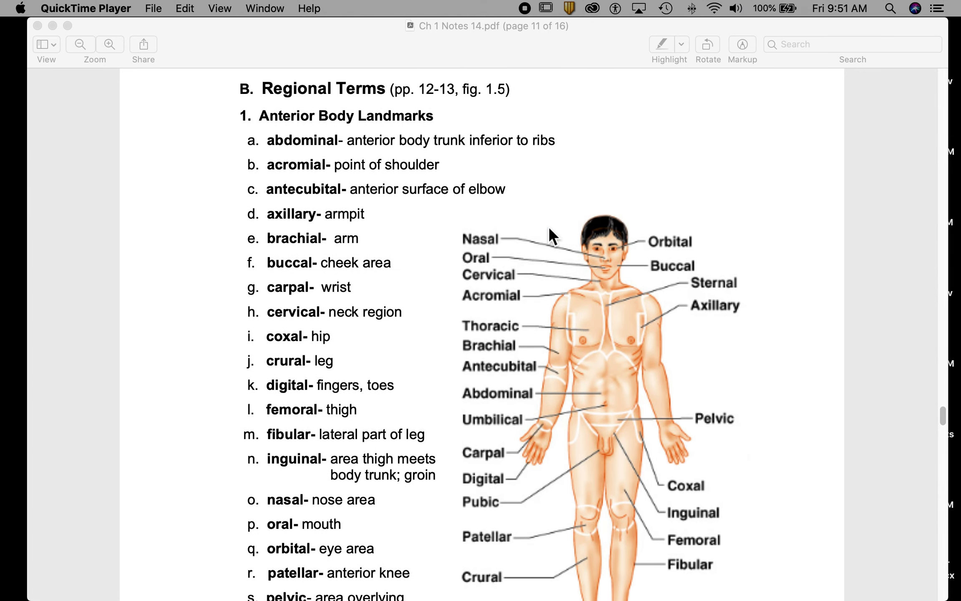
scroll("down", 3)
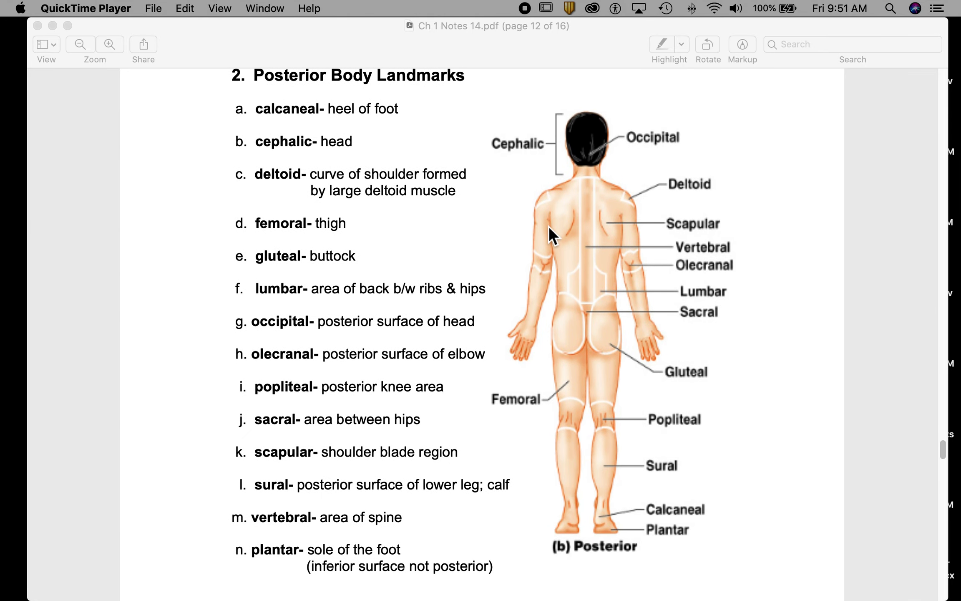
mouse_move(294, 166)
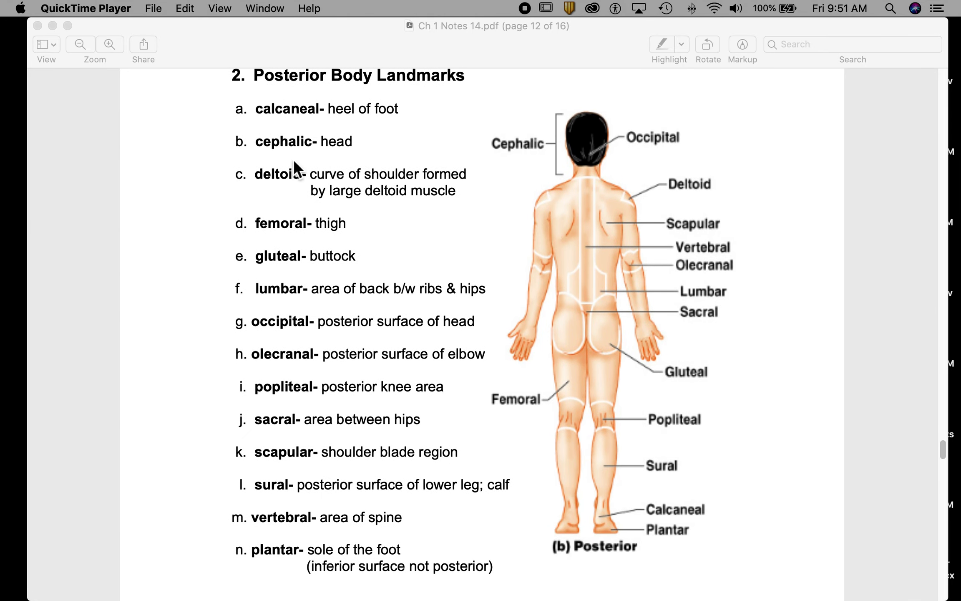
mouse_move(296, 125)
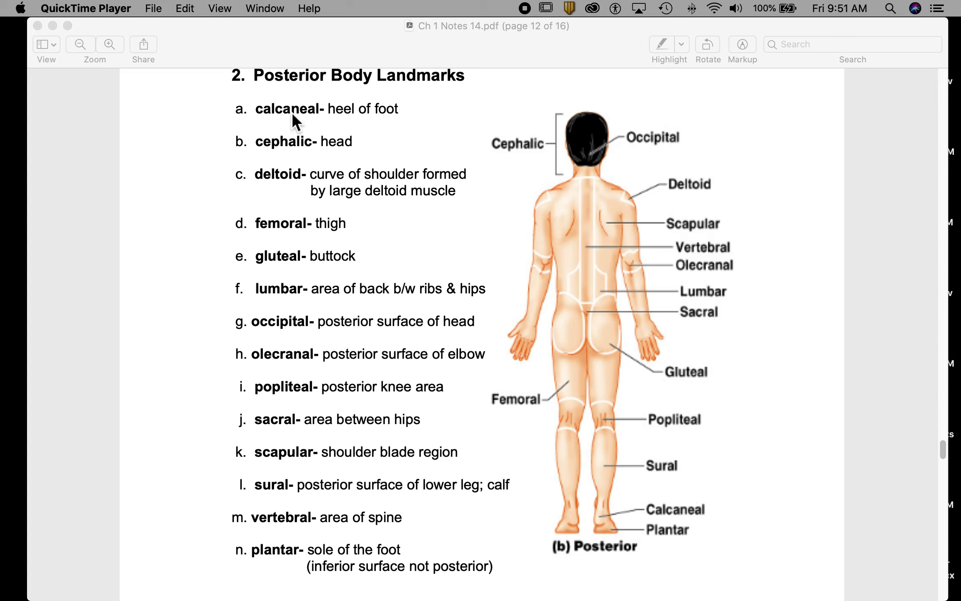
mouse_move(596, 560)
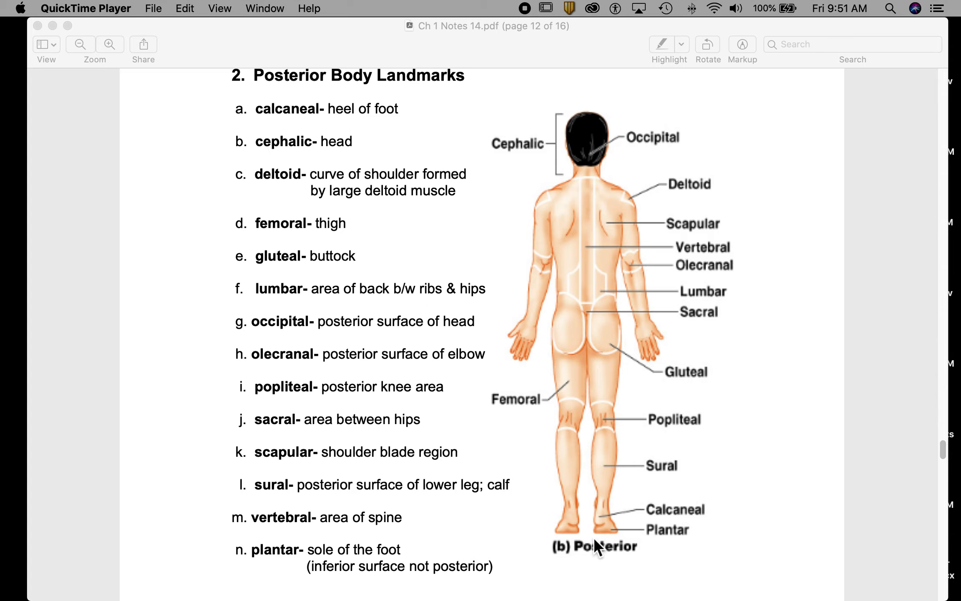
mouse_move(604, 531)
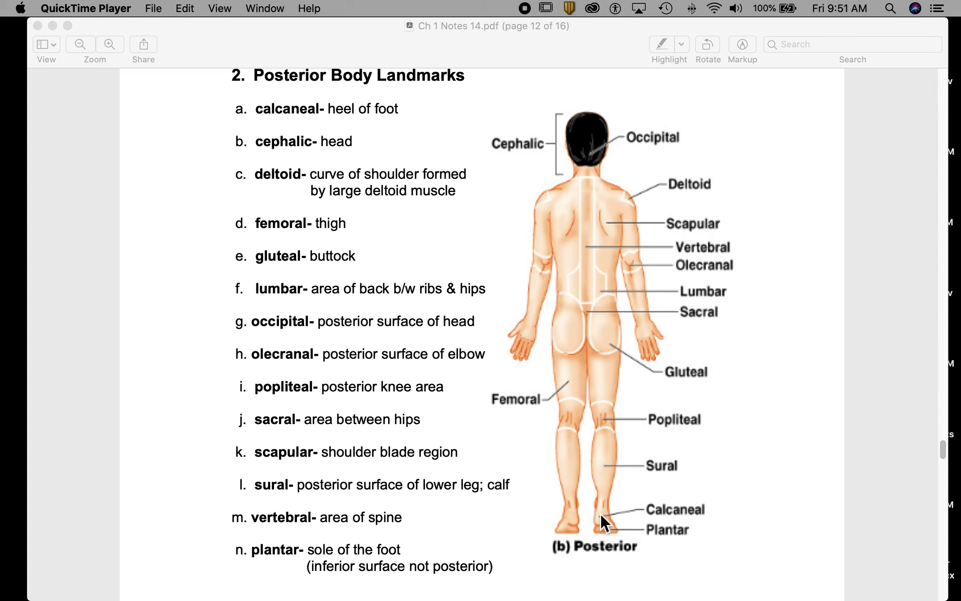
mouse_move(273, 149)
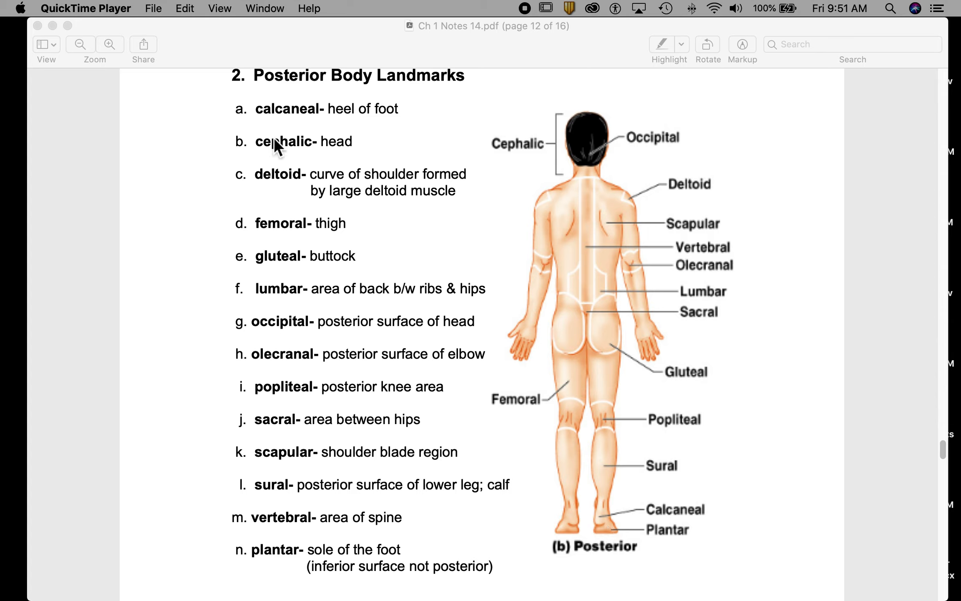
mouse_move(280, 163)
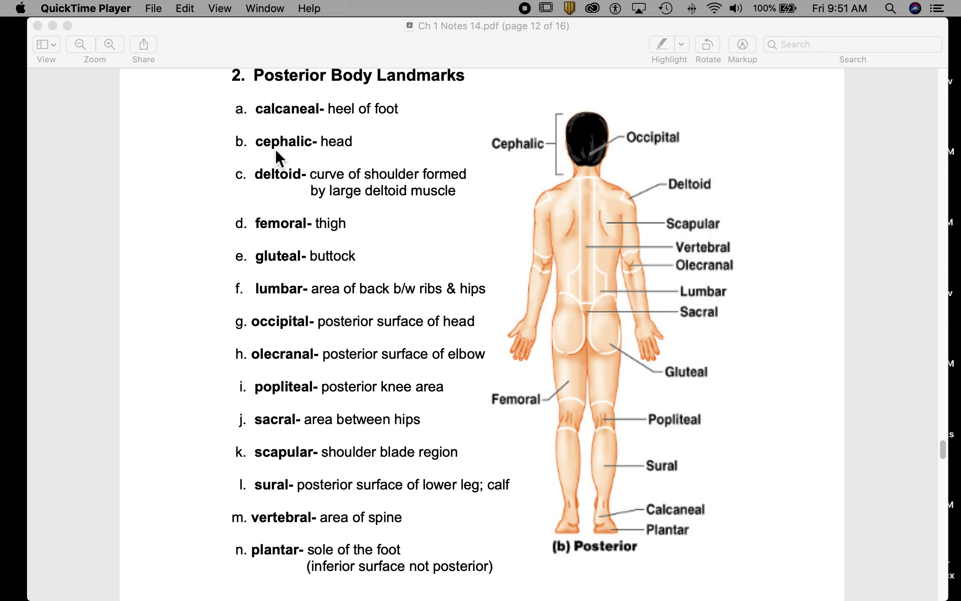
mouse_move(407, 159)
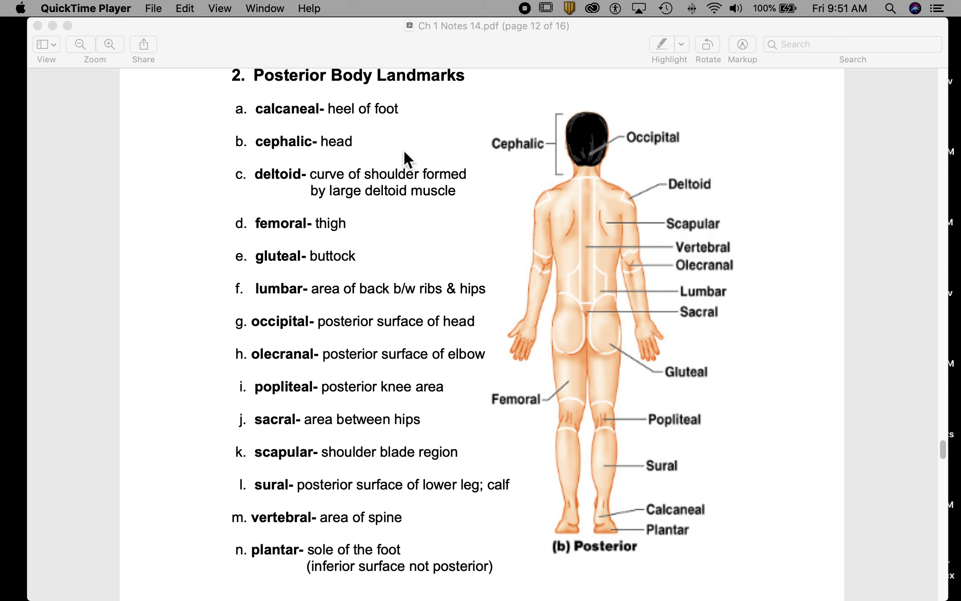
mouse_move(562, 175)
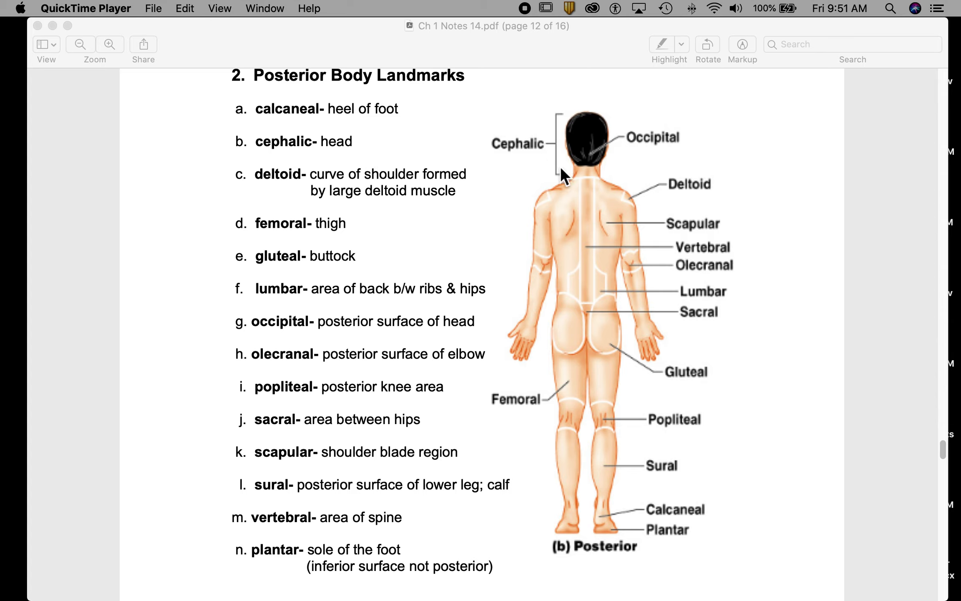
mouse_move(350, 197)
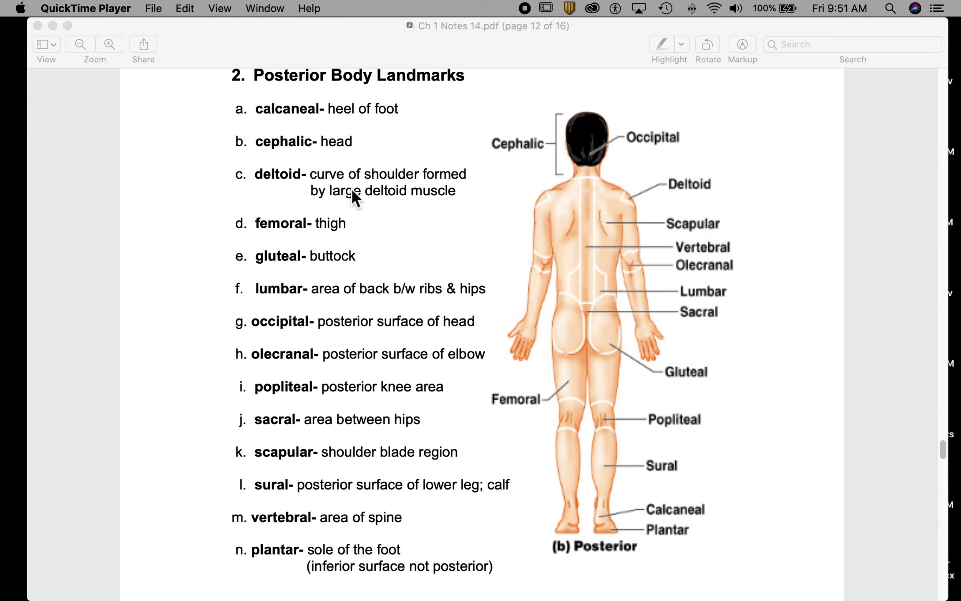
mouse_move(636, 210)
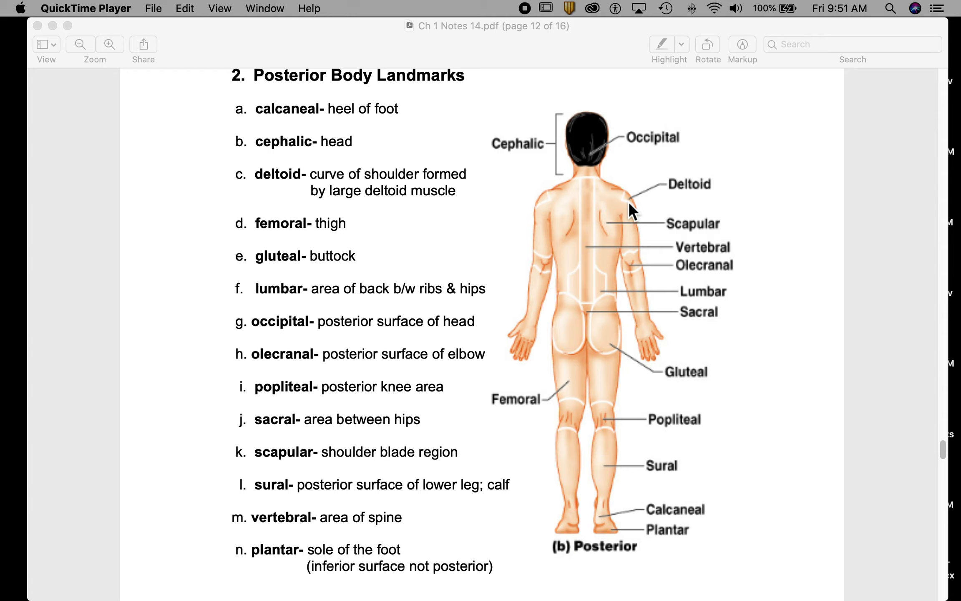
mouse_move(301, 230)
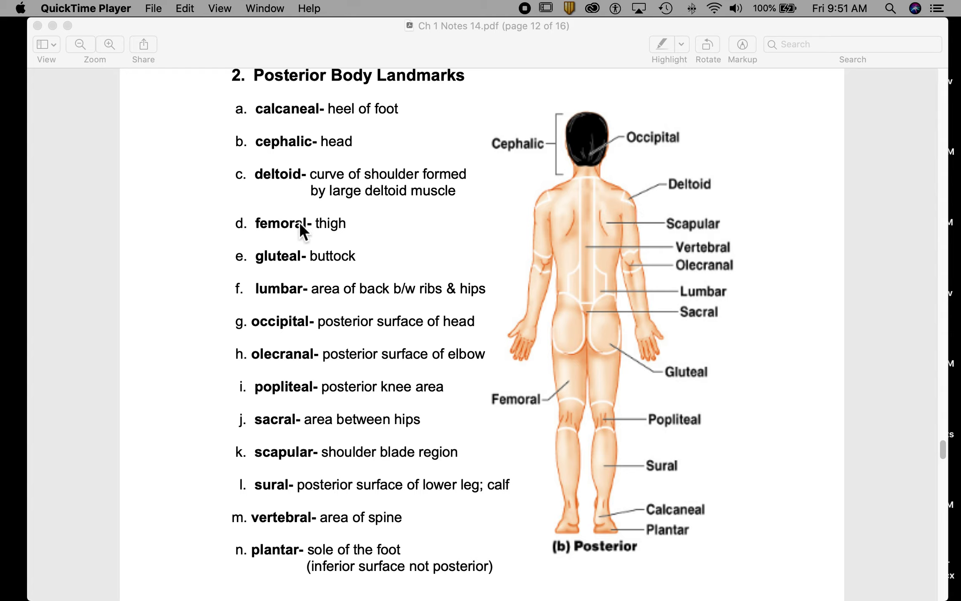
mouse_move(602, 388)
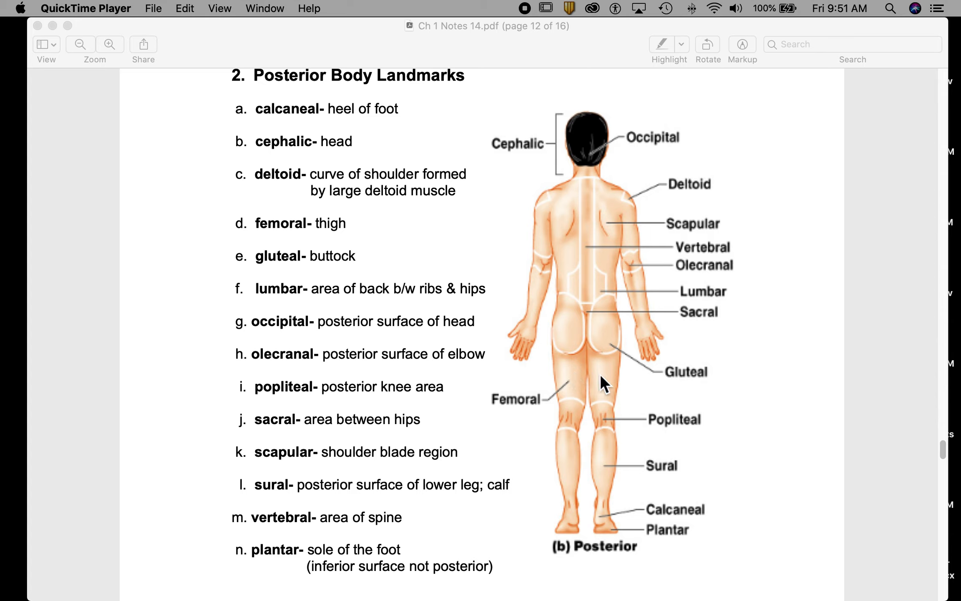
mouse_move(284, 297)
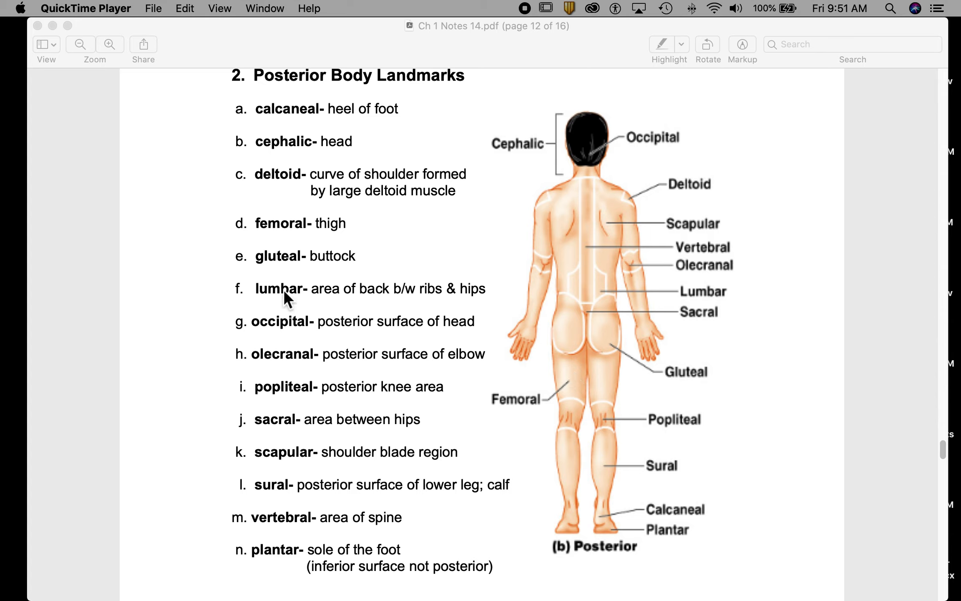
mouse_move(592, 296)
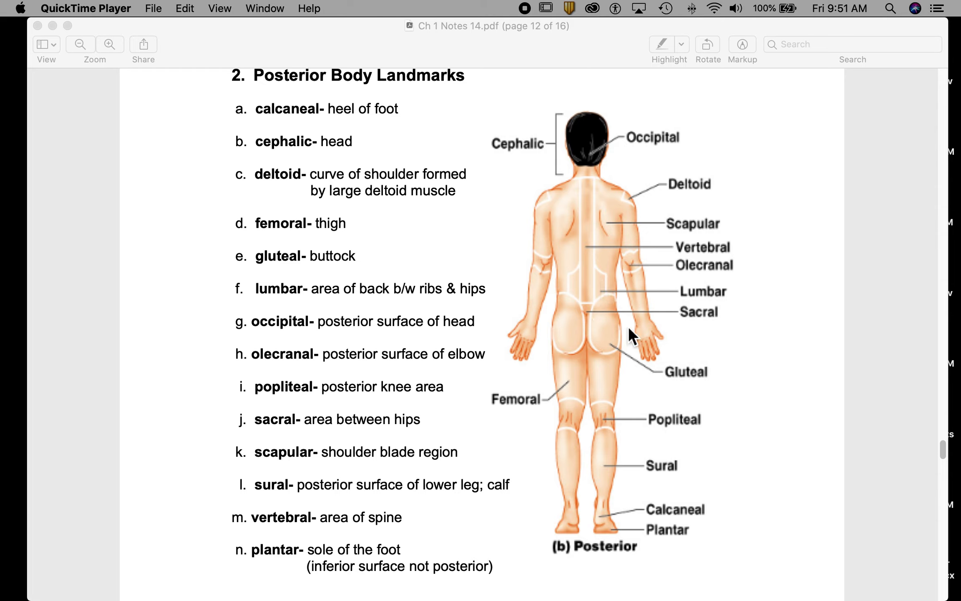
mouse_move(606, 321)
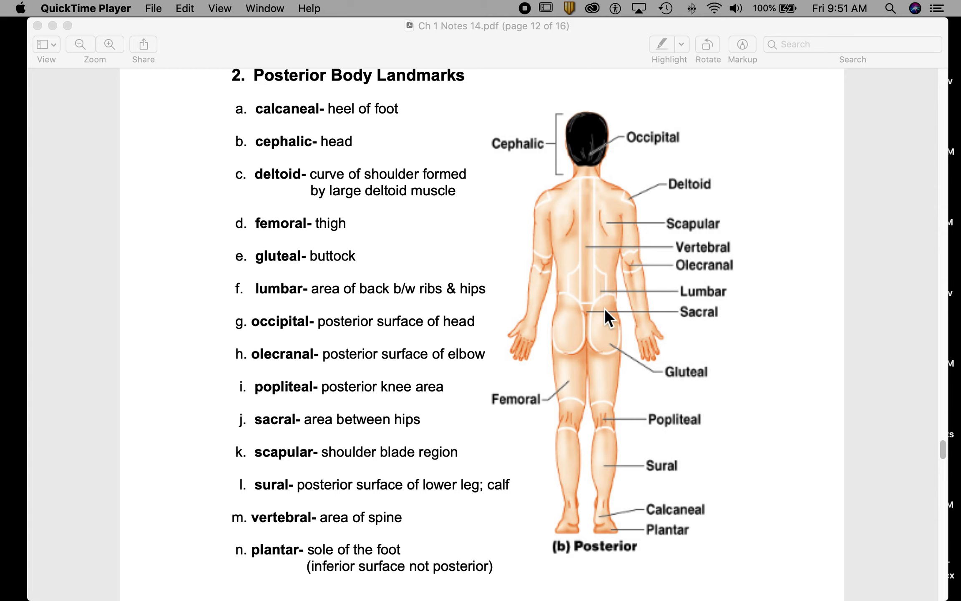
mouse_move(598, 300)
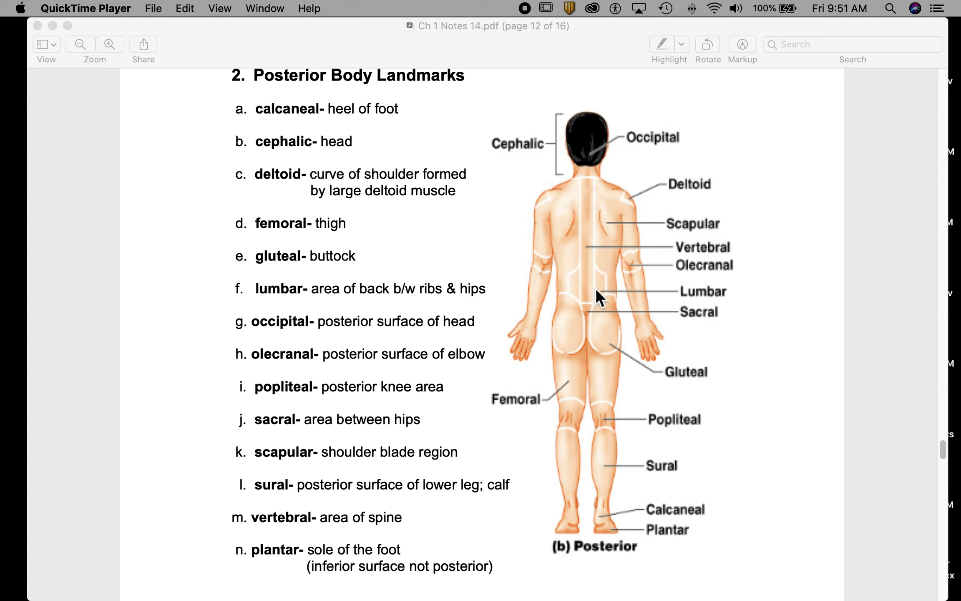
mouse_move(598, 307)
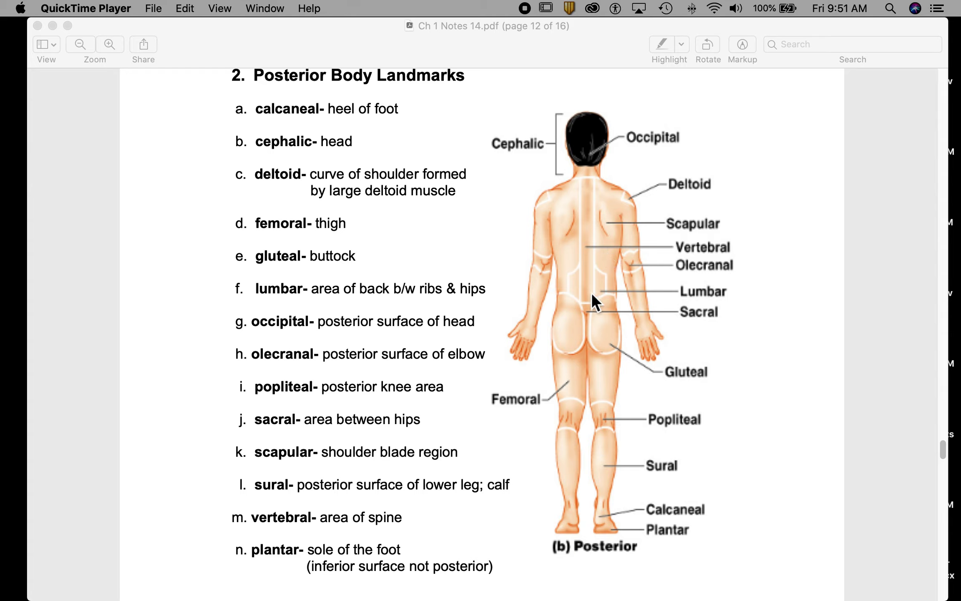
mouse_move(578, 312)
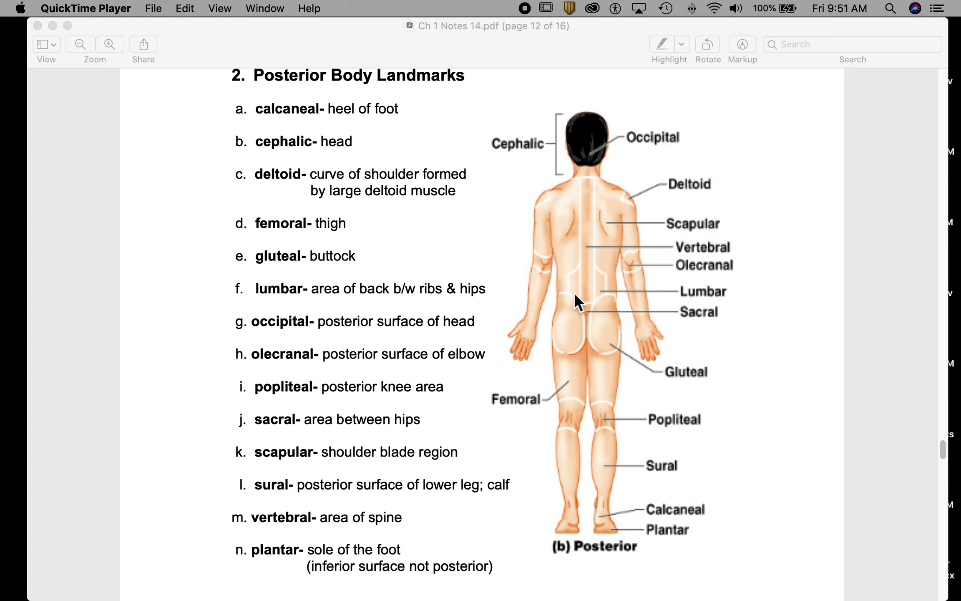
mouse_move(314, 338)
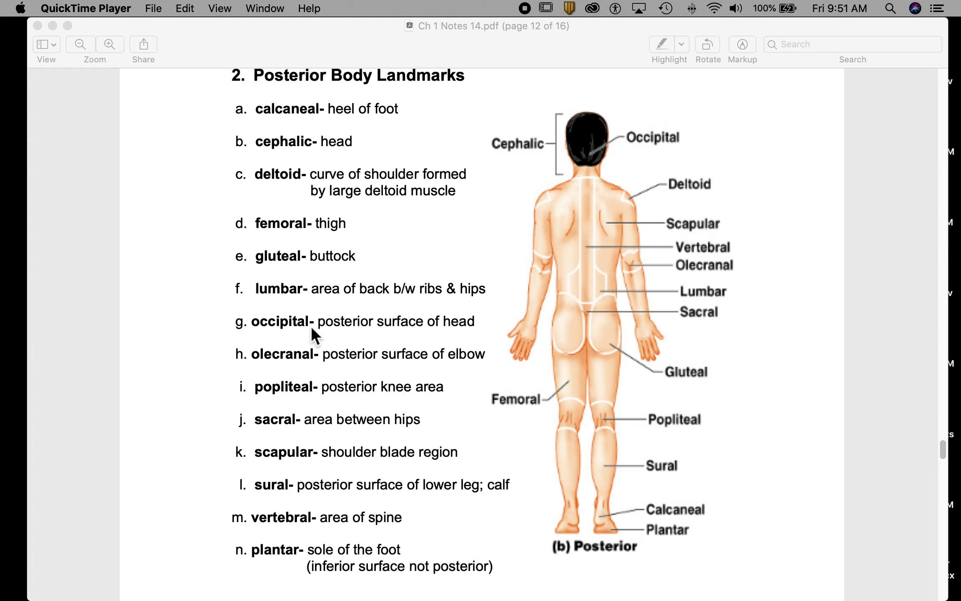
mouse_move(585, 167)
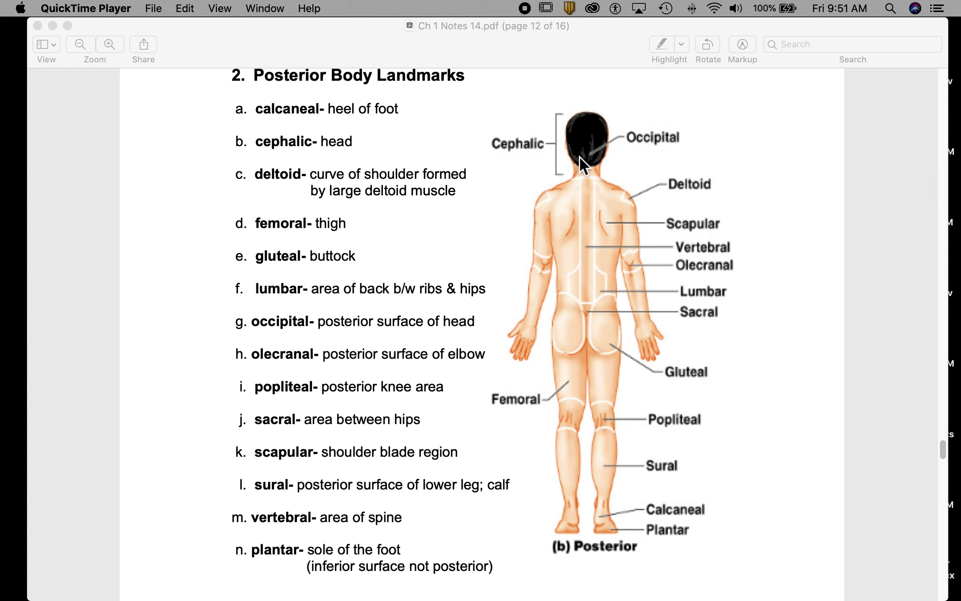
mouse_move(597, 162)
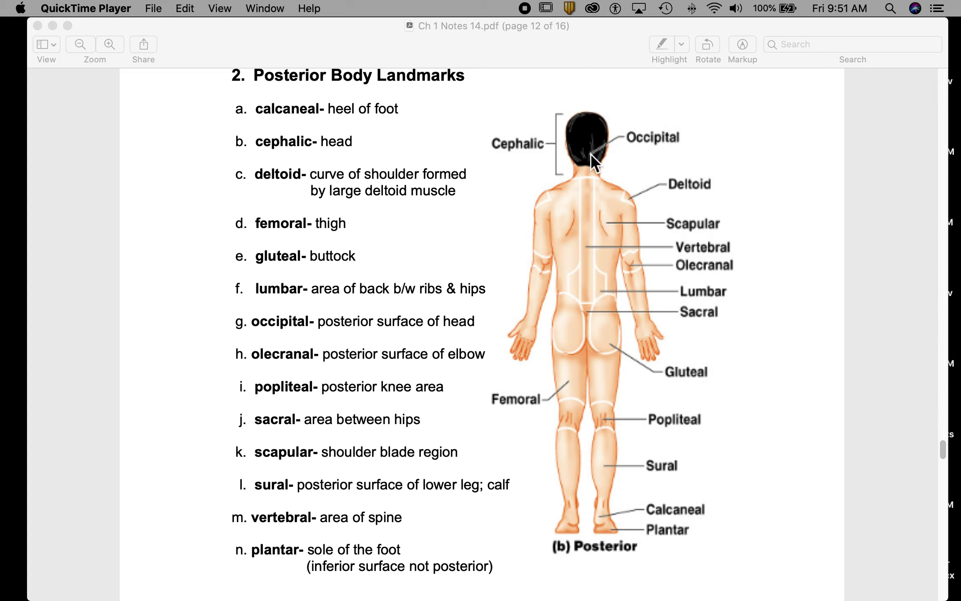
mouse_move(673, 154)
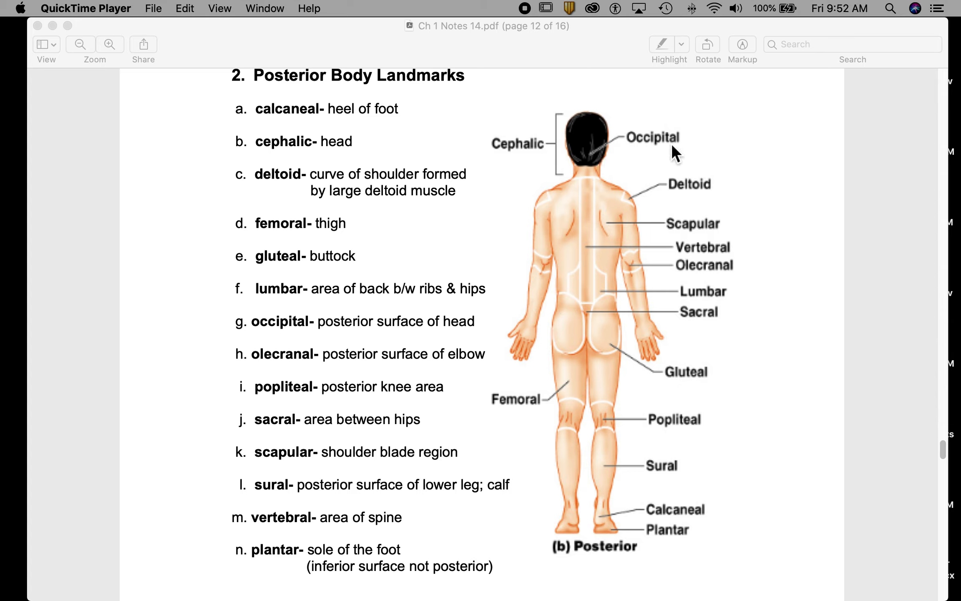
mouse_move(270, 374)
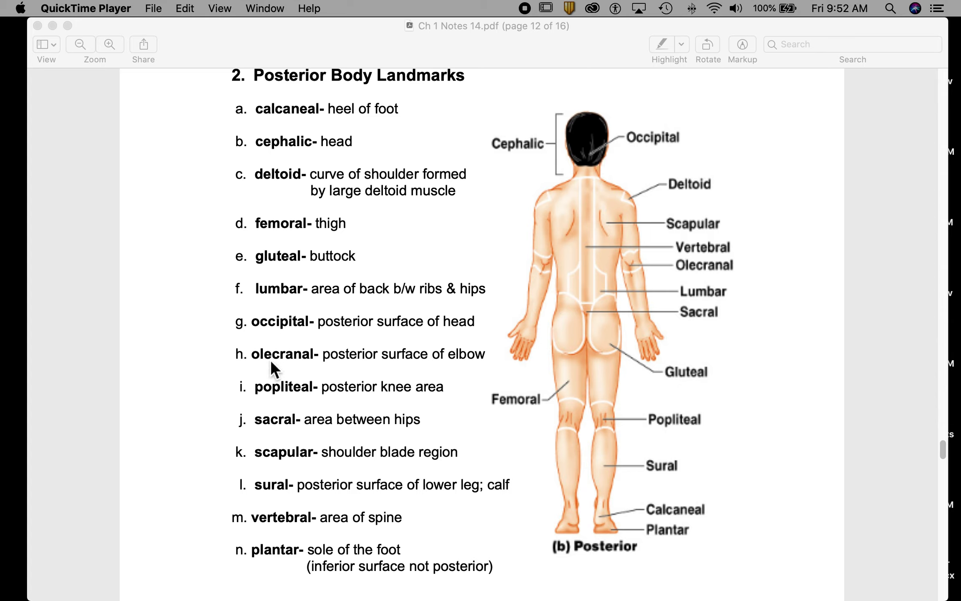
mouse_move(337, 370)
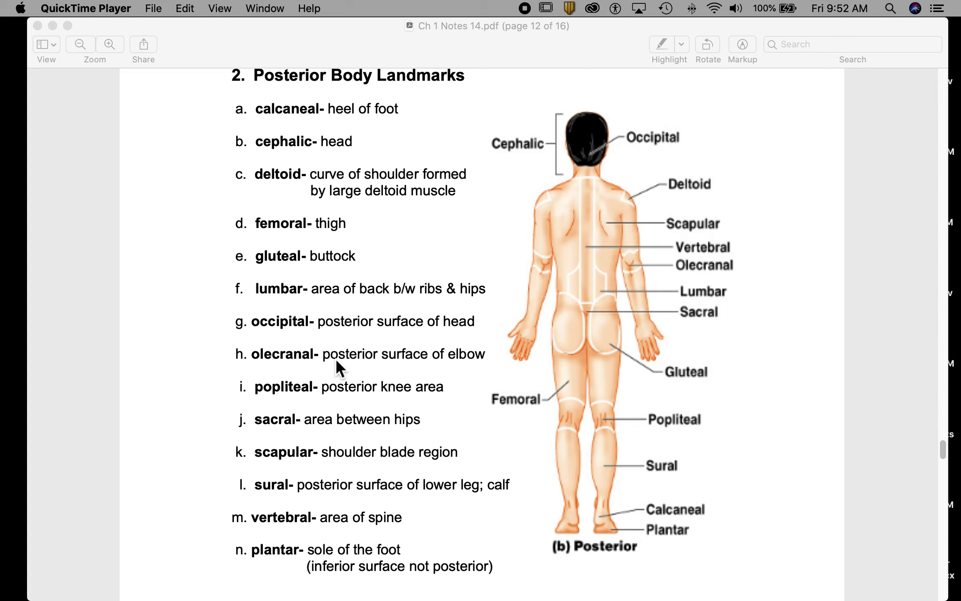
mouse_move(646, 267)
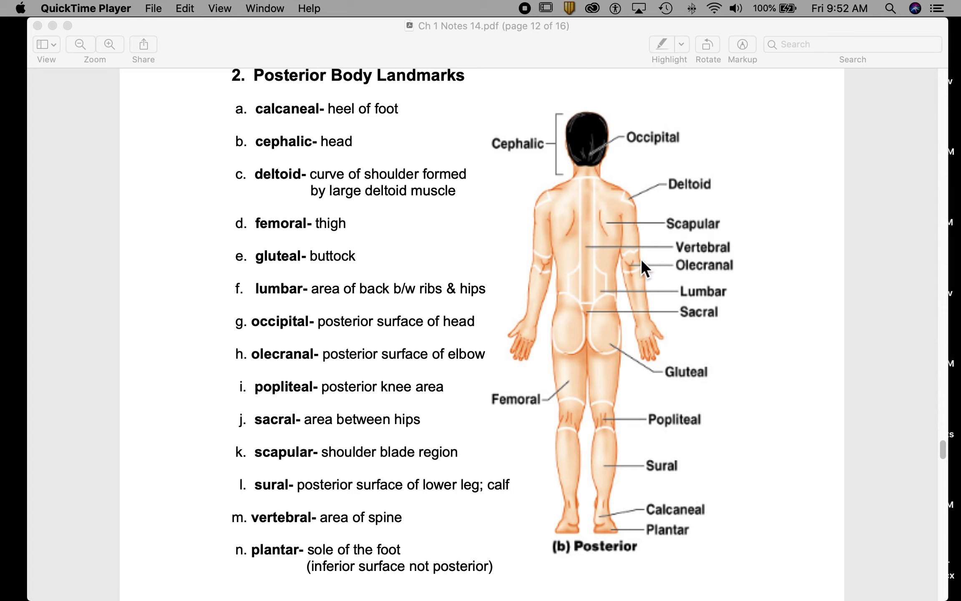
mouse_move(636, 273)
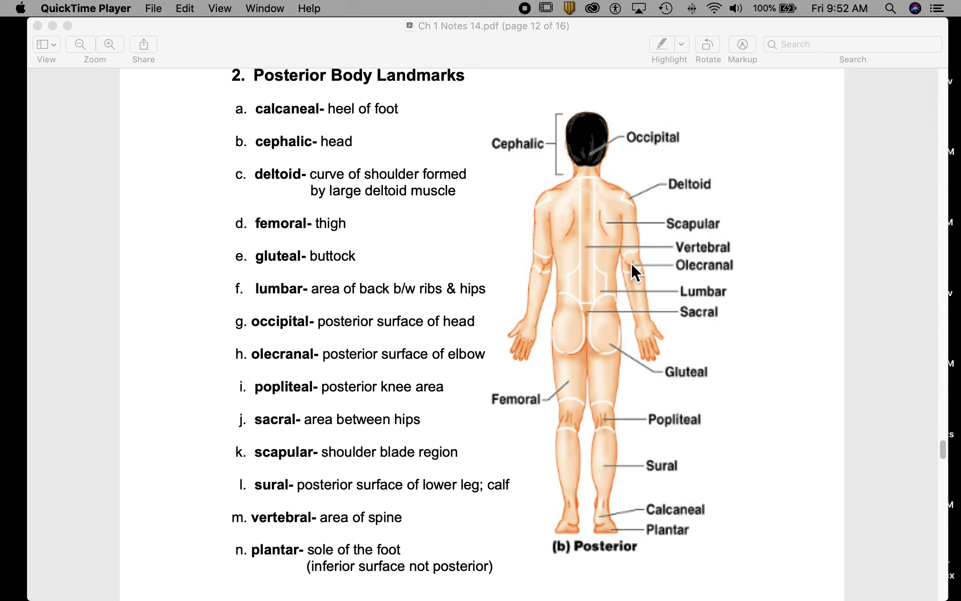
mouse_move(648, 267)
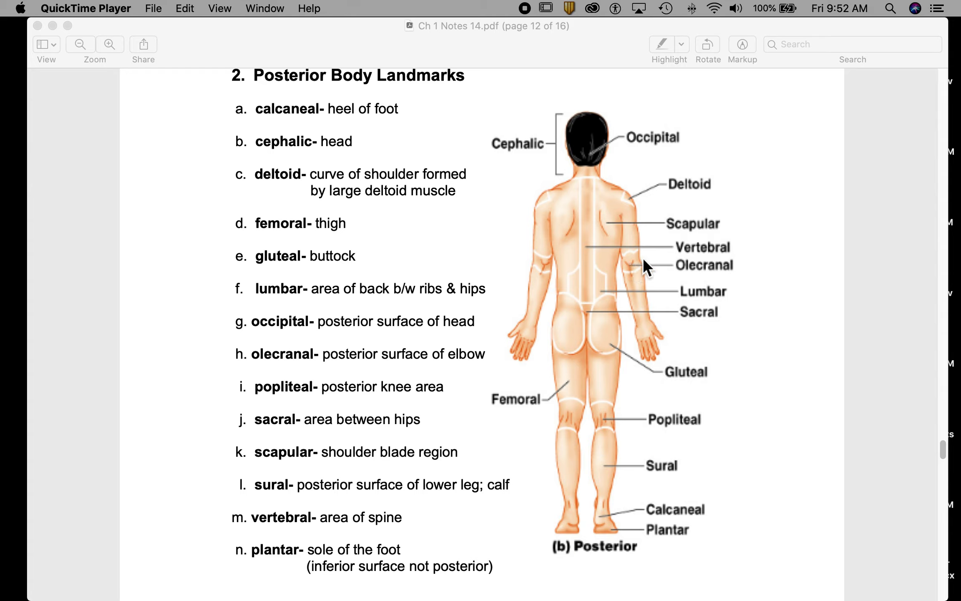
mouse_move(636, 268)
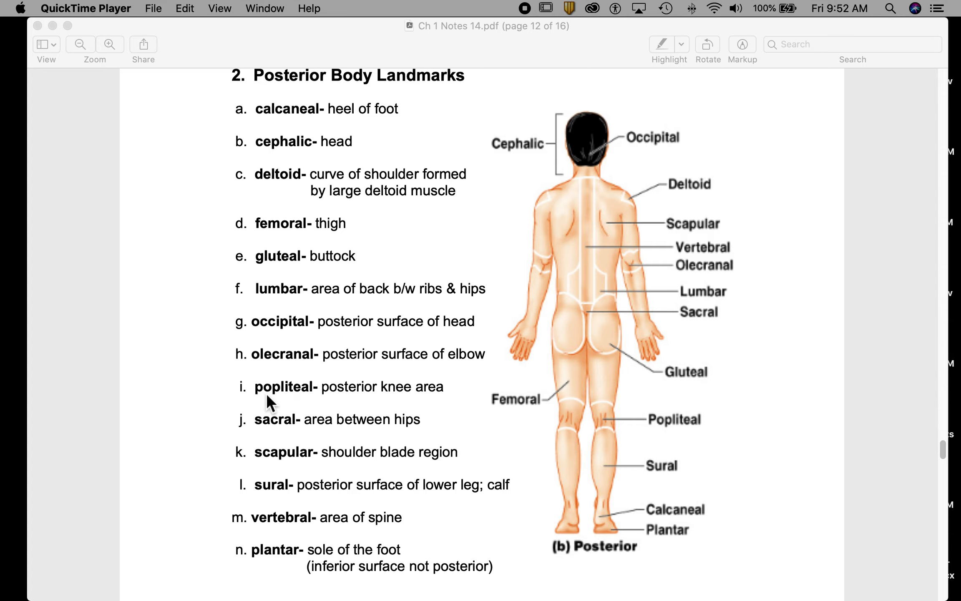
mouse_move(607, 427)
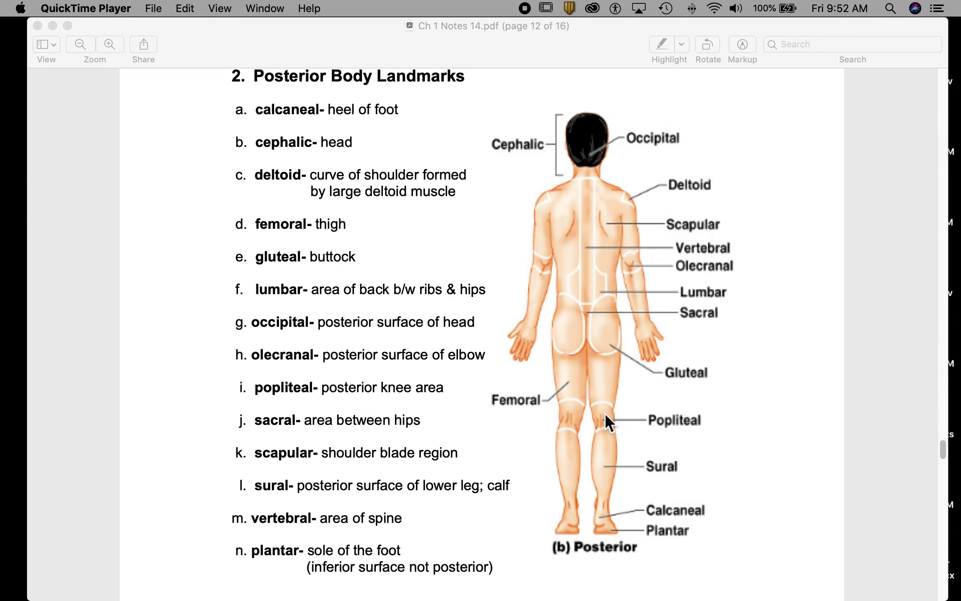
mouse_move(609, 429)
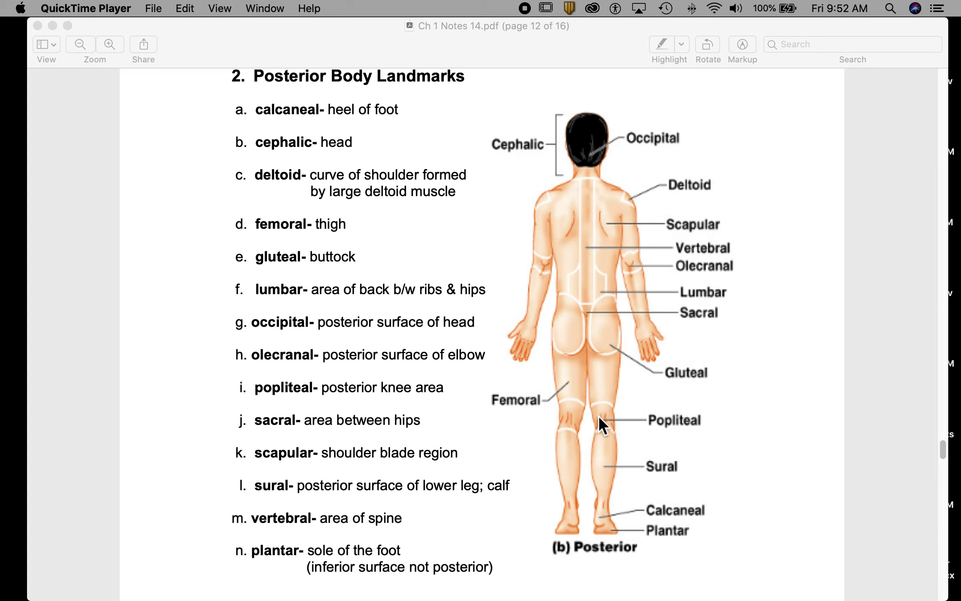
mouse_move(261, 444)
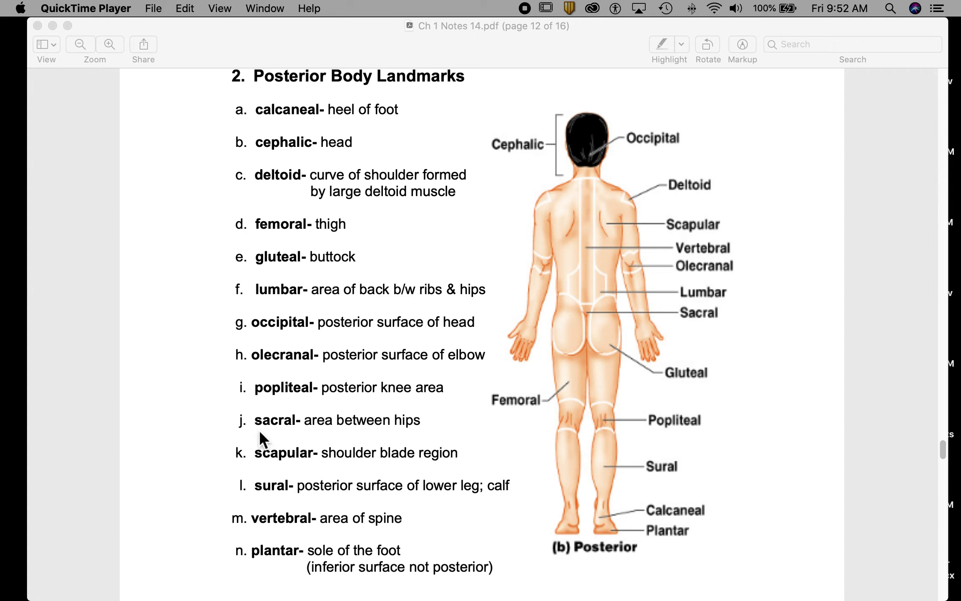
mouse_move(603, 346)
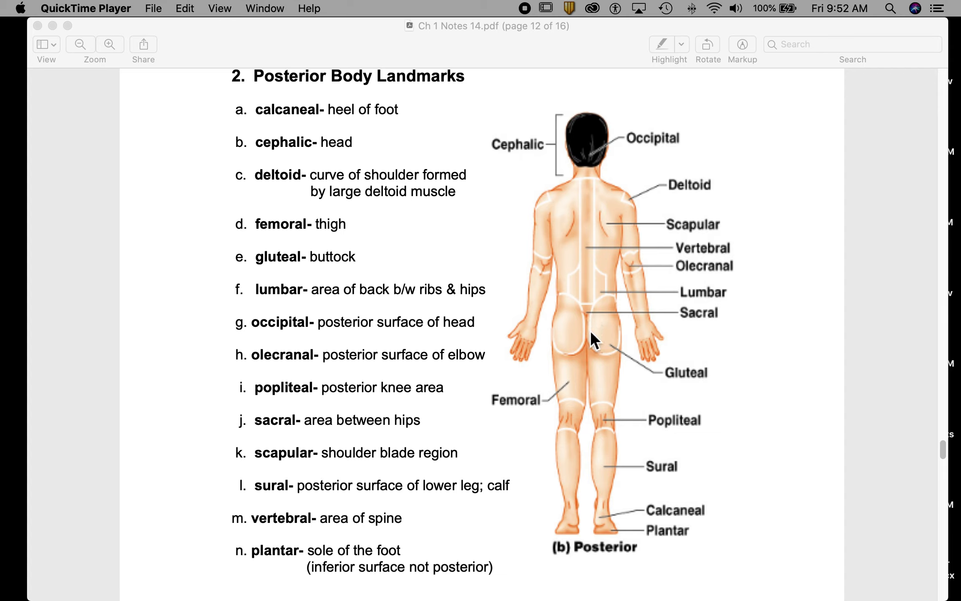
mouse_move(712, 322)
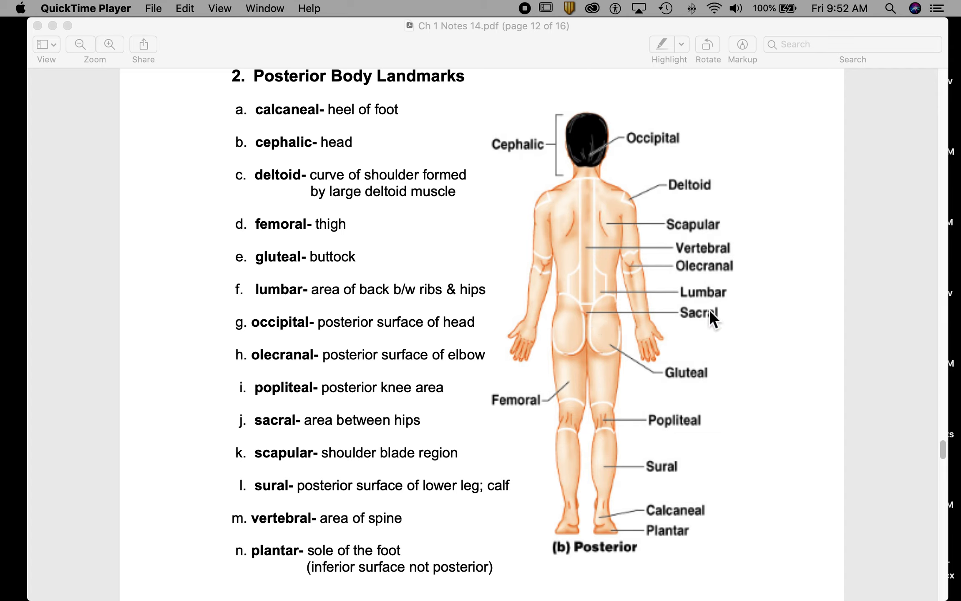
mouse_move(384, 456)
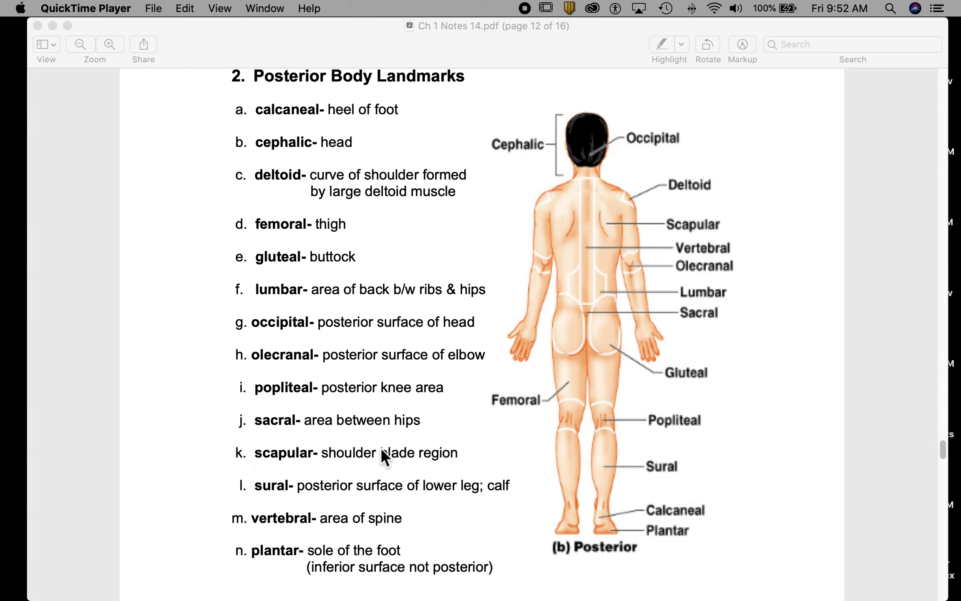
mouse_move(601, 225)
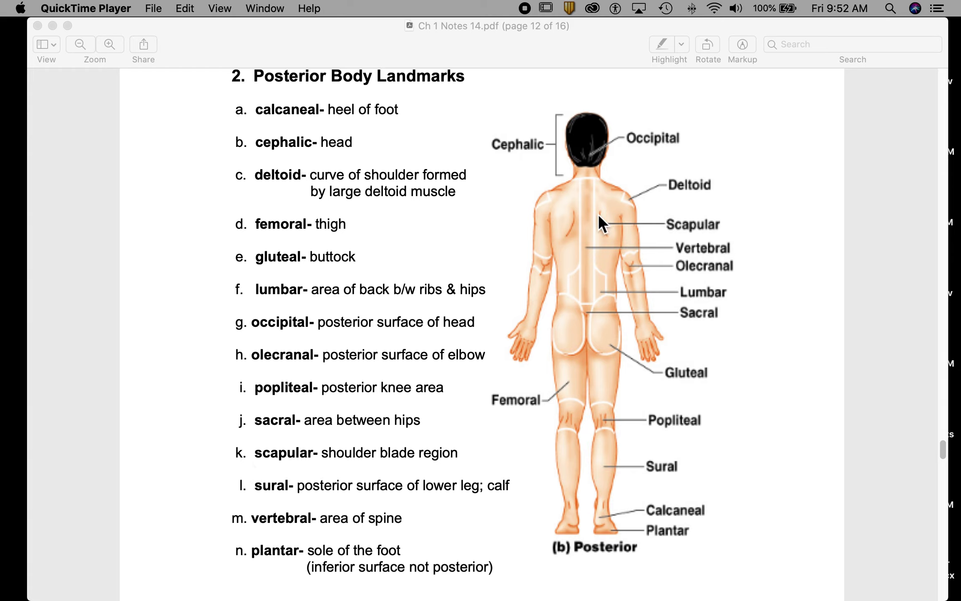
mouse_move(702, 245)
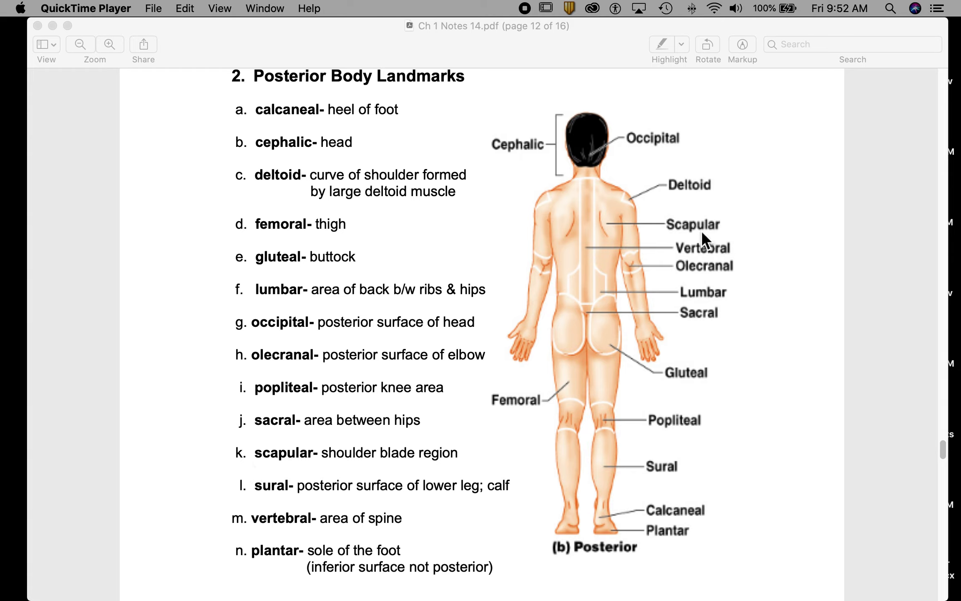
mouse_move(296, 512)
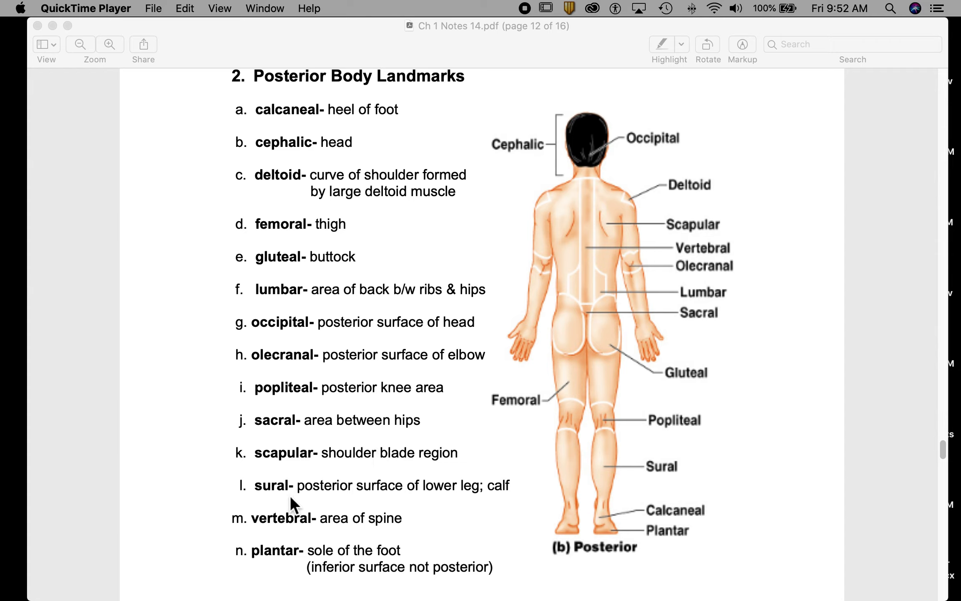
mouse_move(606, 501)
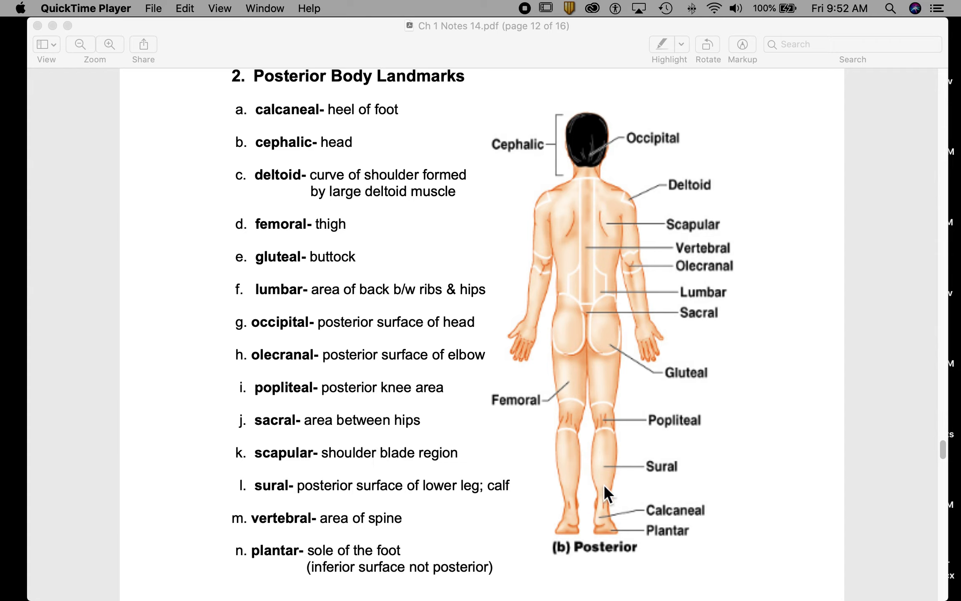
mouse_move(295, 531)
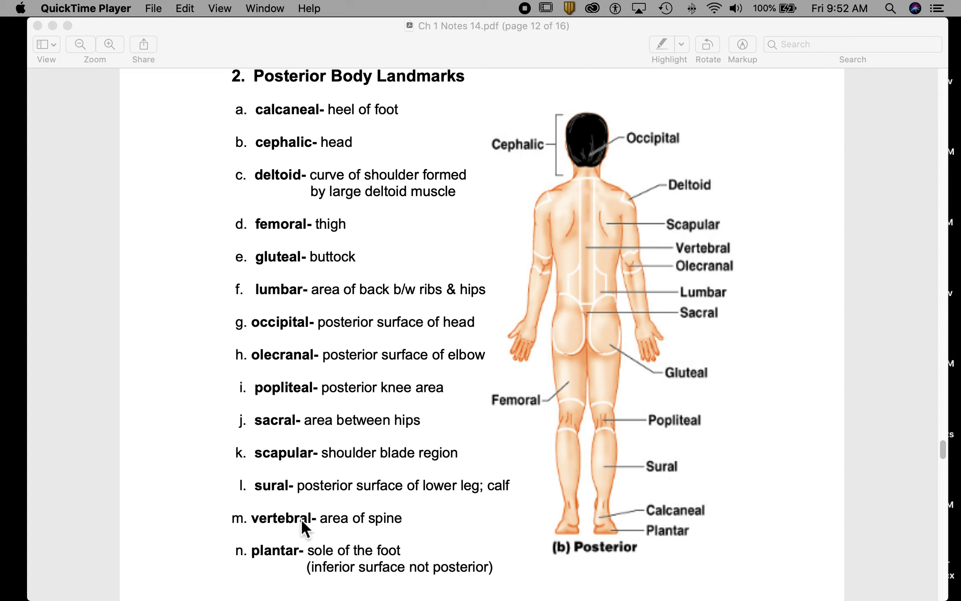
mouse_move(589, 230)
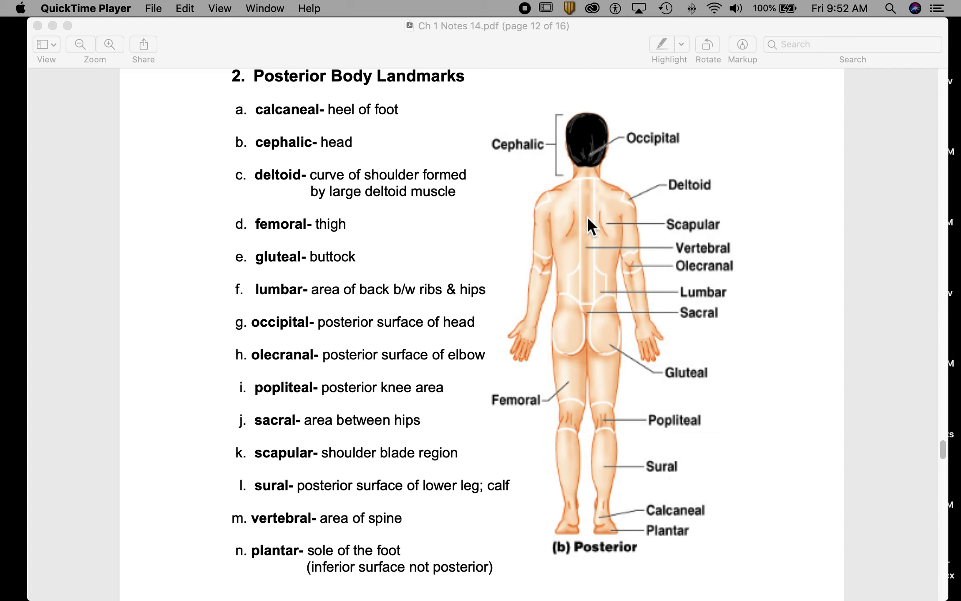
mouse_move(595, 311)
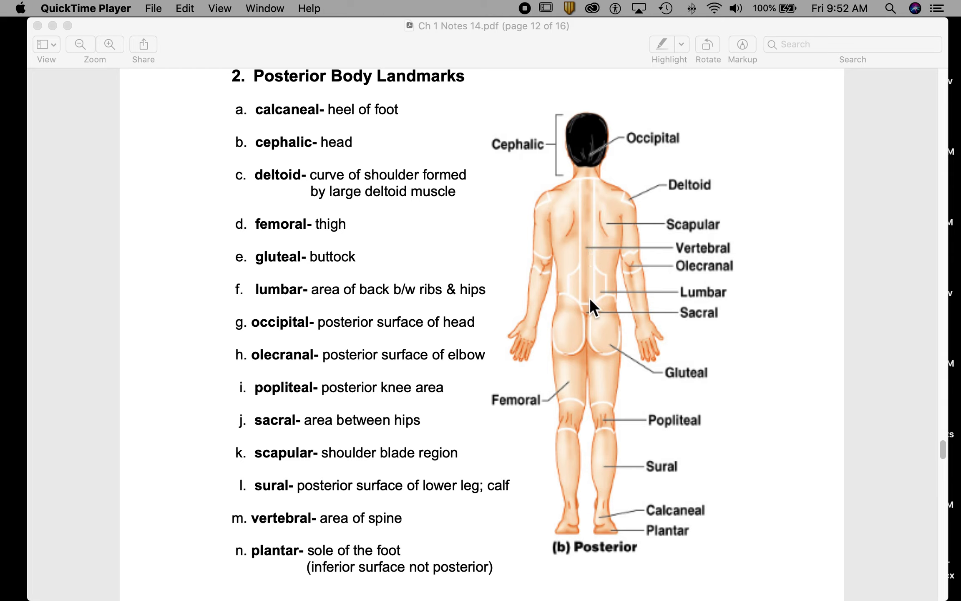
mouse_move(275, 581)
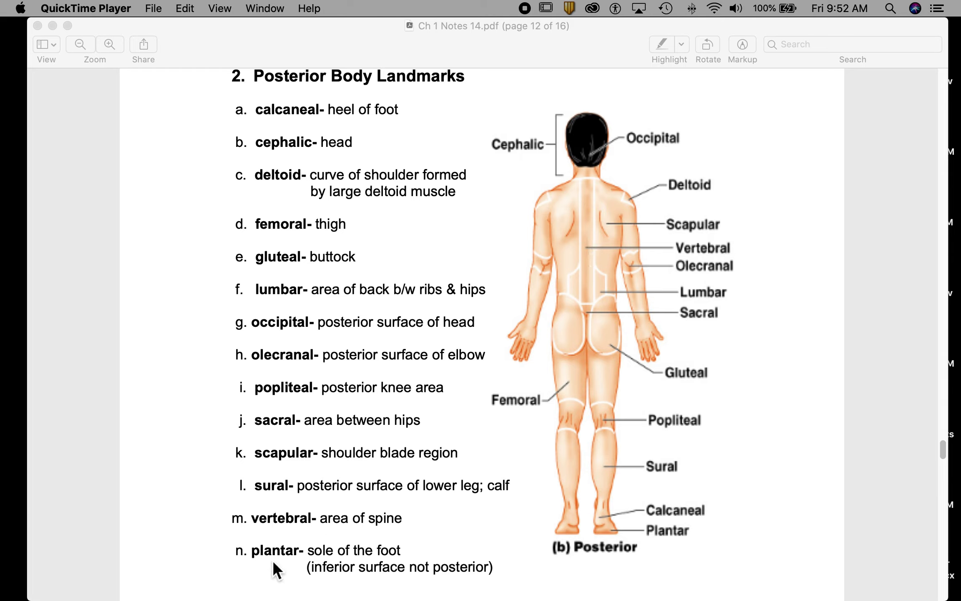
mouse_move(336, 590)
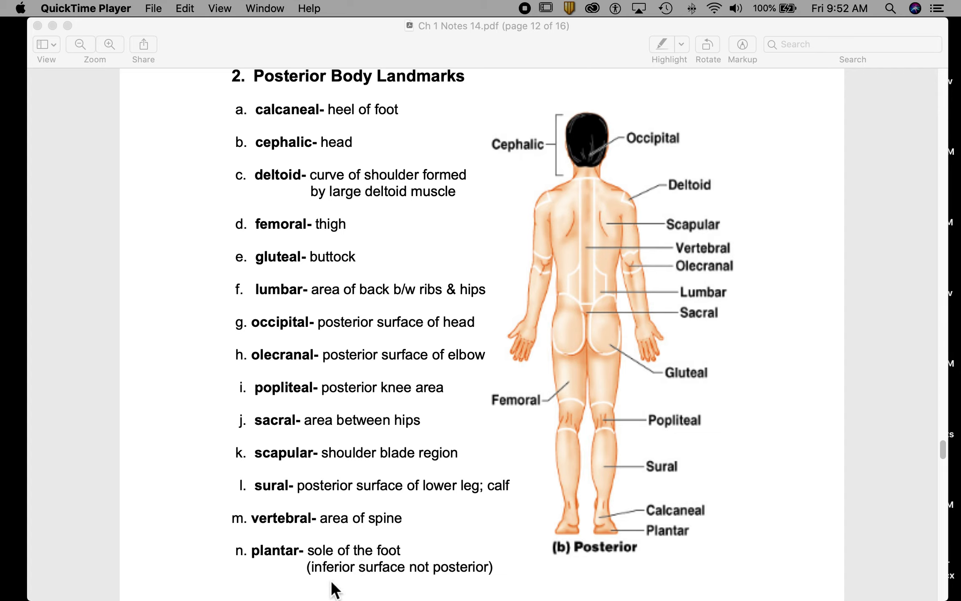
mouse_move(604, 530)
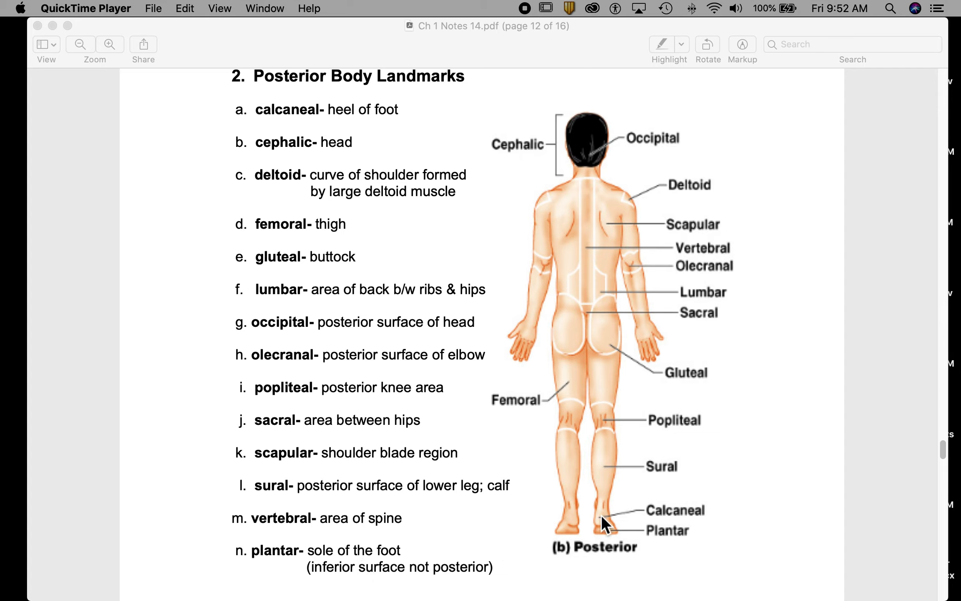
mouse_move(623, 550)
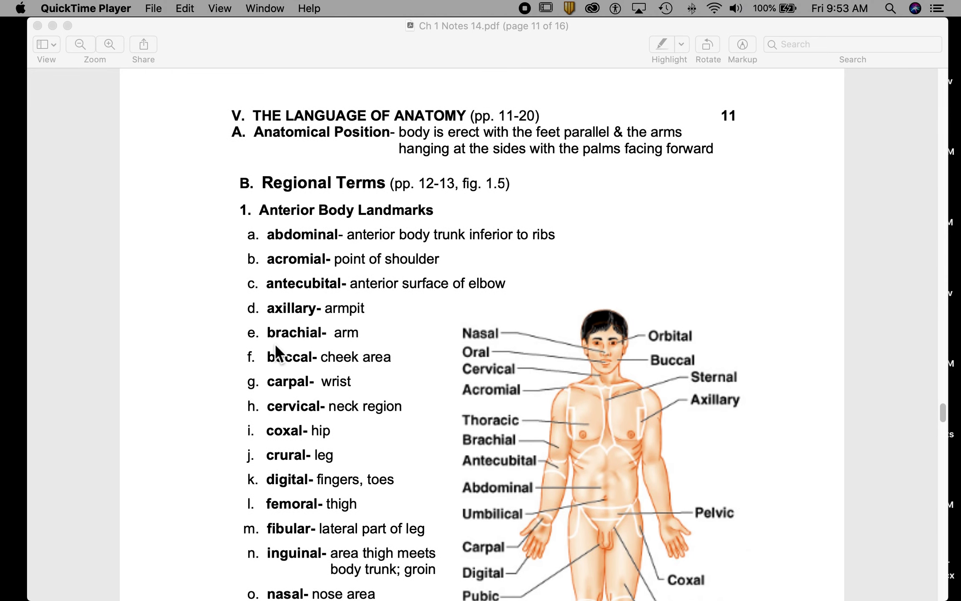
mouse_move(473, 35)
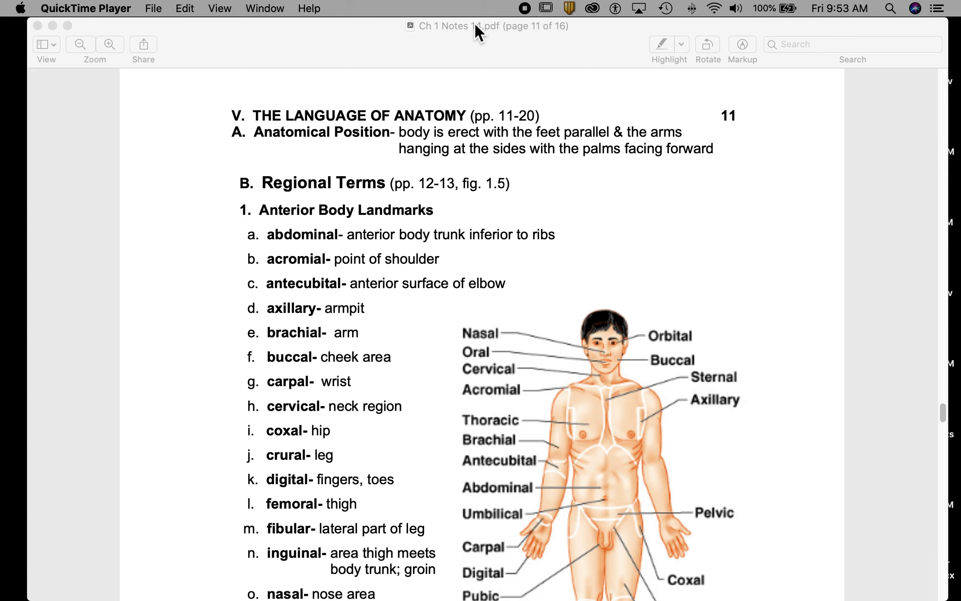